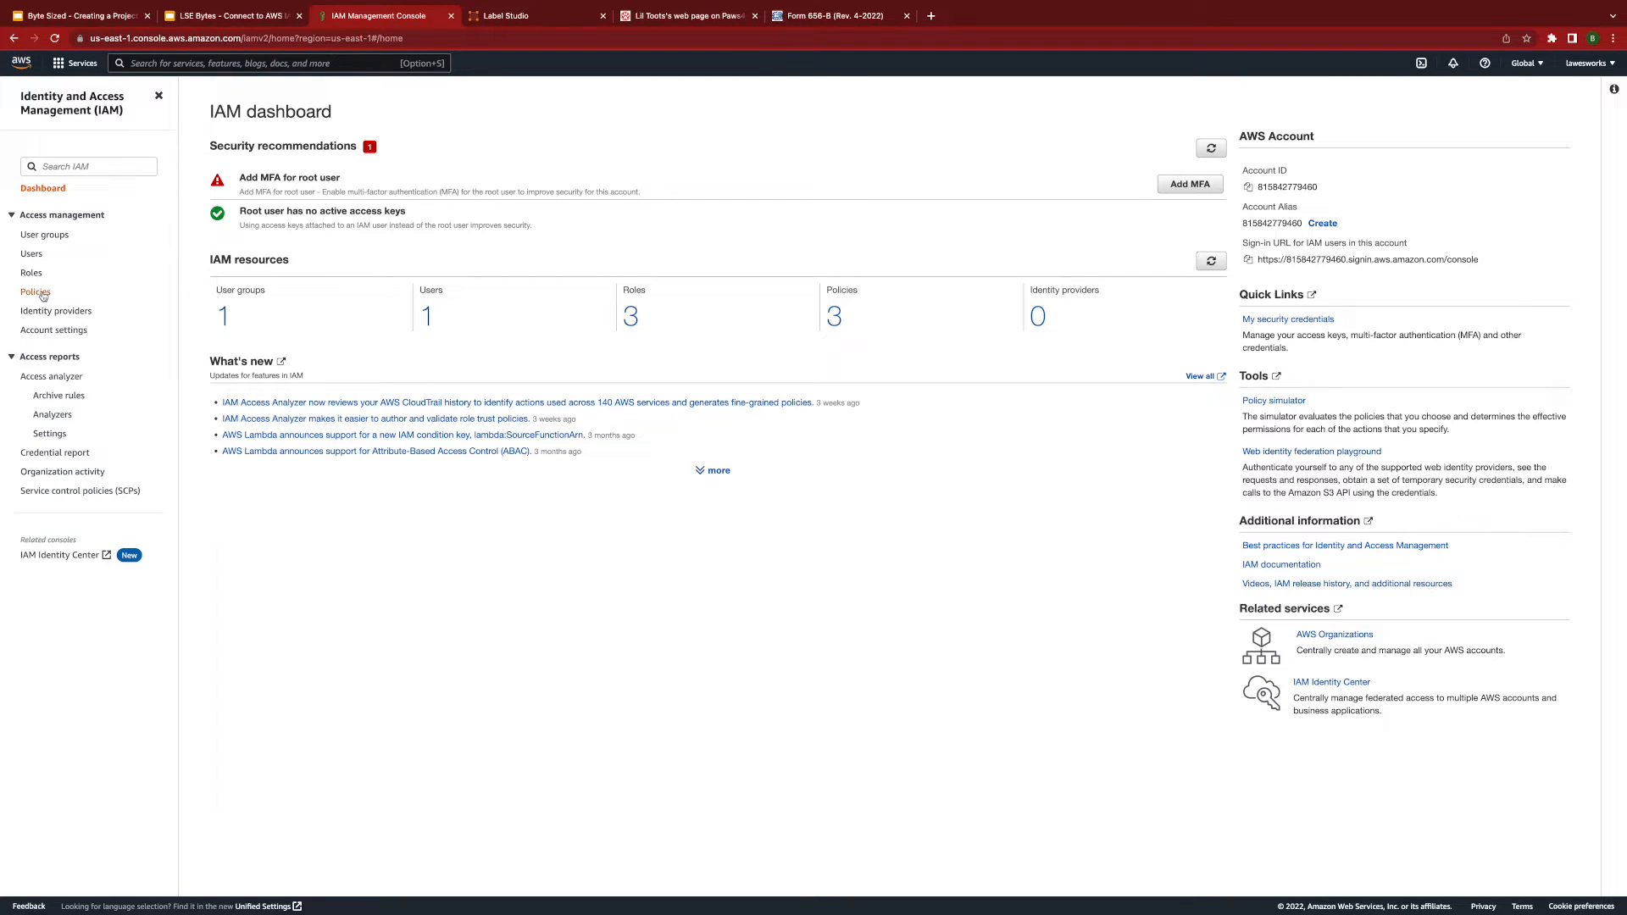
- Go to the Policies list and start creating a new blank policy
click(36, 291)
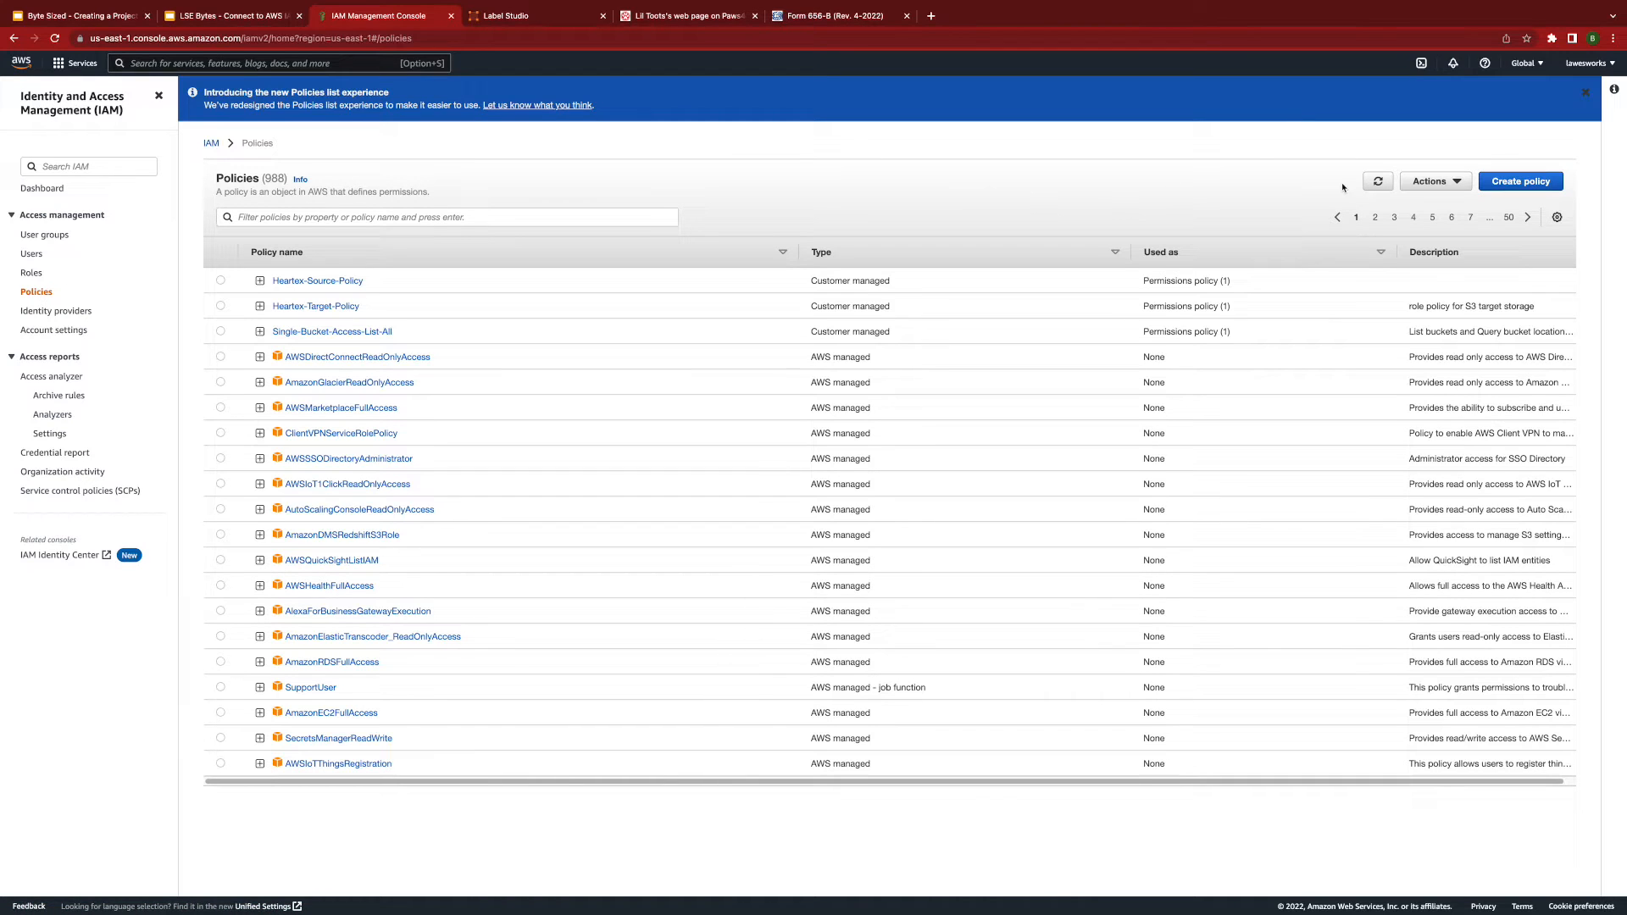
click(1520, 182)
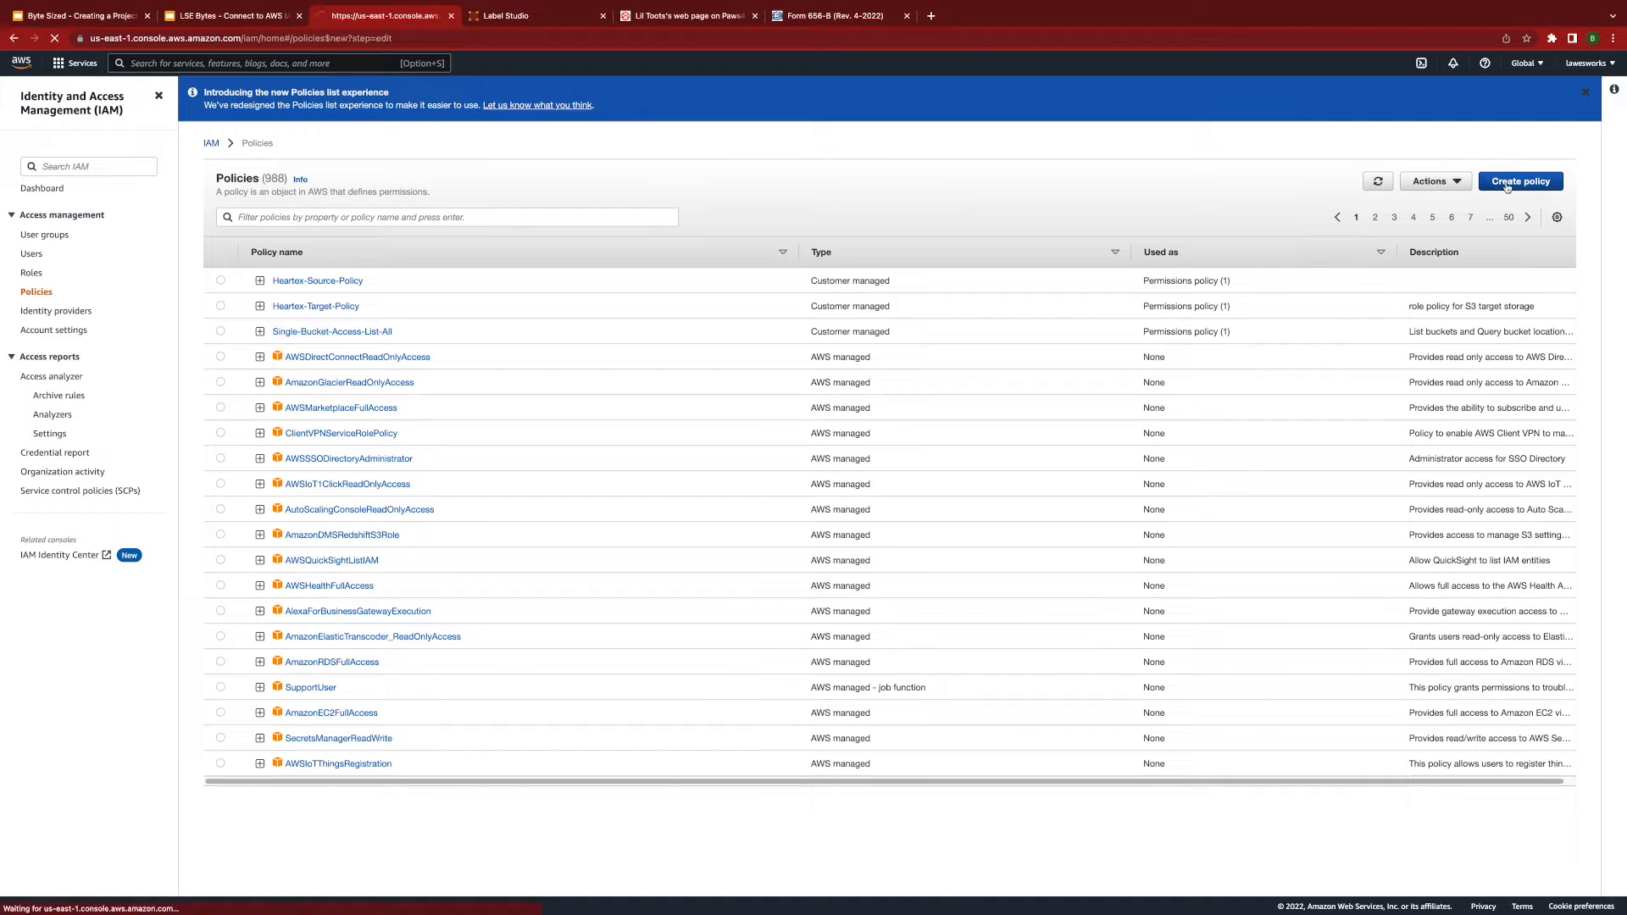
click(1519, 182)
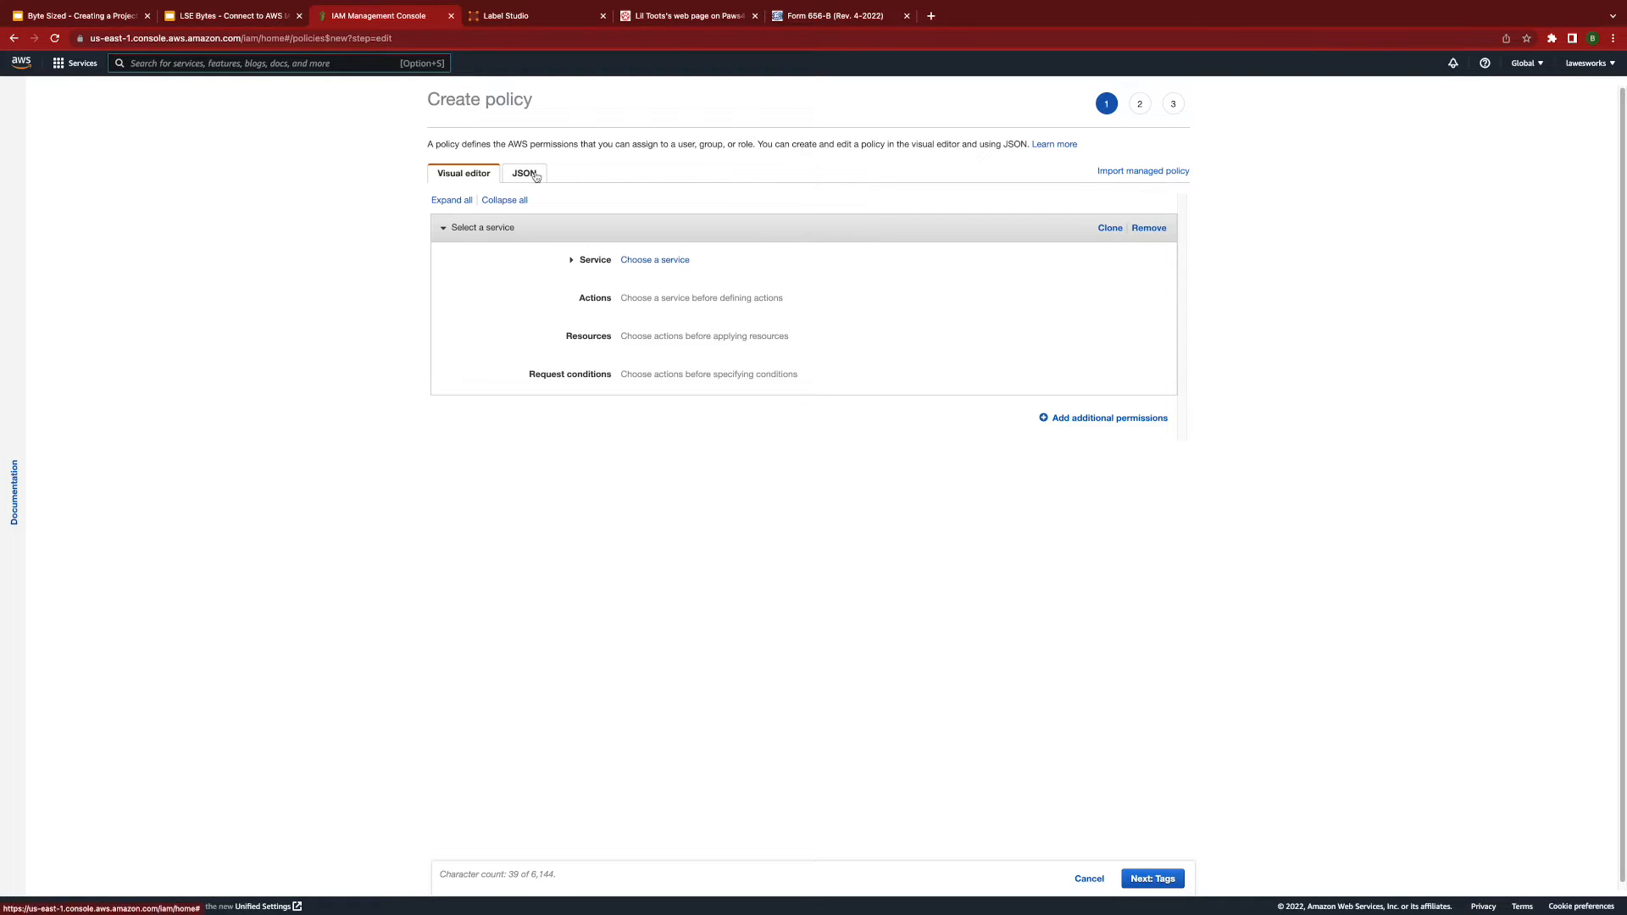
- Write the policy as JSON granting ListBucket and GetObject on the lawesworks.images.vehicle bucket
click(524, 173)
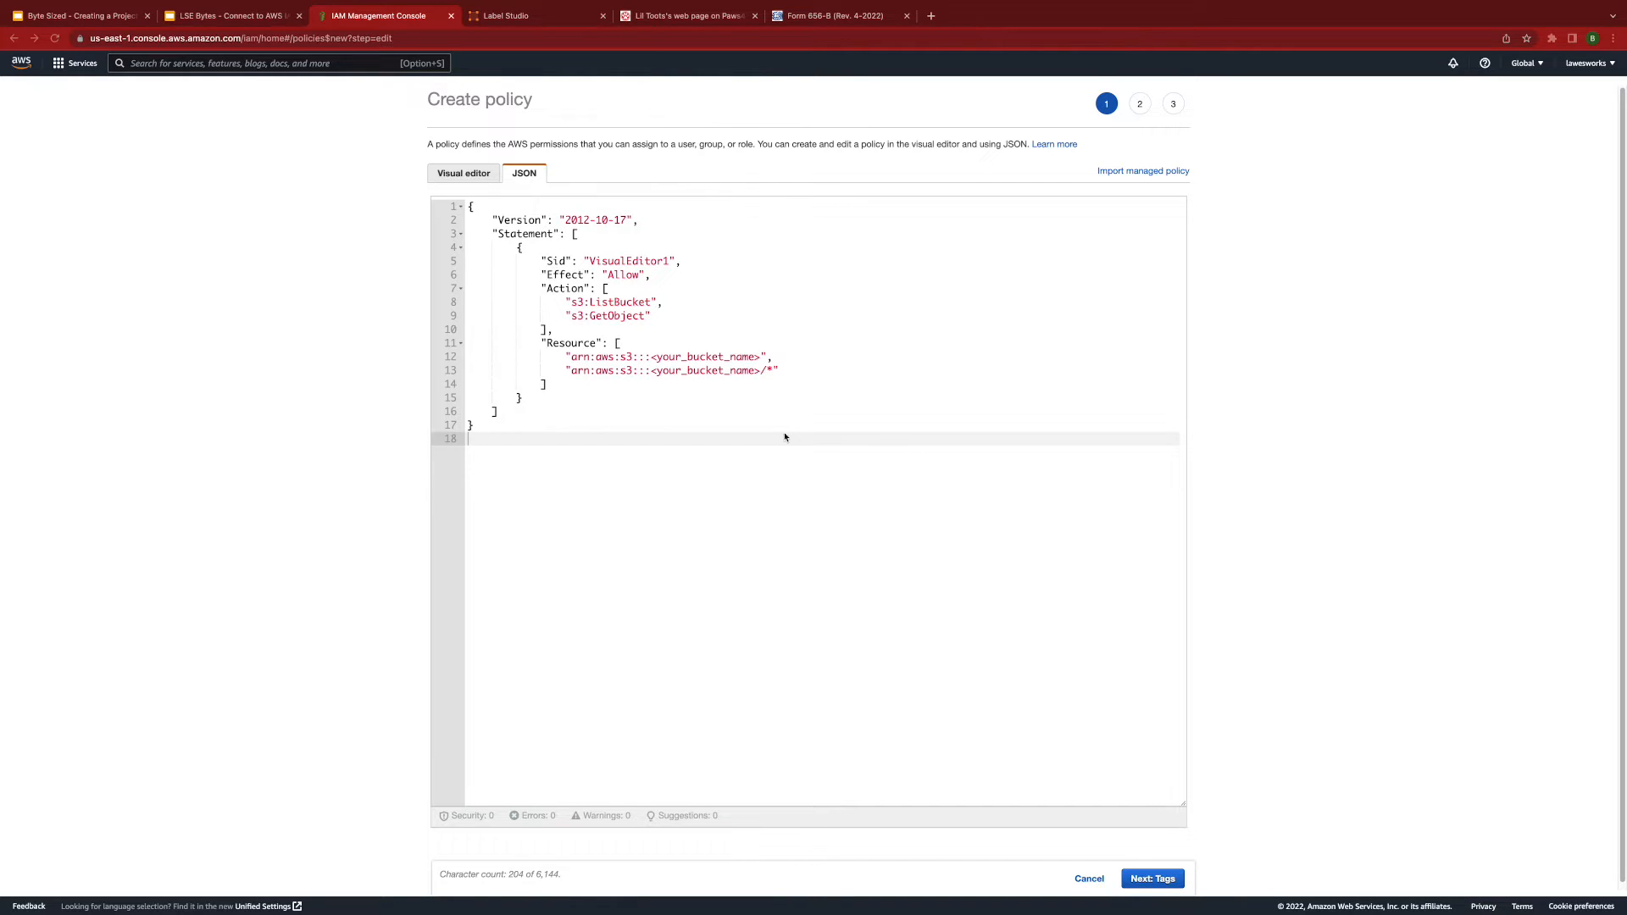
double_click(748, 356)
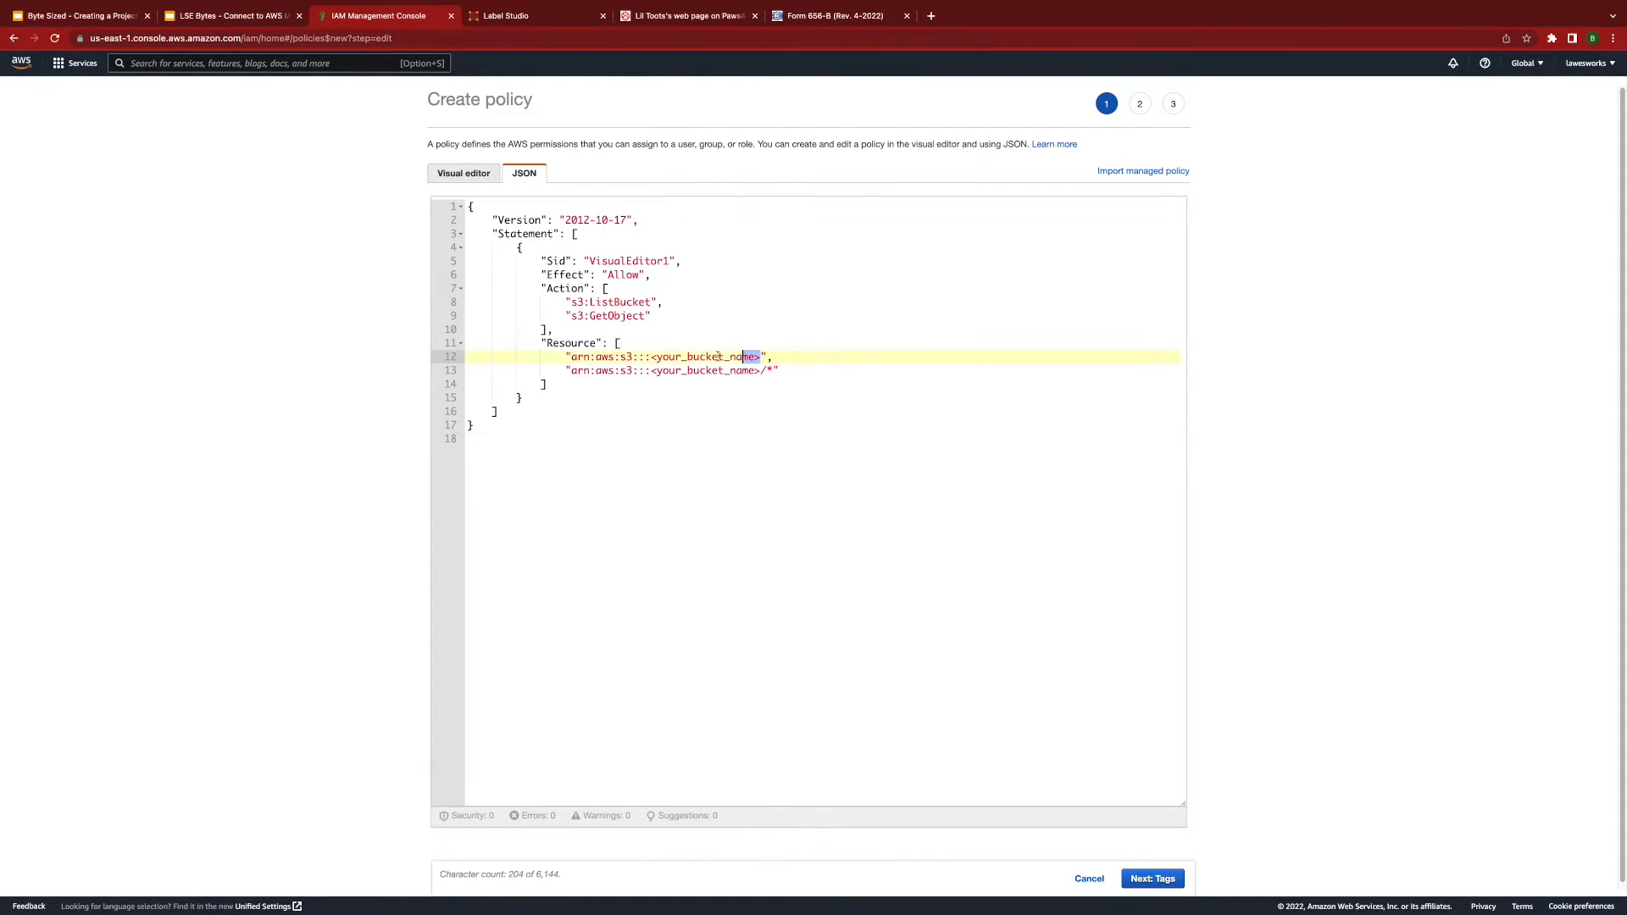
text(lawesworks.images.vehicle)
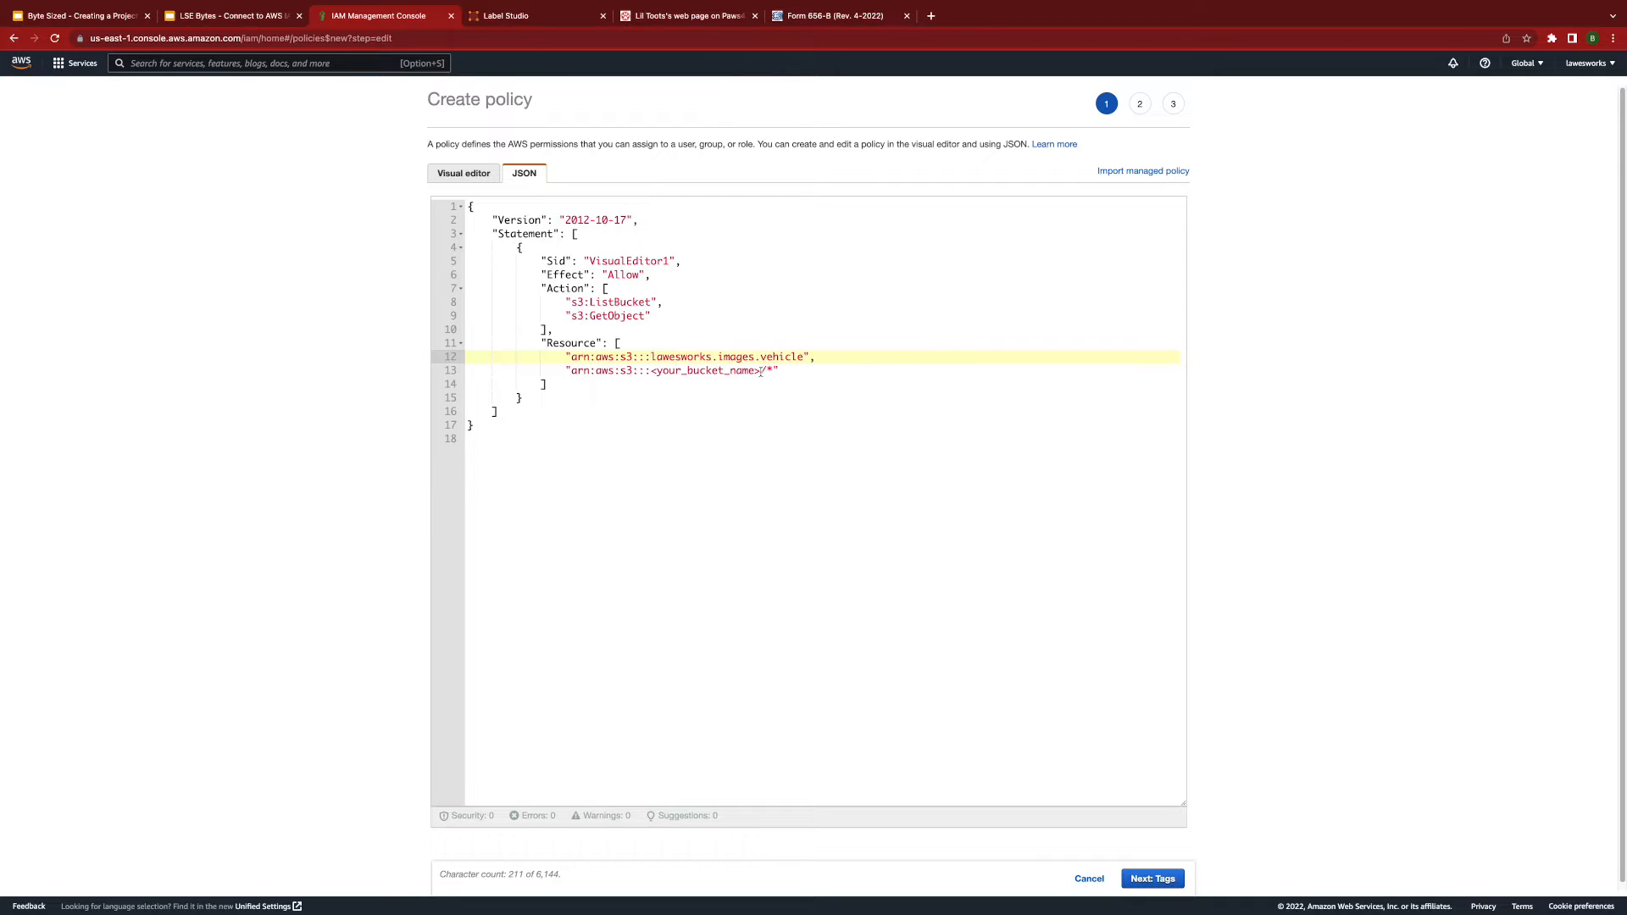
text(lawesworks.images.vehicle)
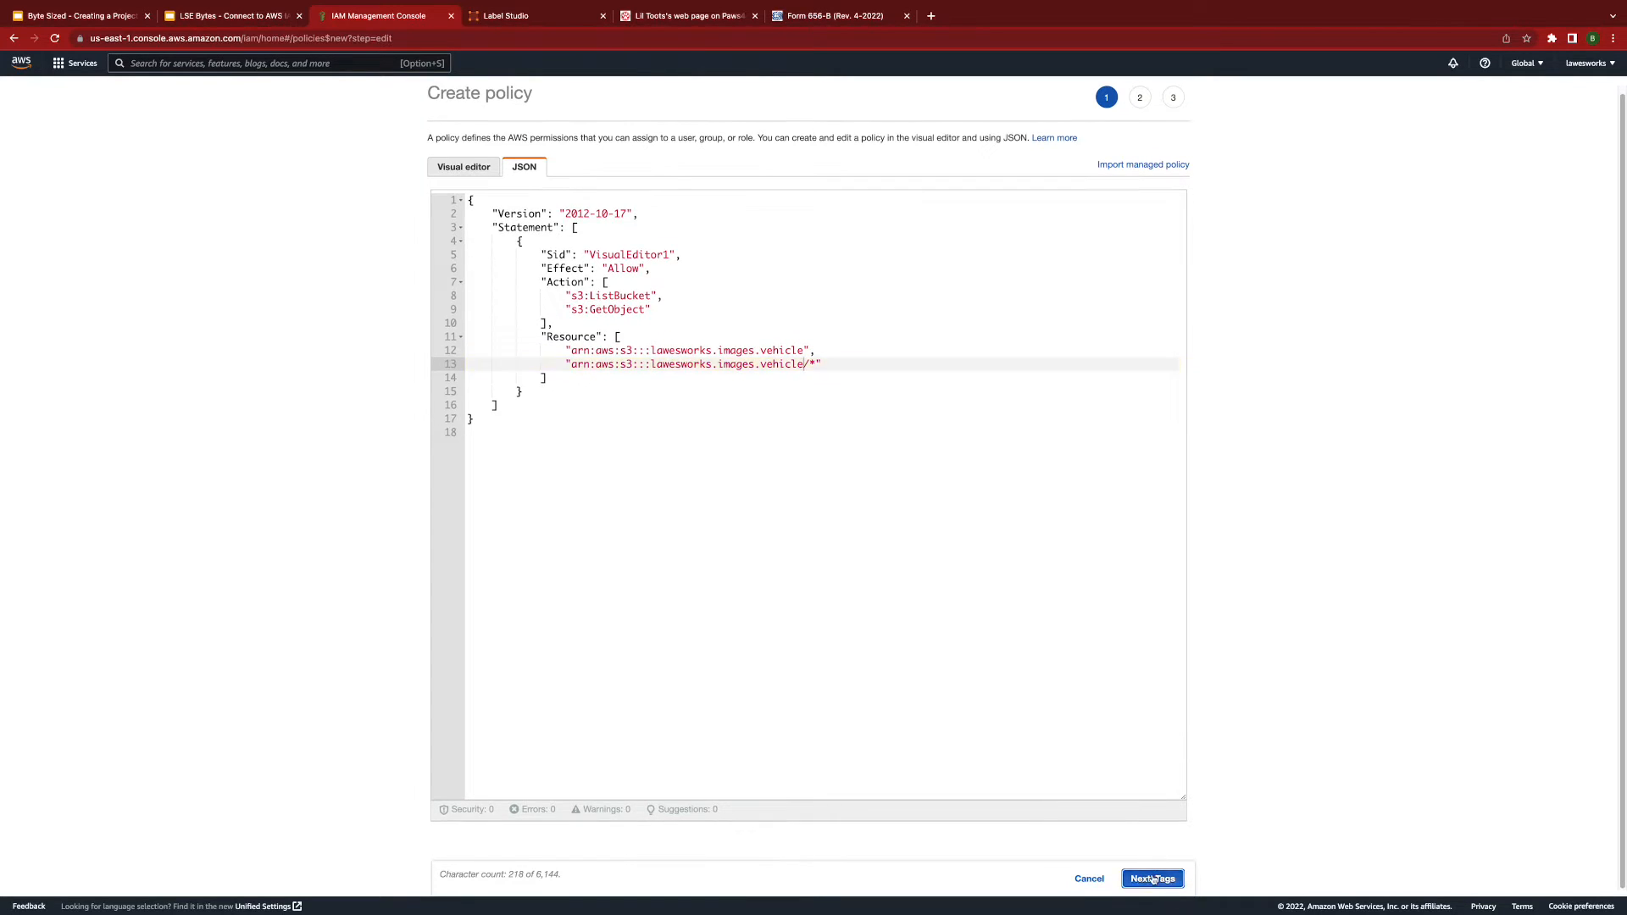
- Review and create the policy named SourcePolicy with description 'Label Studio Source Files'
click(1151, 878)
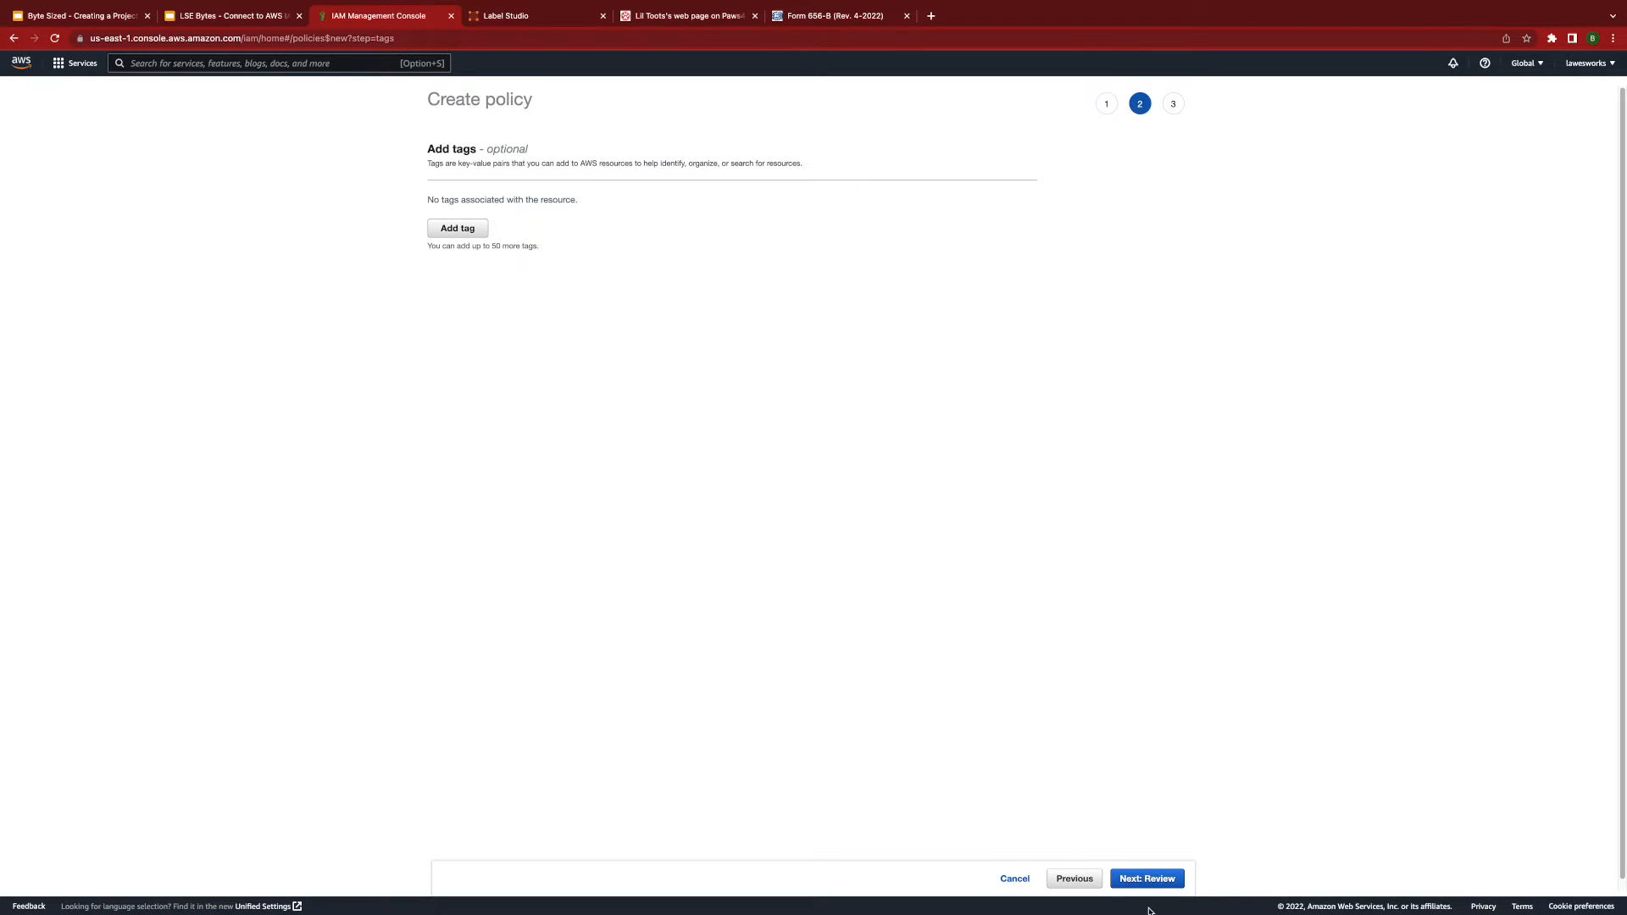
click(1146, 880)
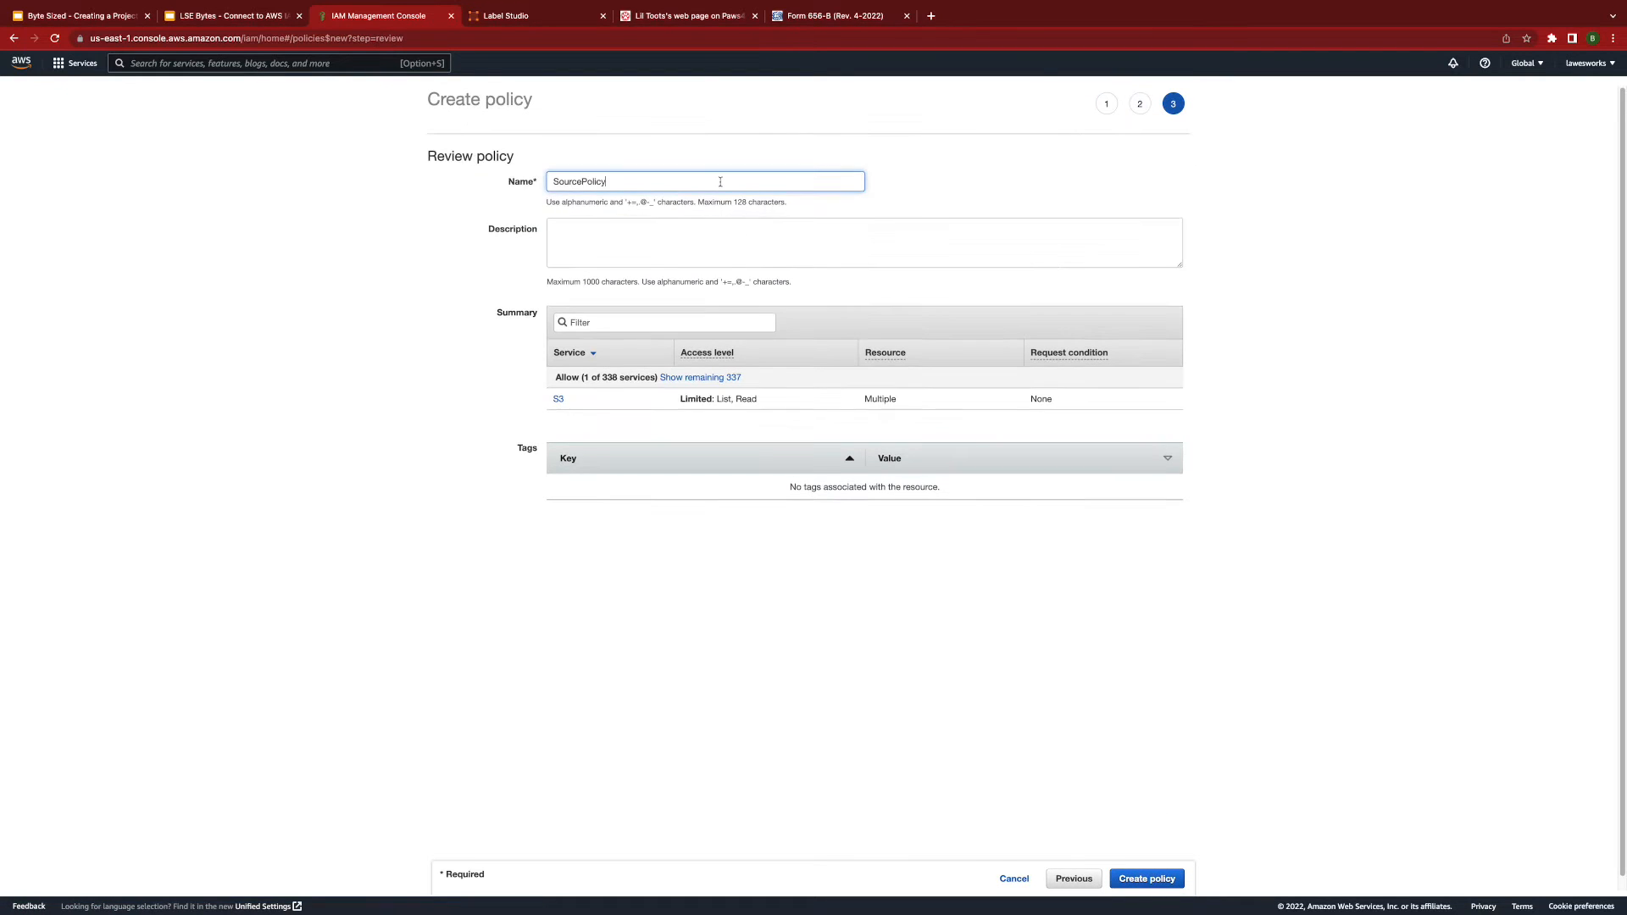
click(836, 242)
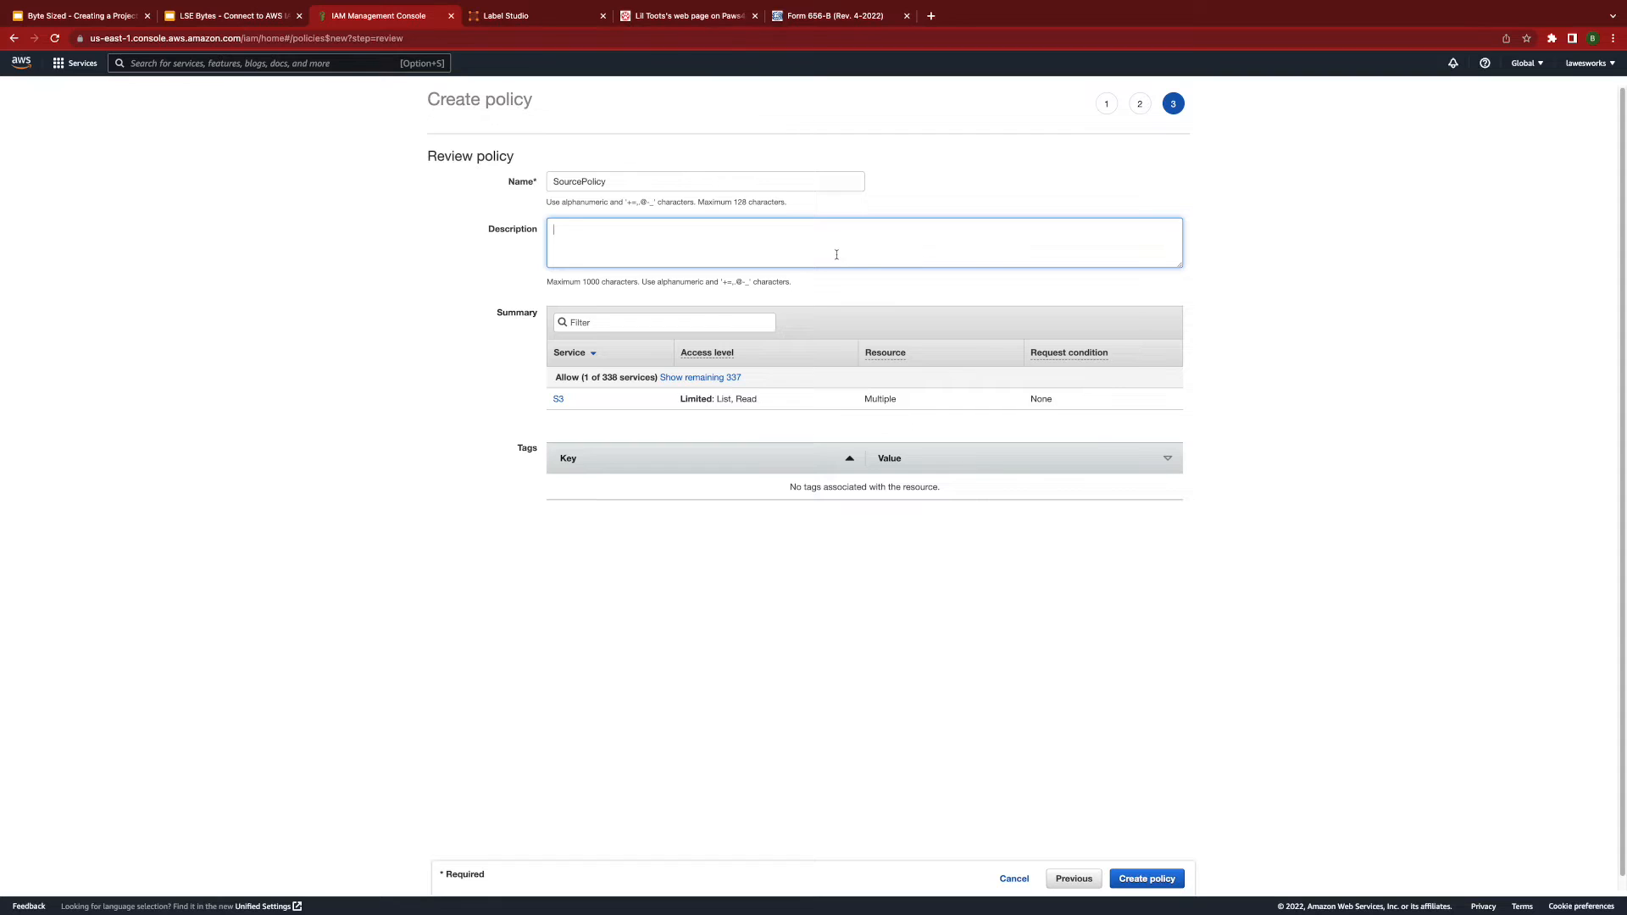
text(Label Studio Source Files)
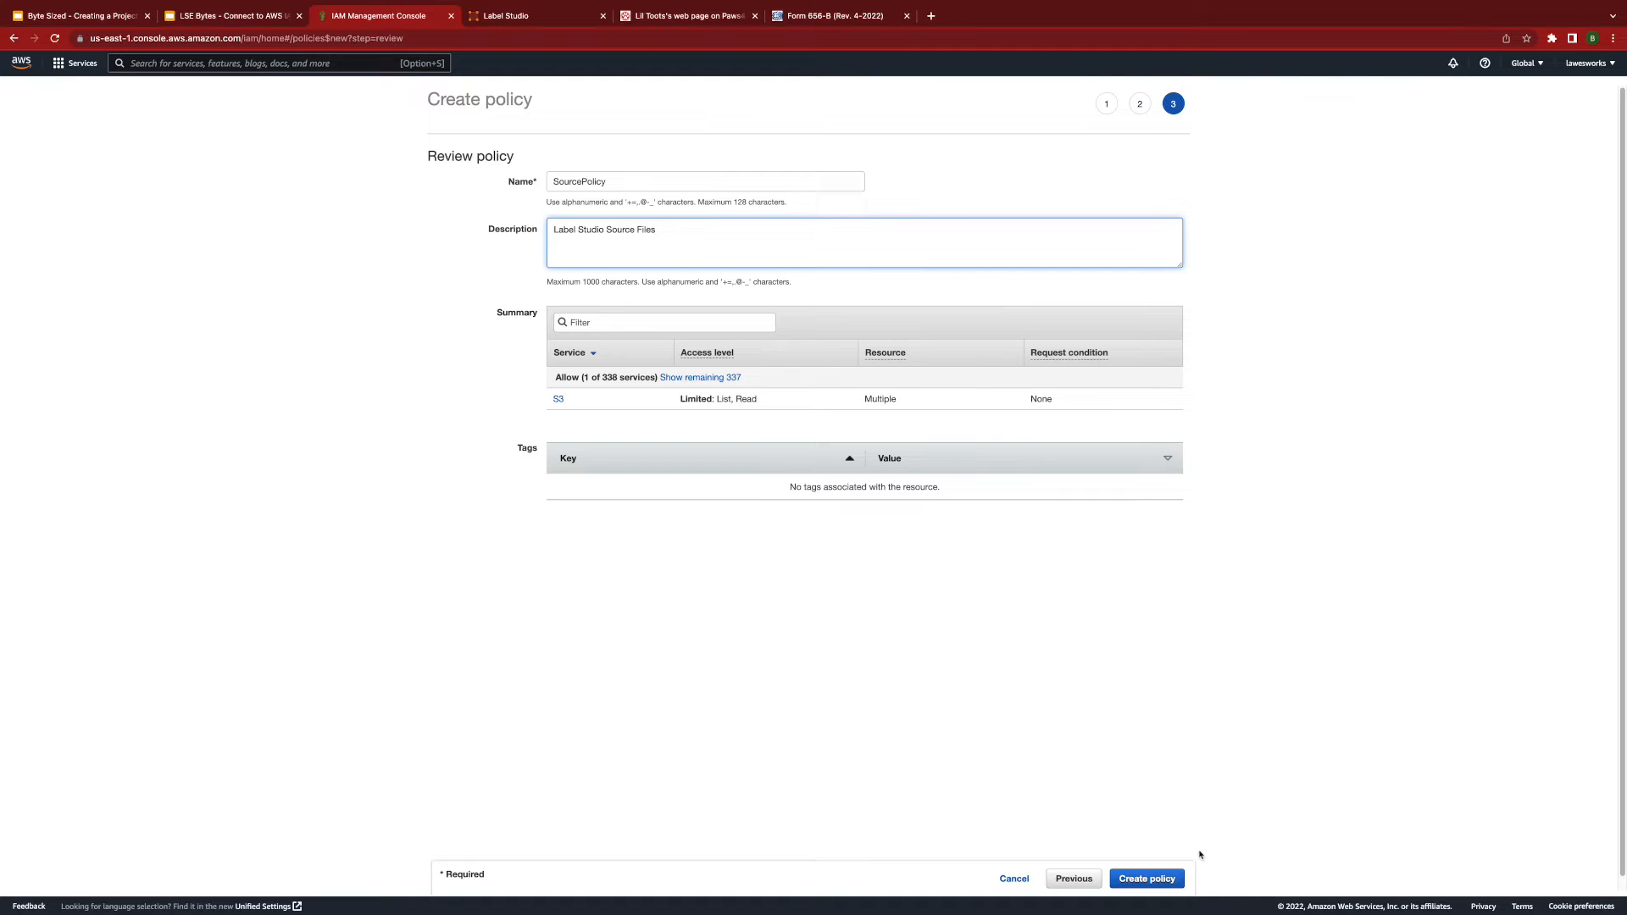
click(1146, 878)
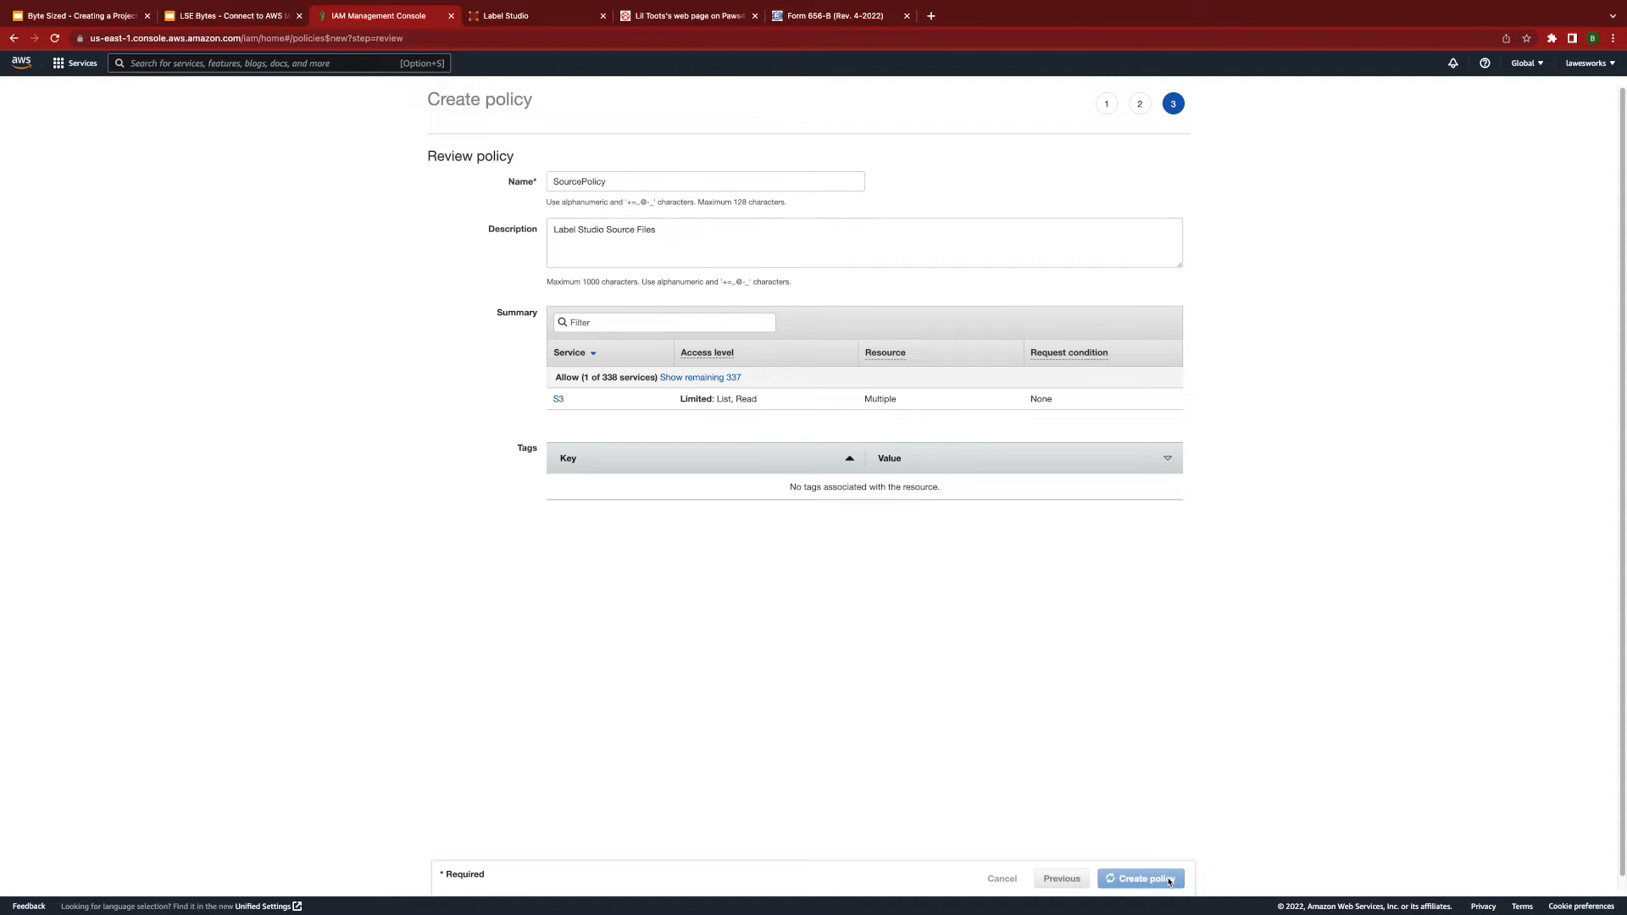
click(1141, 880)
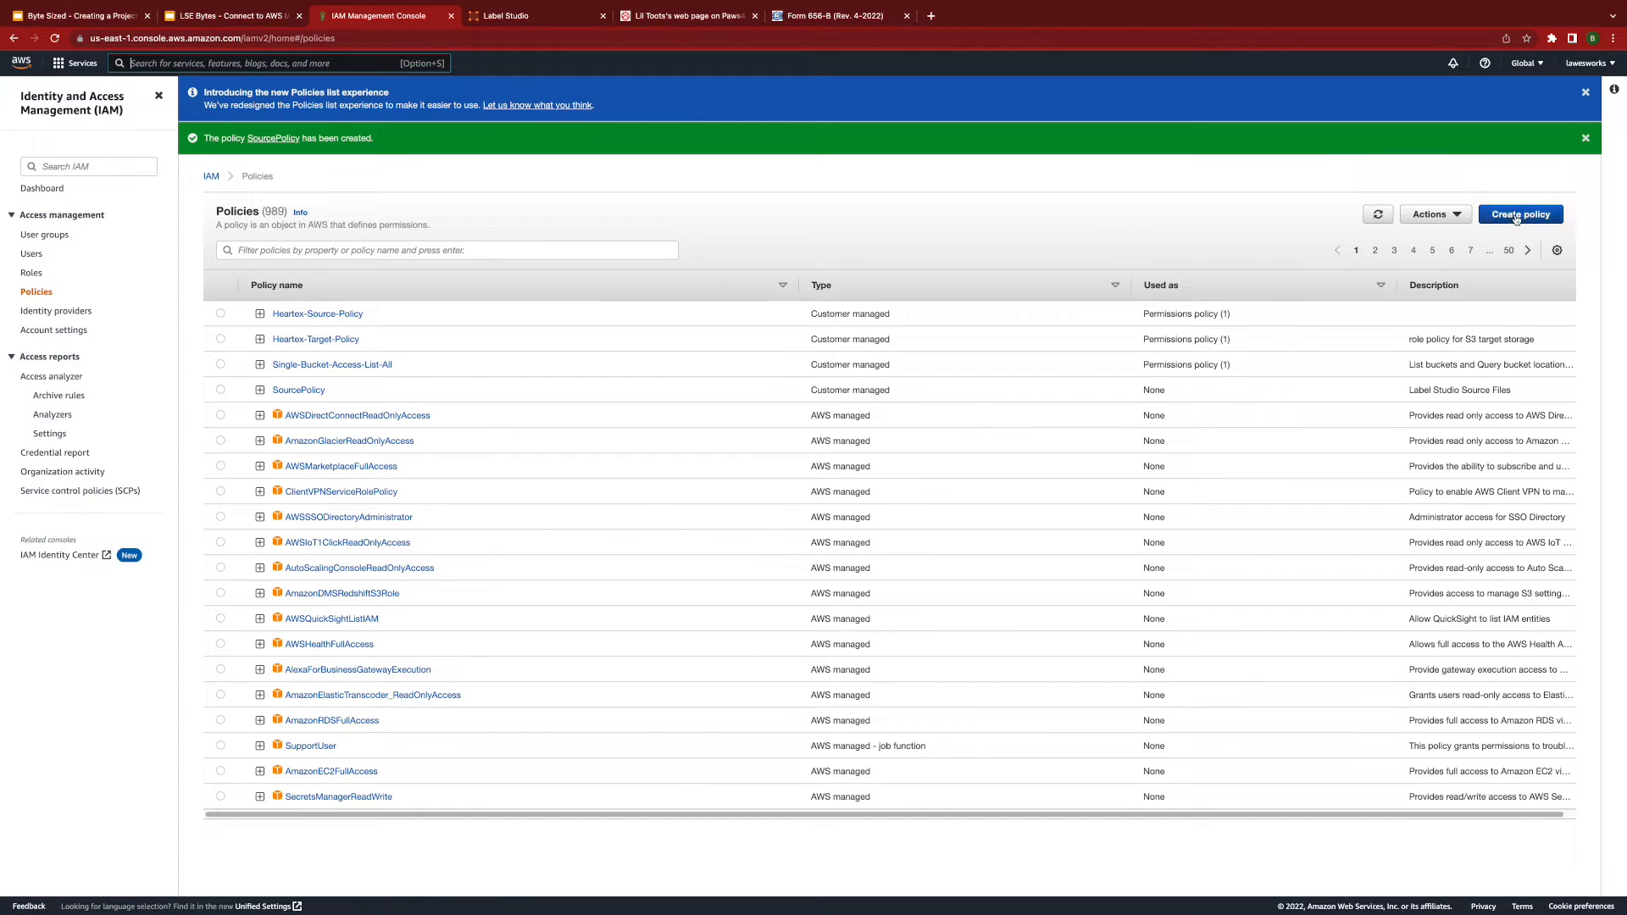
- Draft a second JSON policy granting List, Put, Get and DeleteObject on lawesworks.images.vehicle
click(1519, 214)
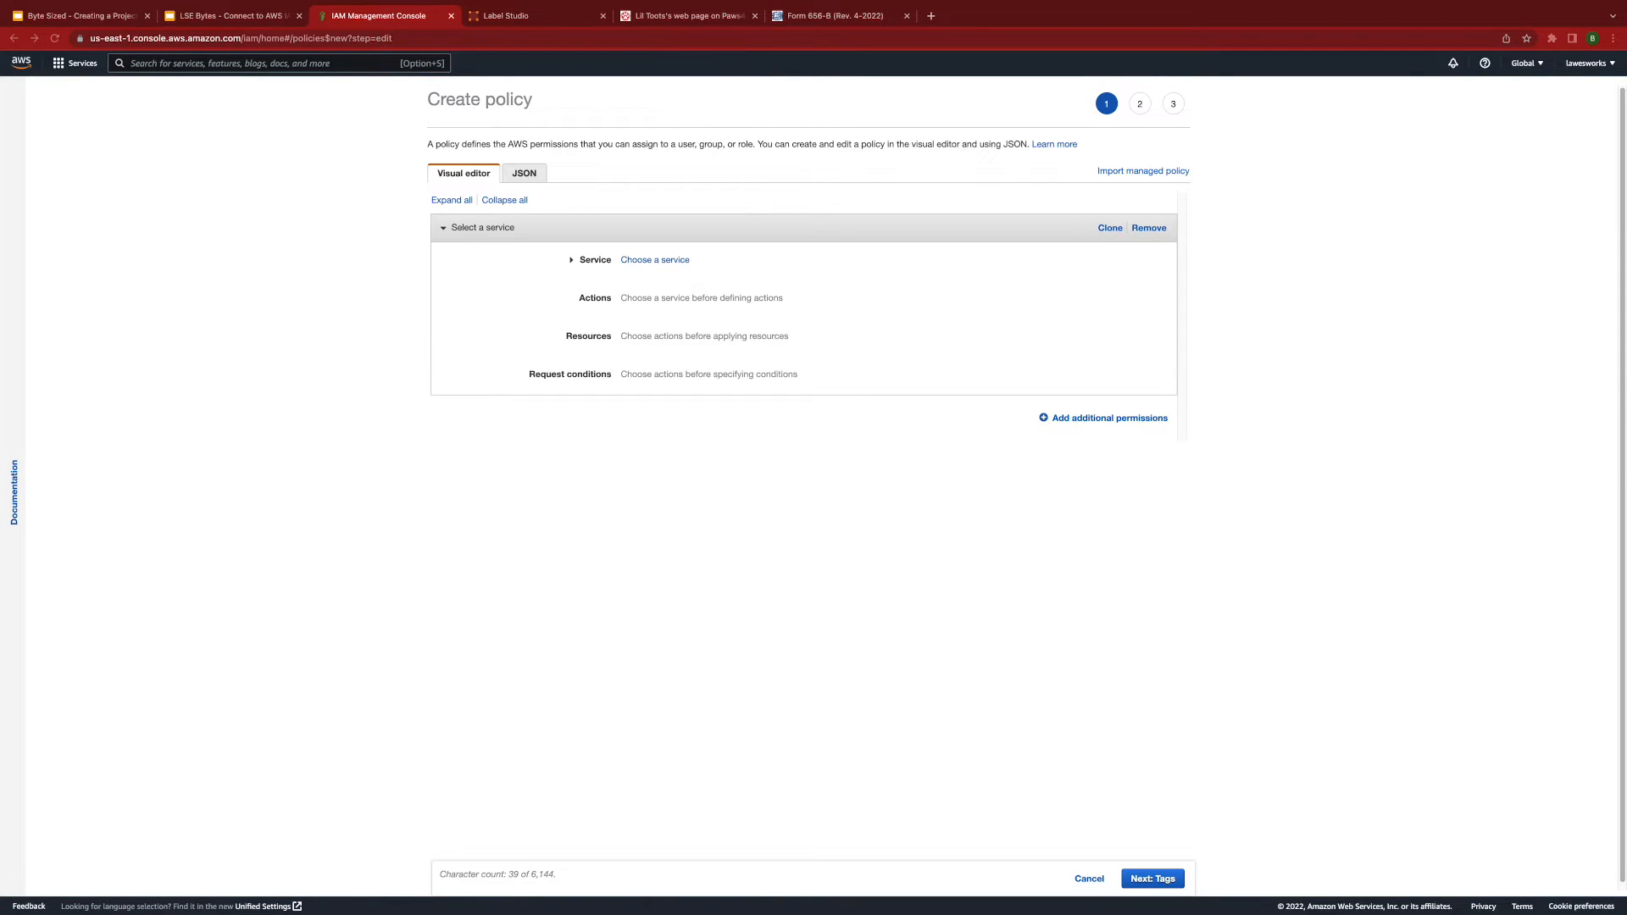
click(524, 173)
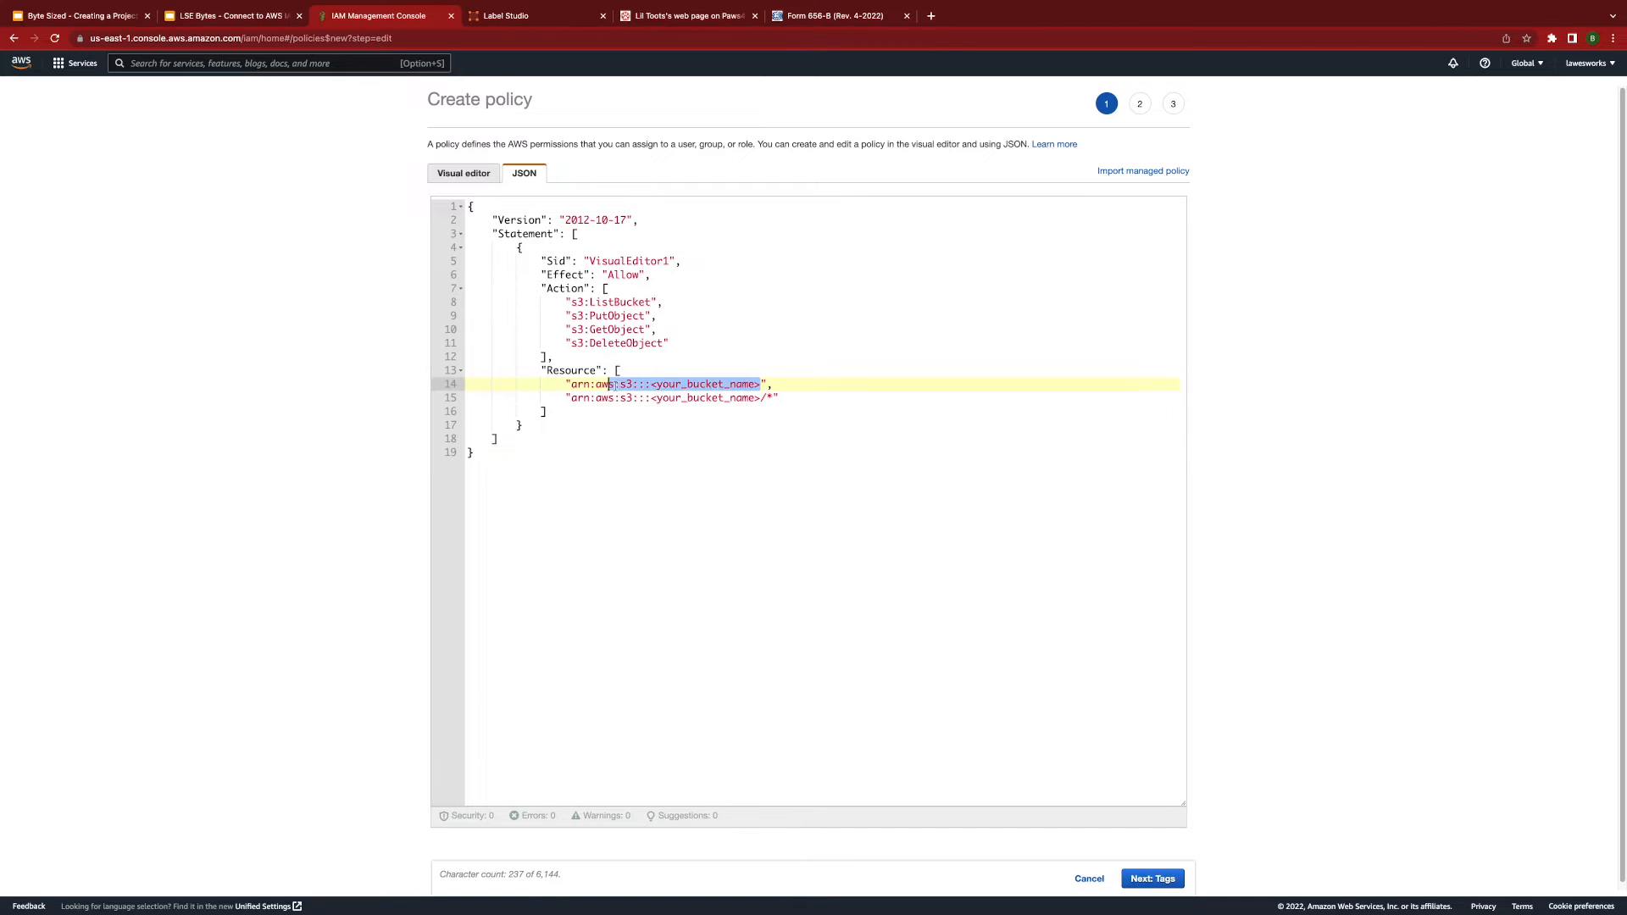
text(awesworks.images.vehicle)
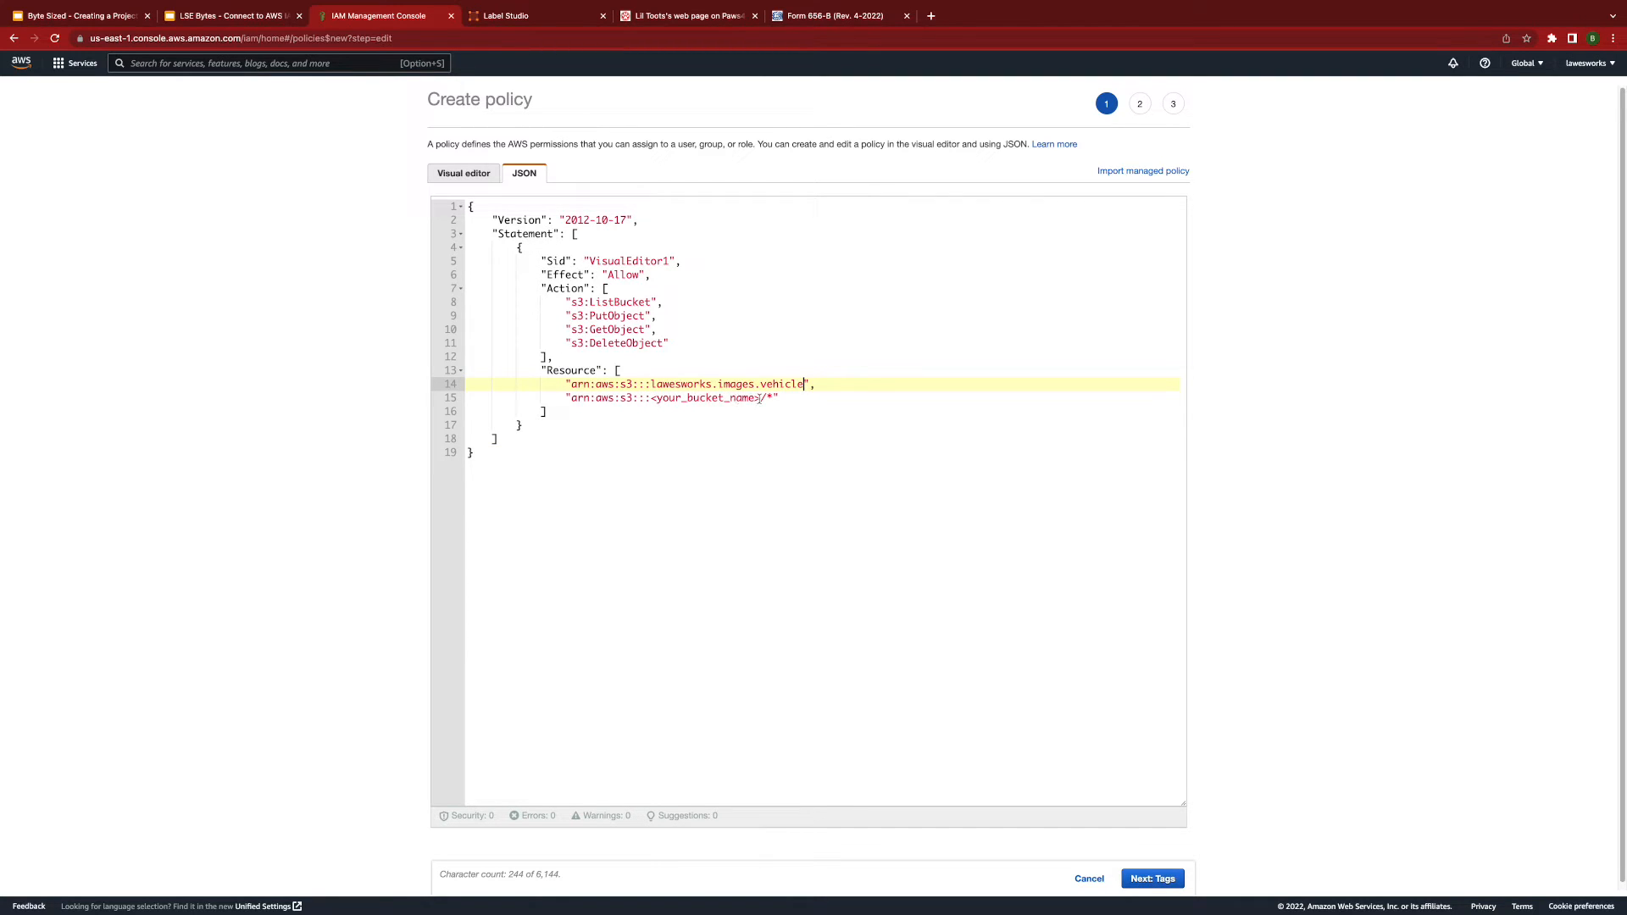
double_click(703, 397)
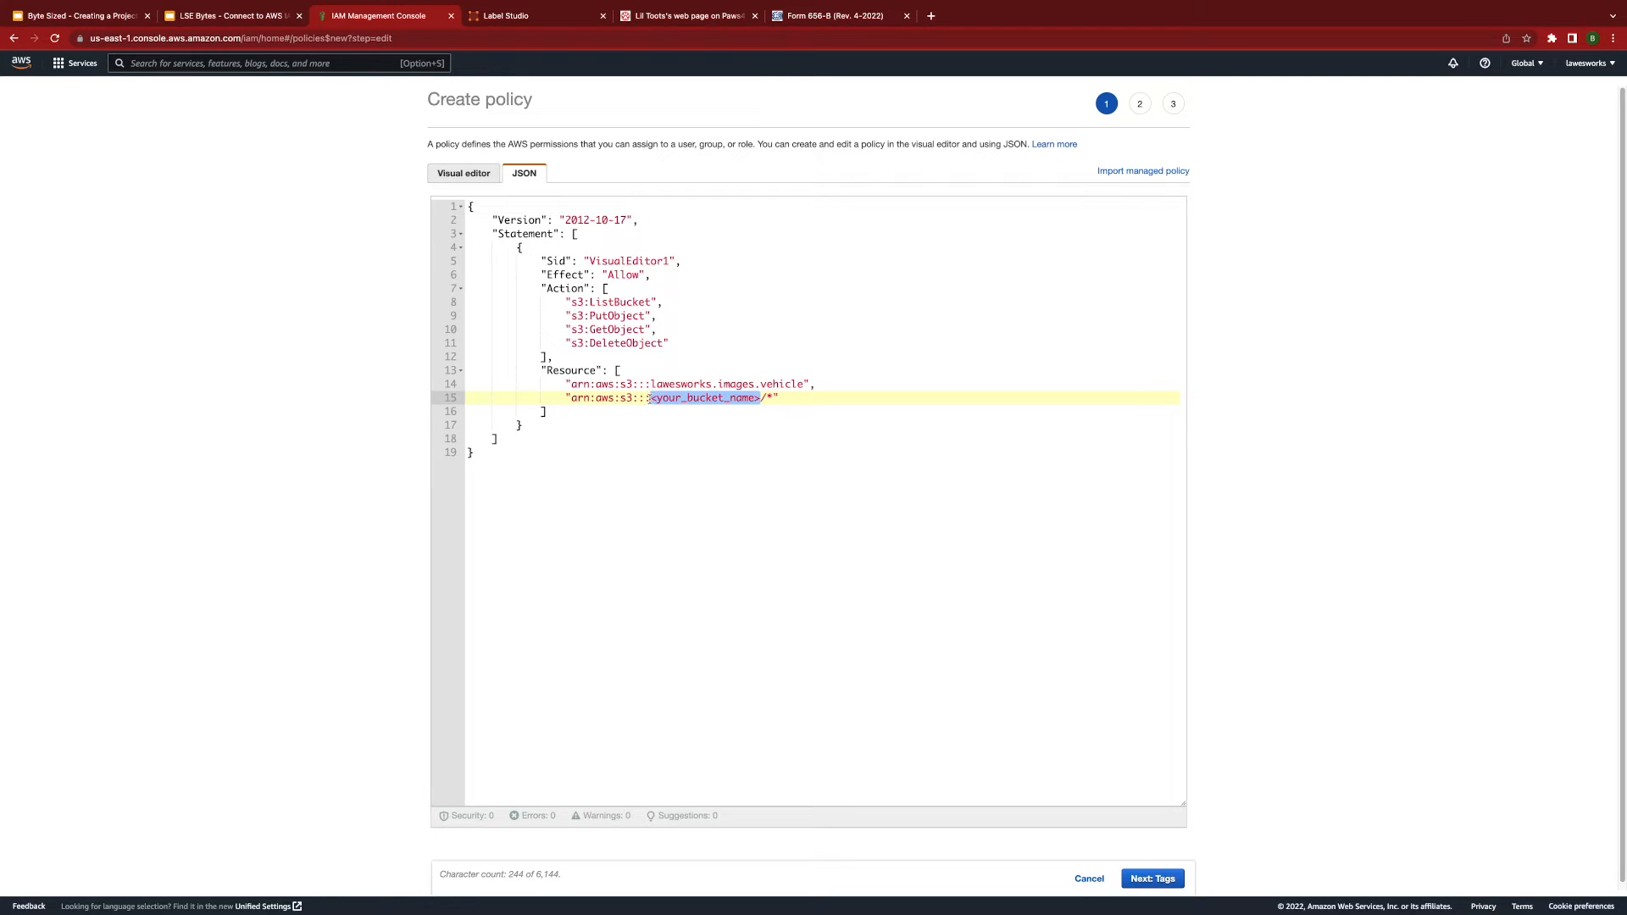
text(lawesworks.images.vehicle)
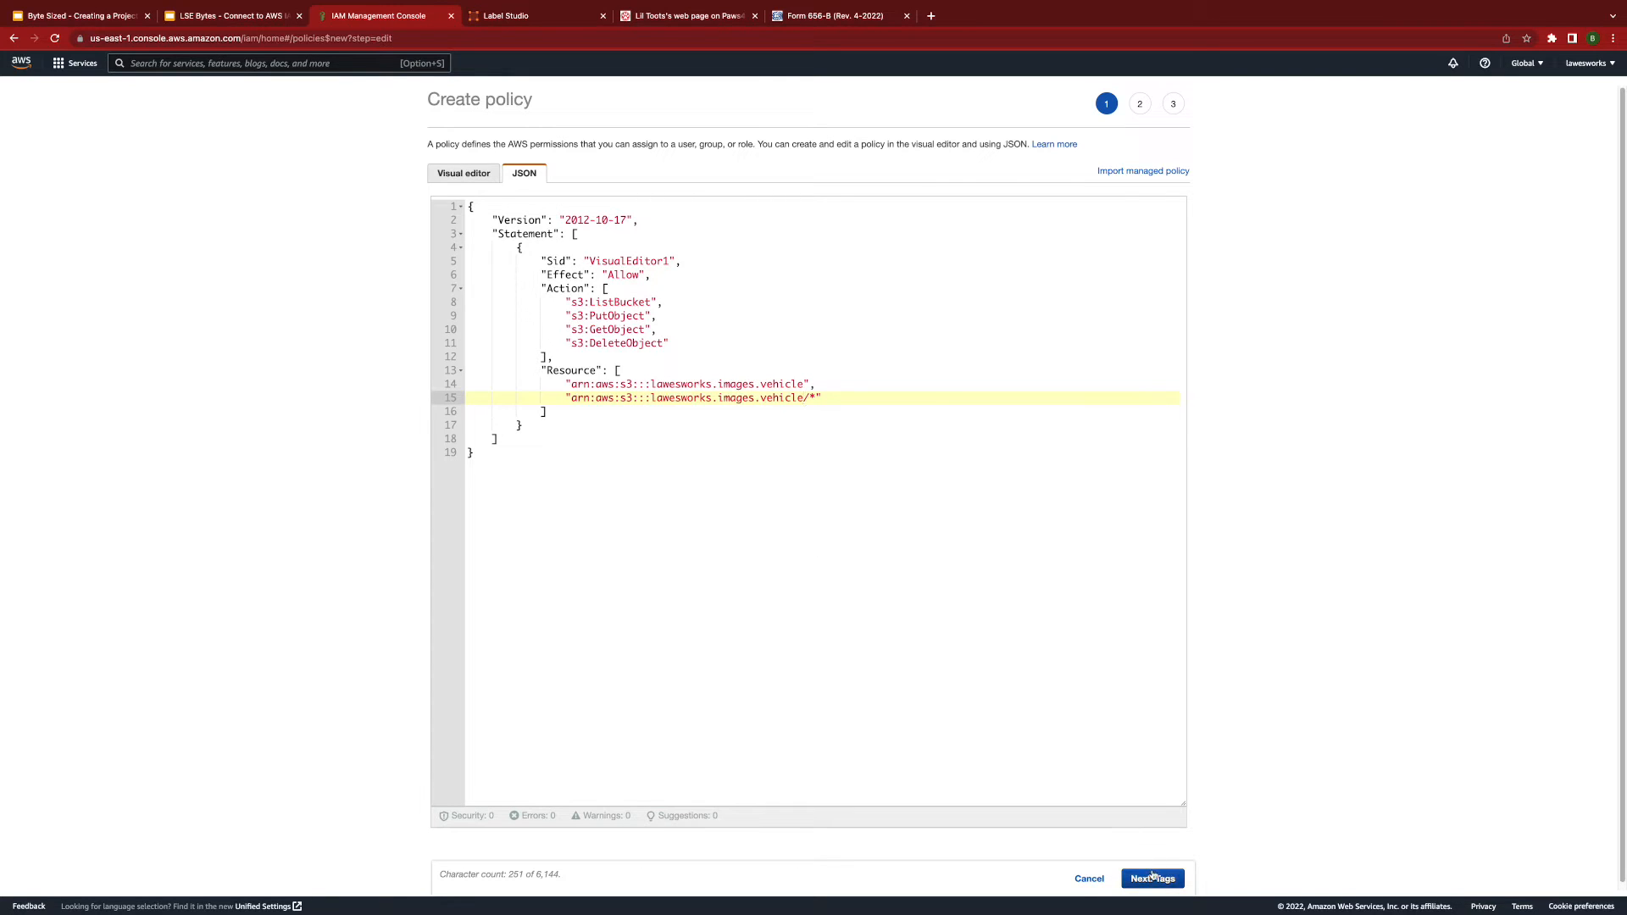
- Review and create the policy named TargetPolicy with description 'Label Studio Target Bucket'
click(1151, 878)
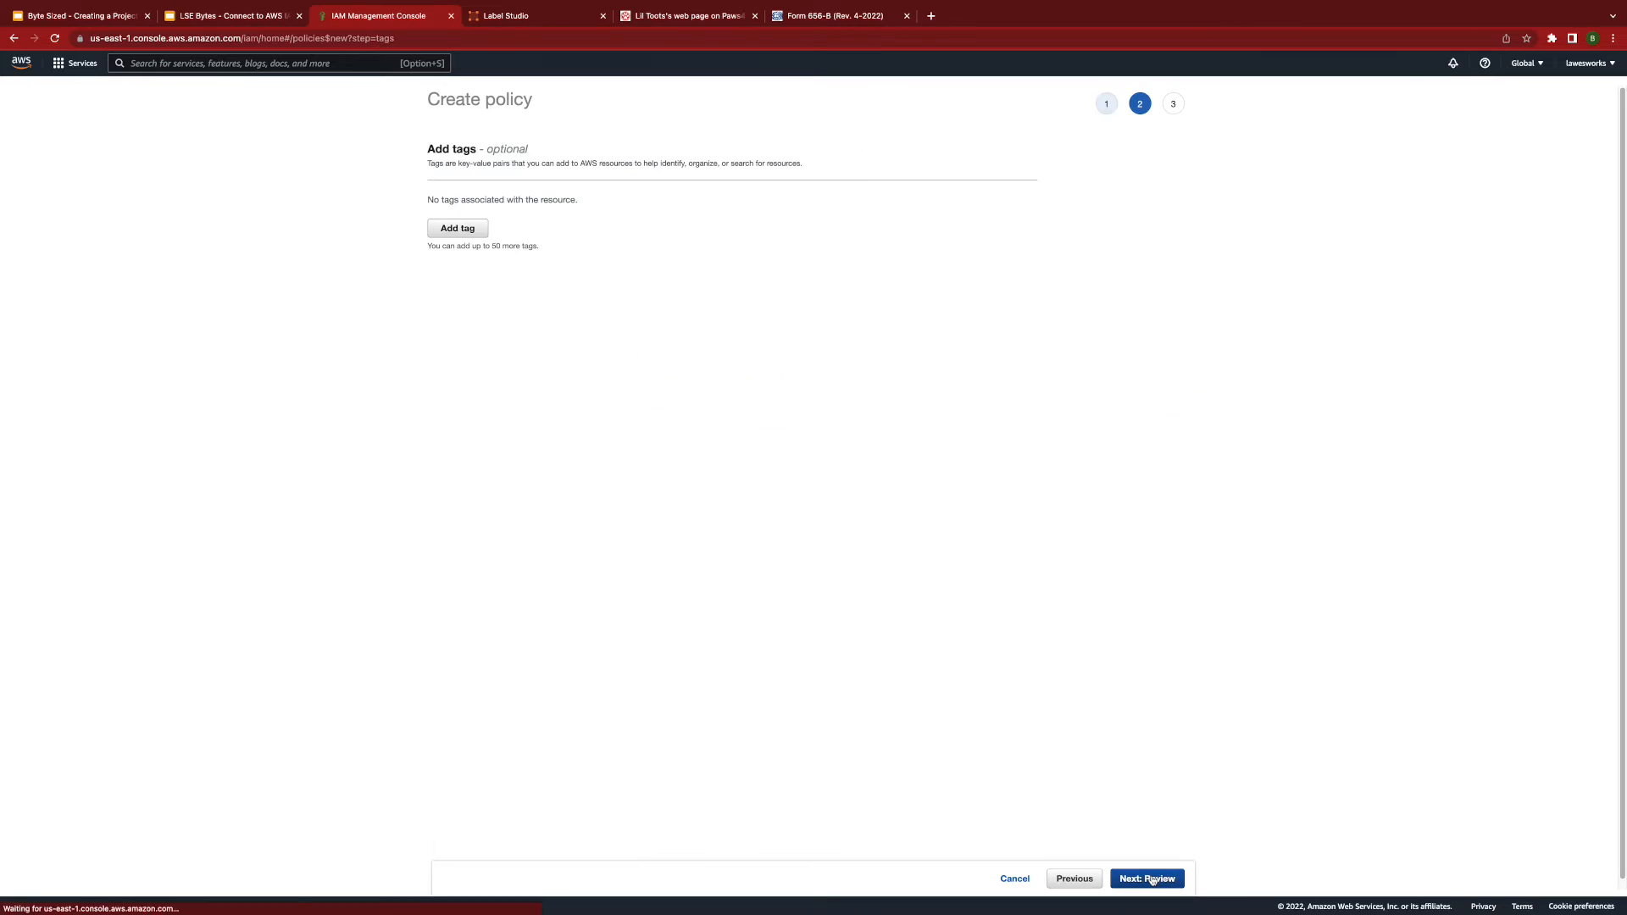
click(1148, 880)
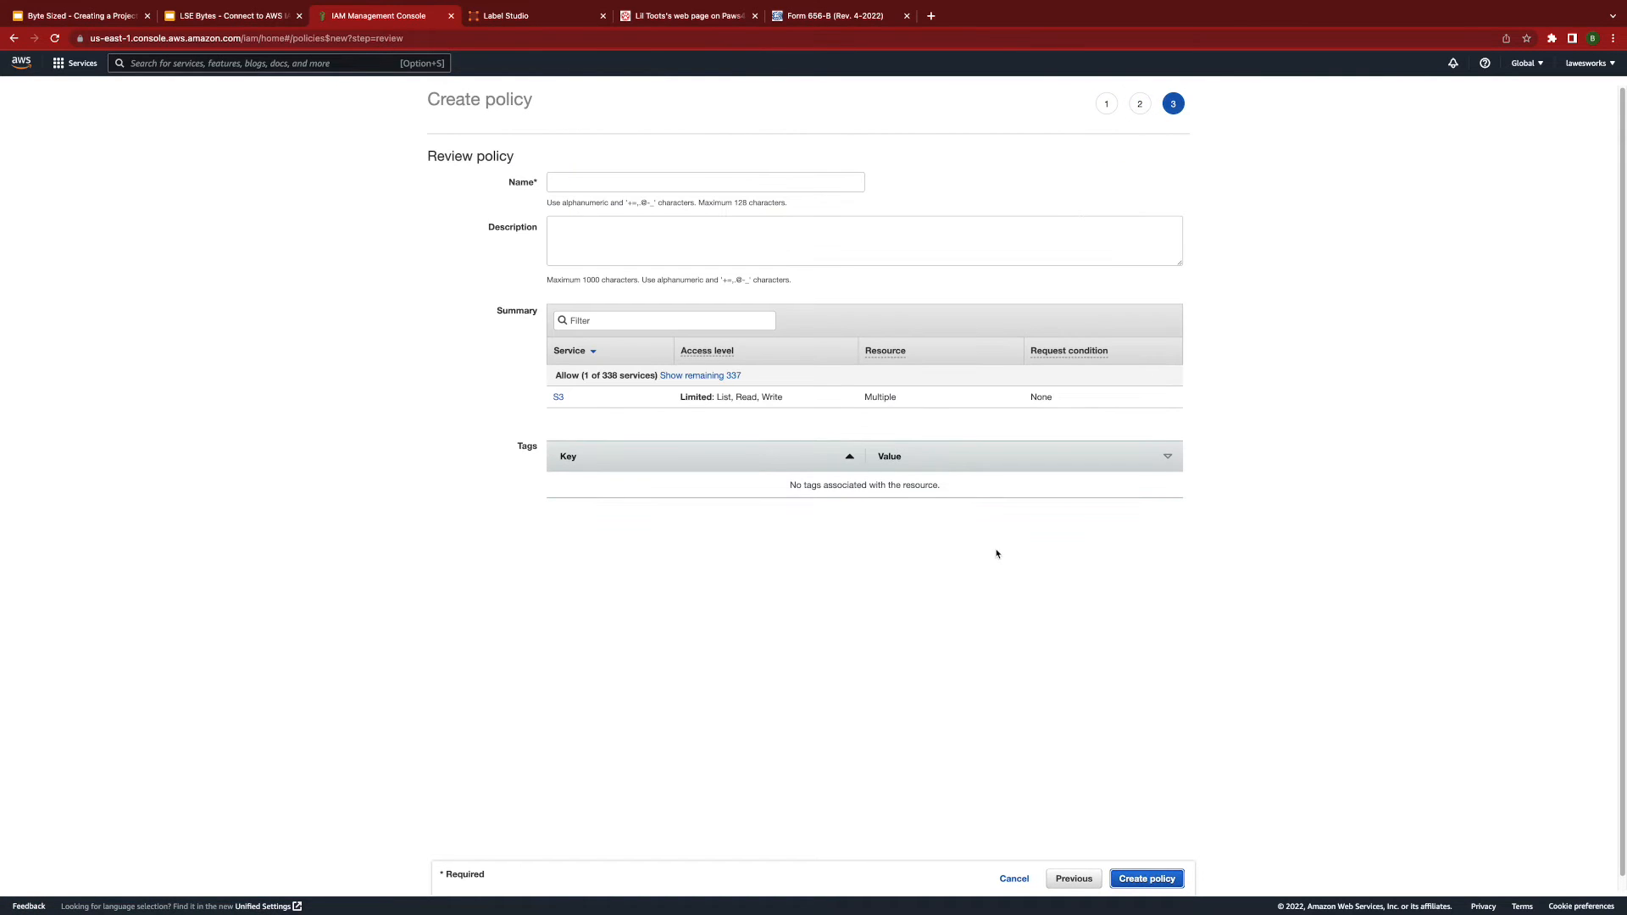
click(705, 181)
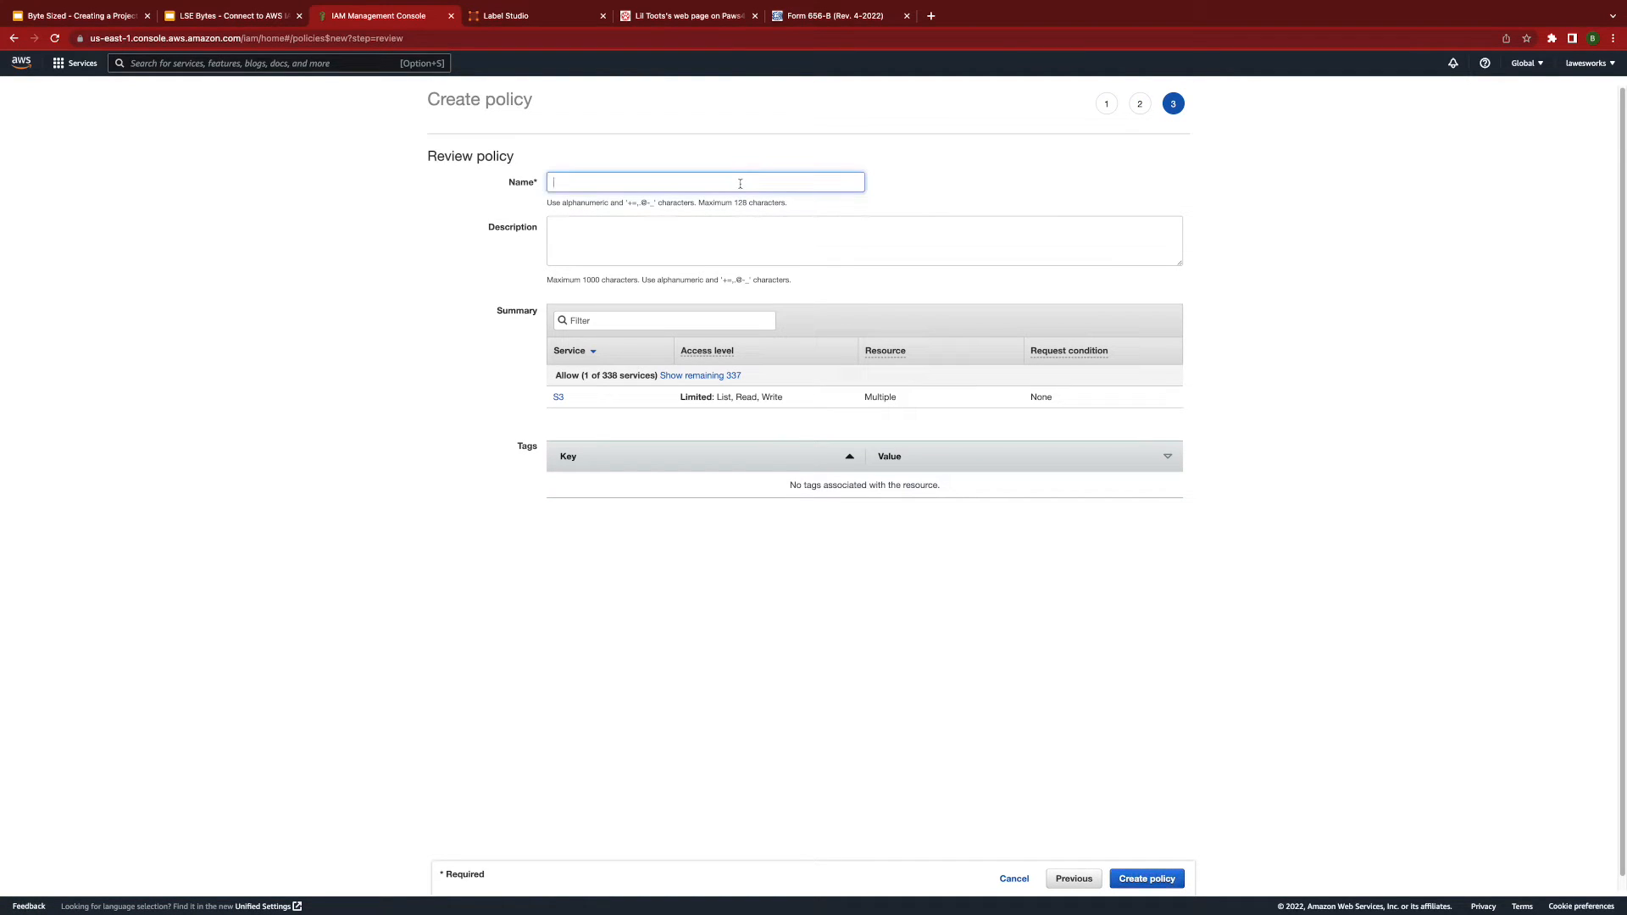
text(TargetP)
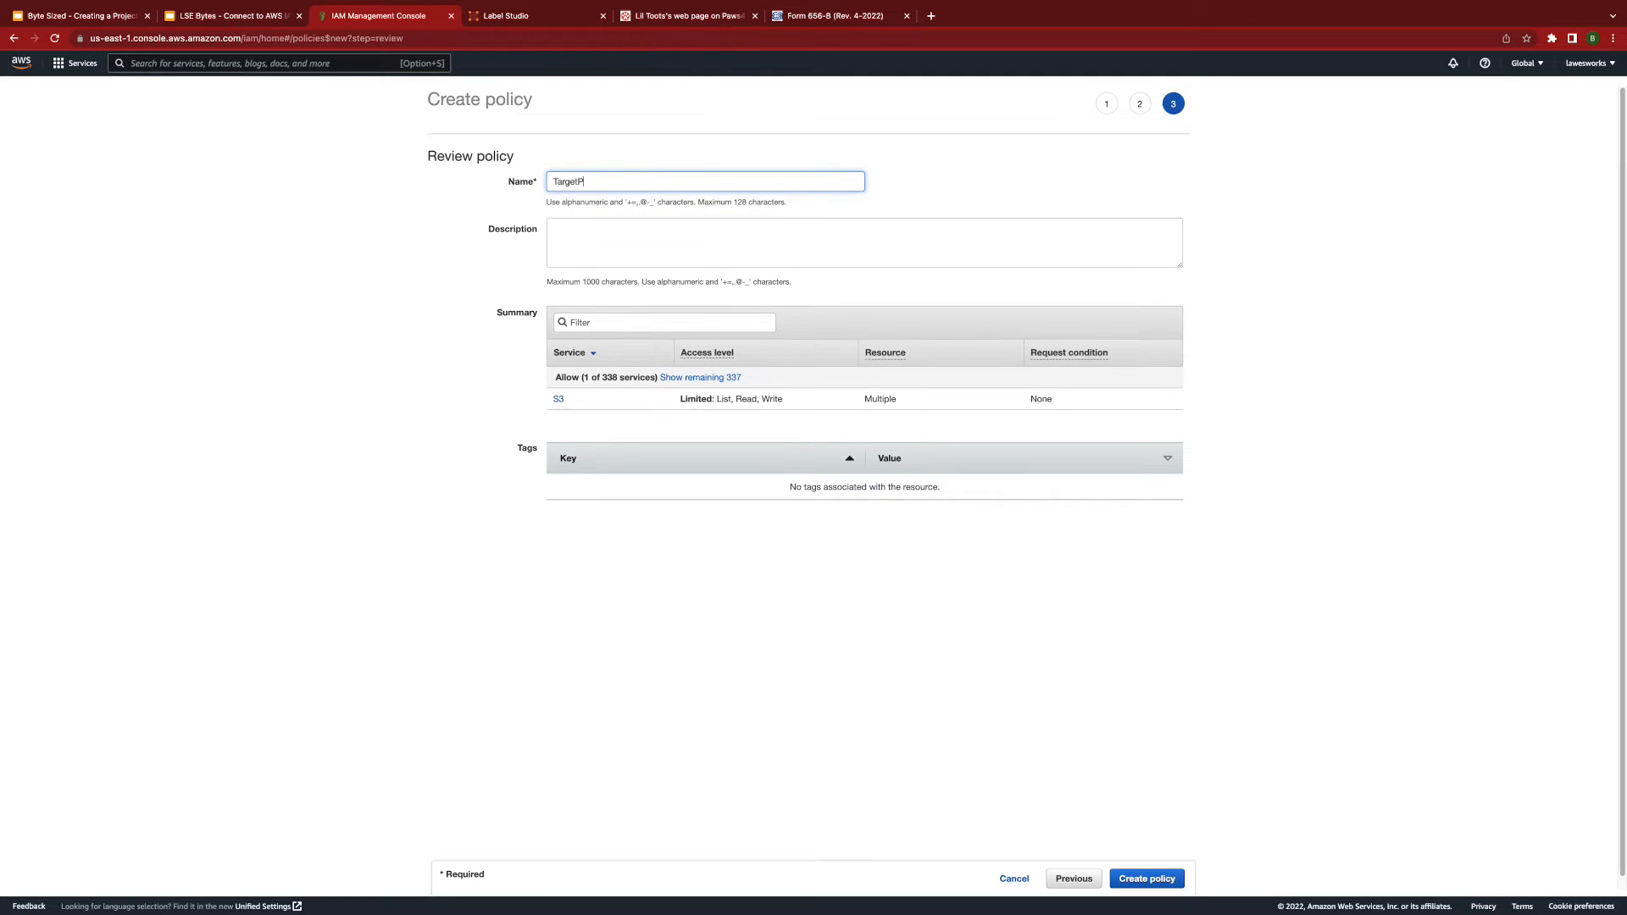
text(Label Studio)
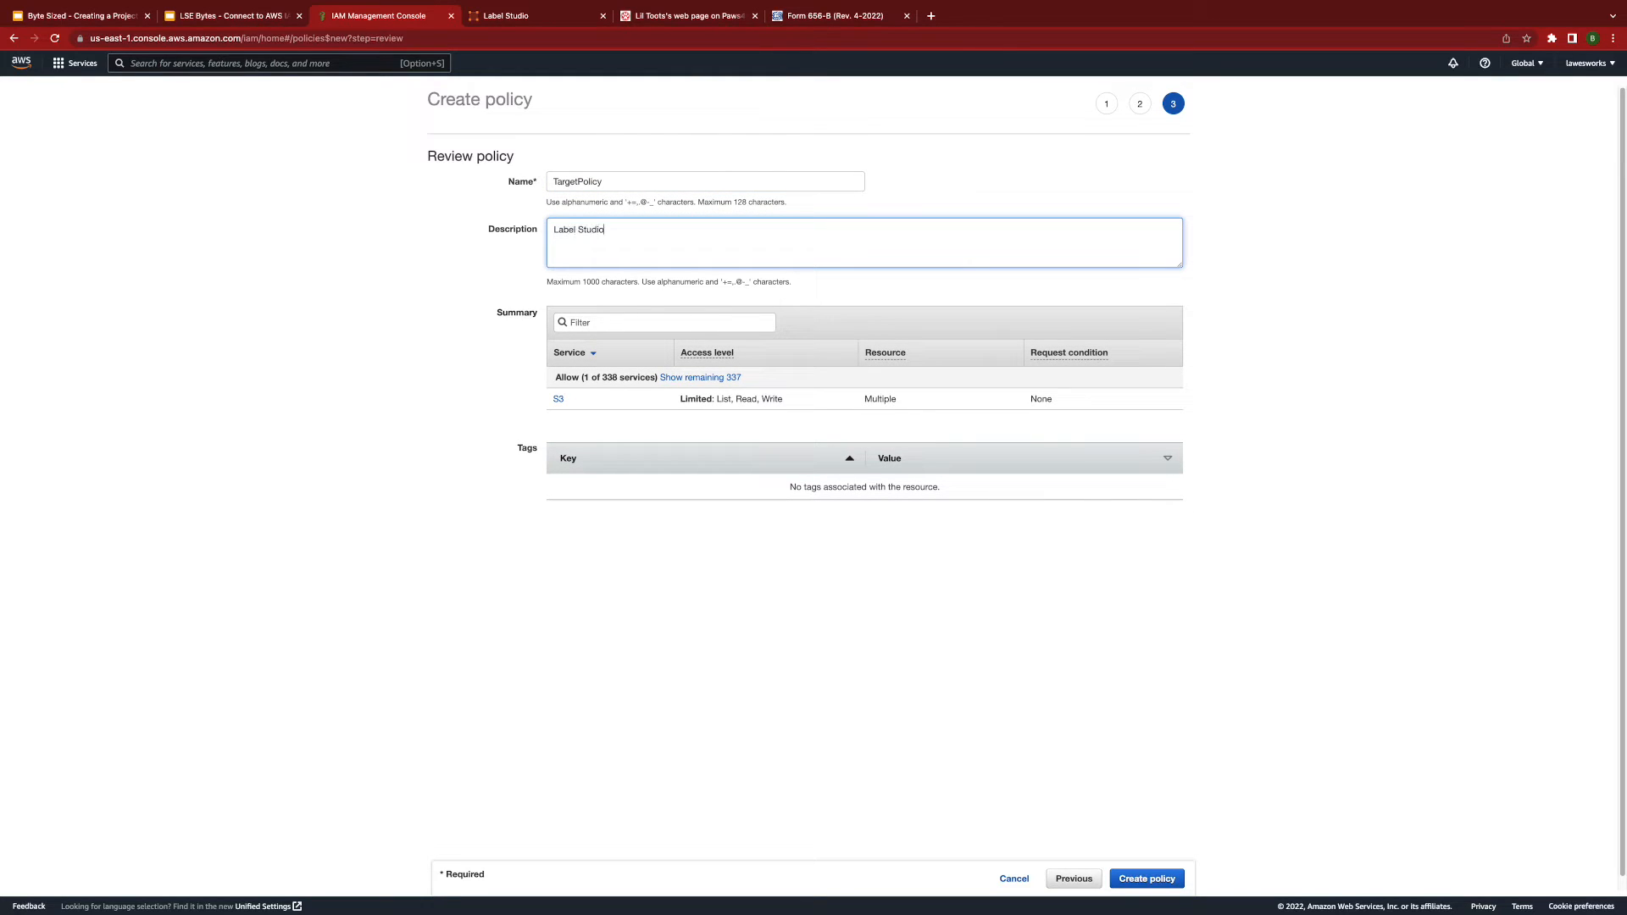
text(Target)
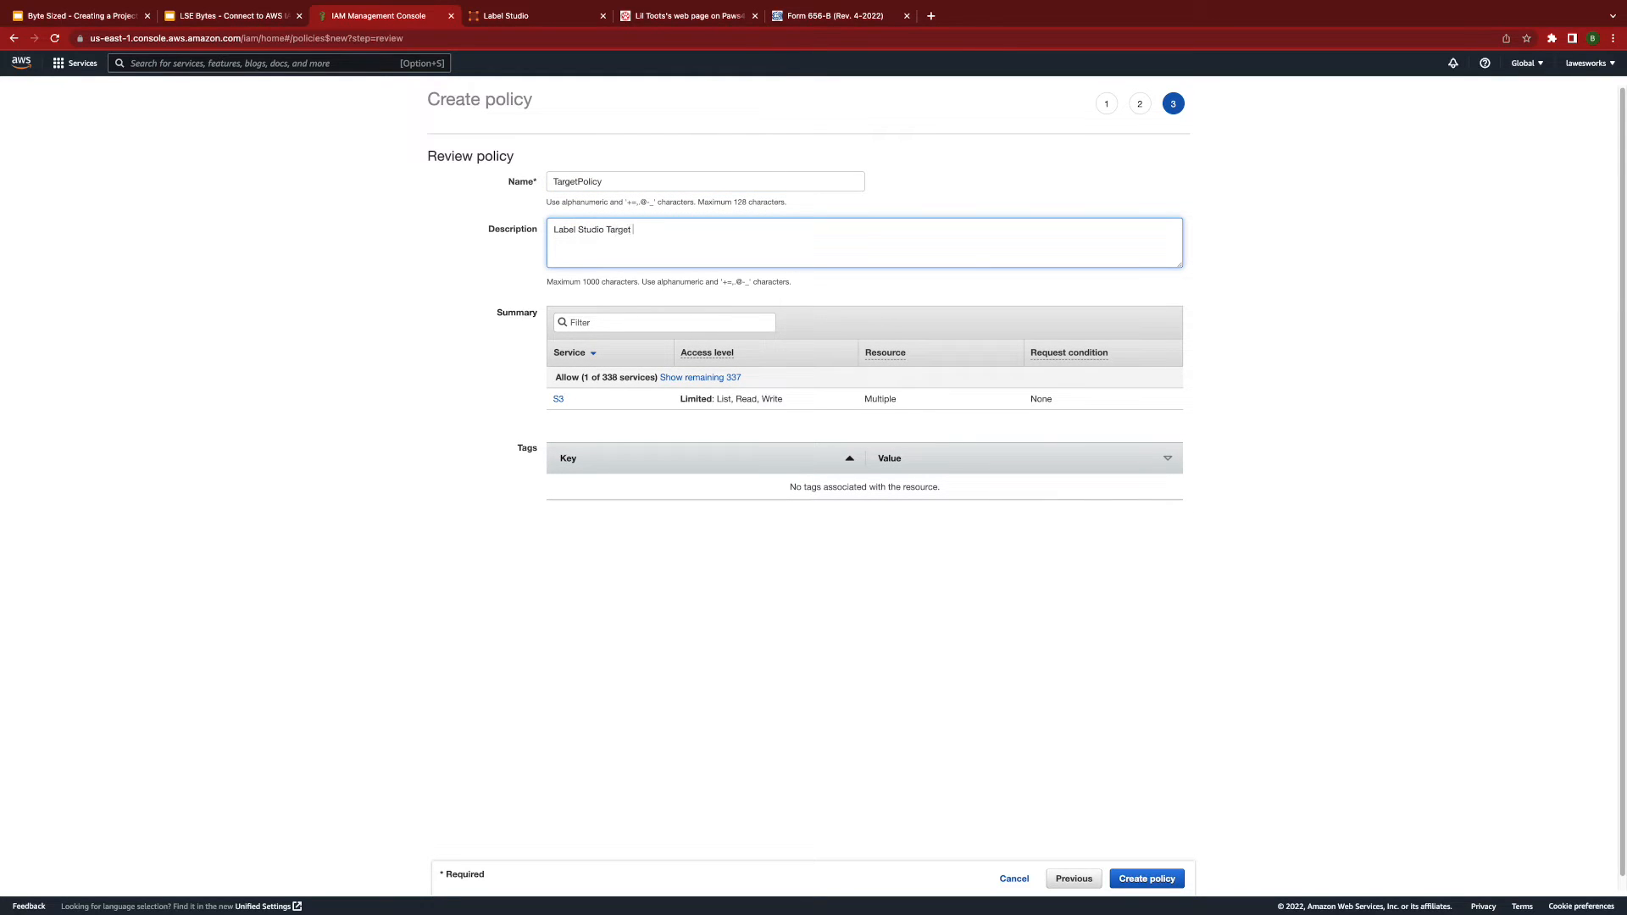
text(Bucket)
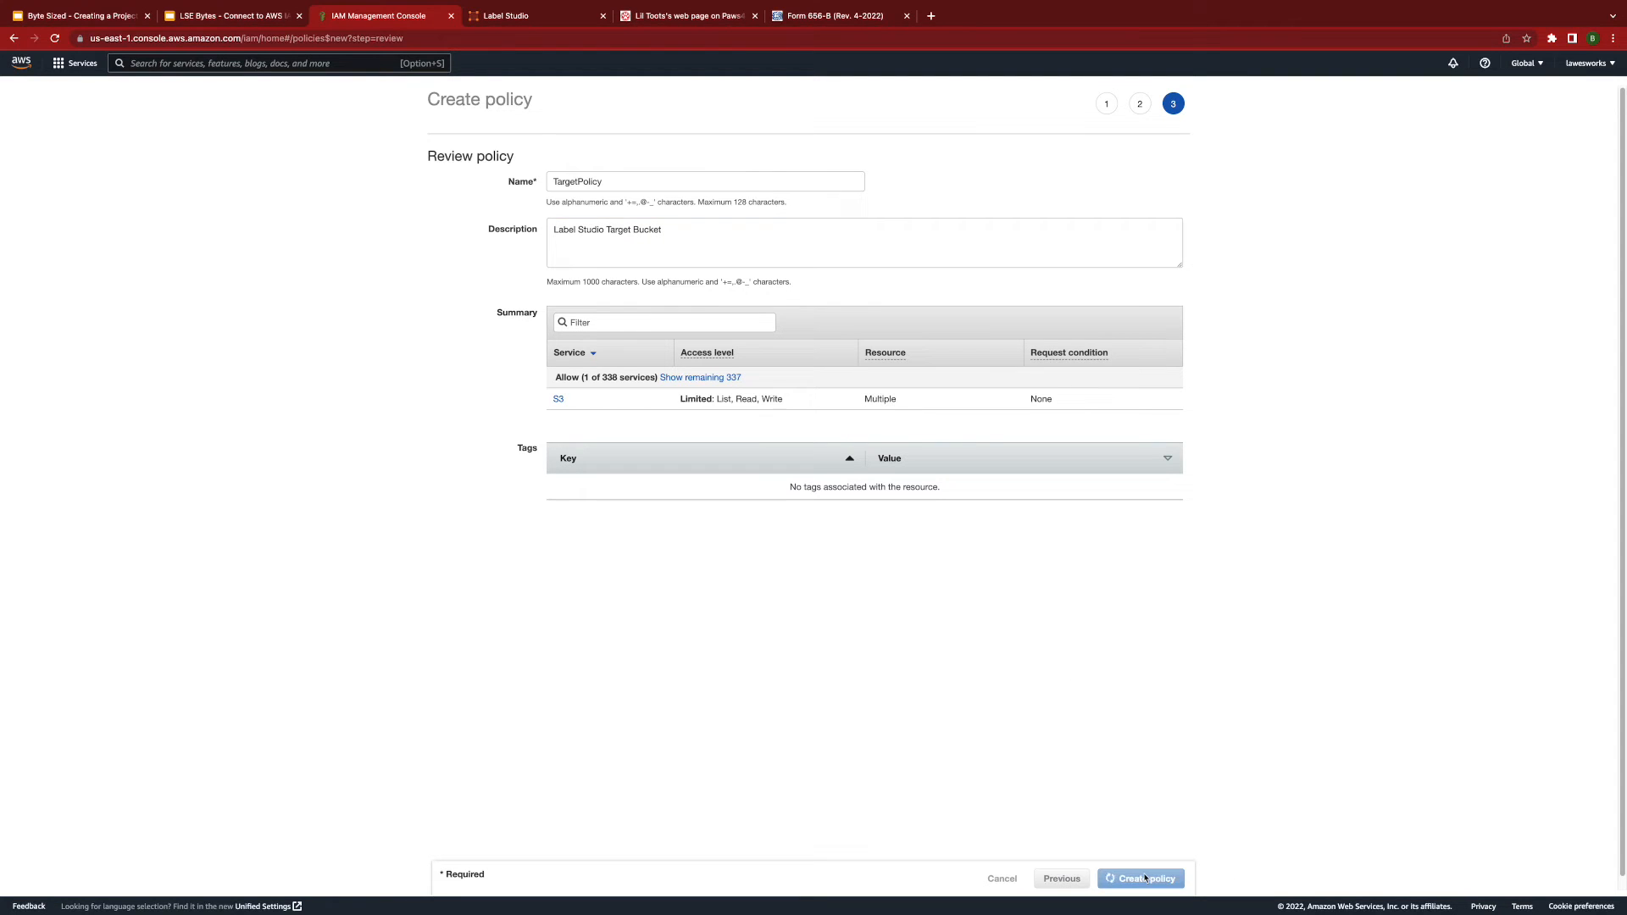
click(1139, 879)
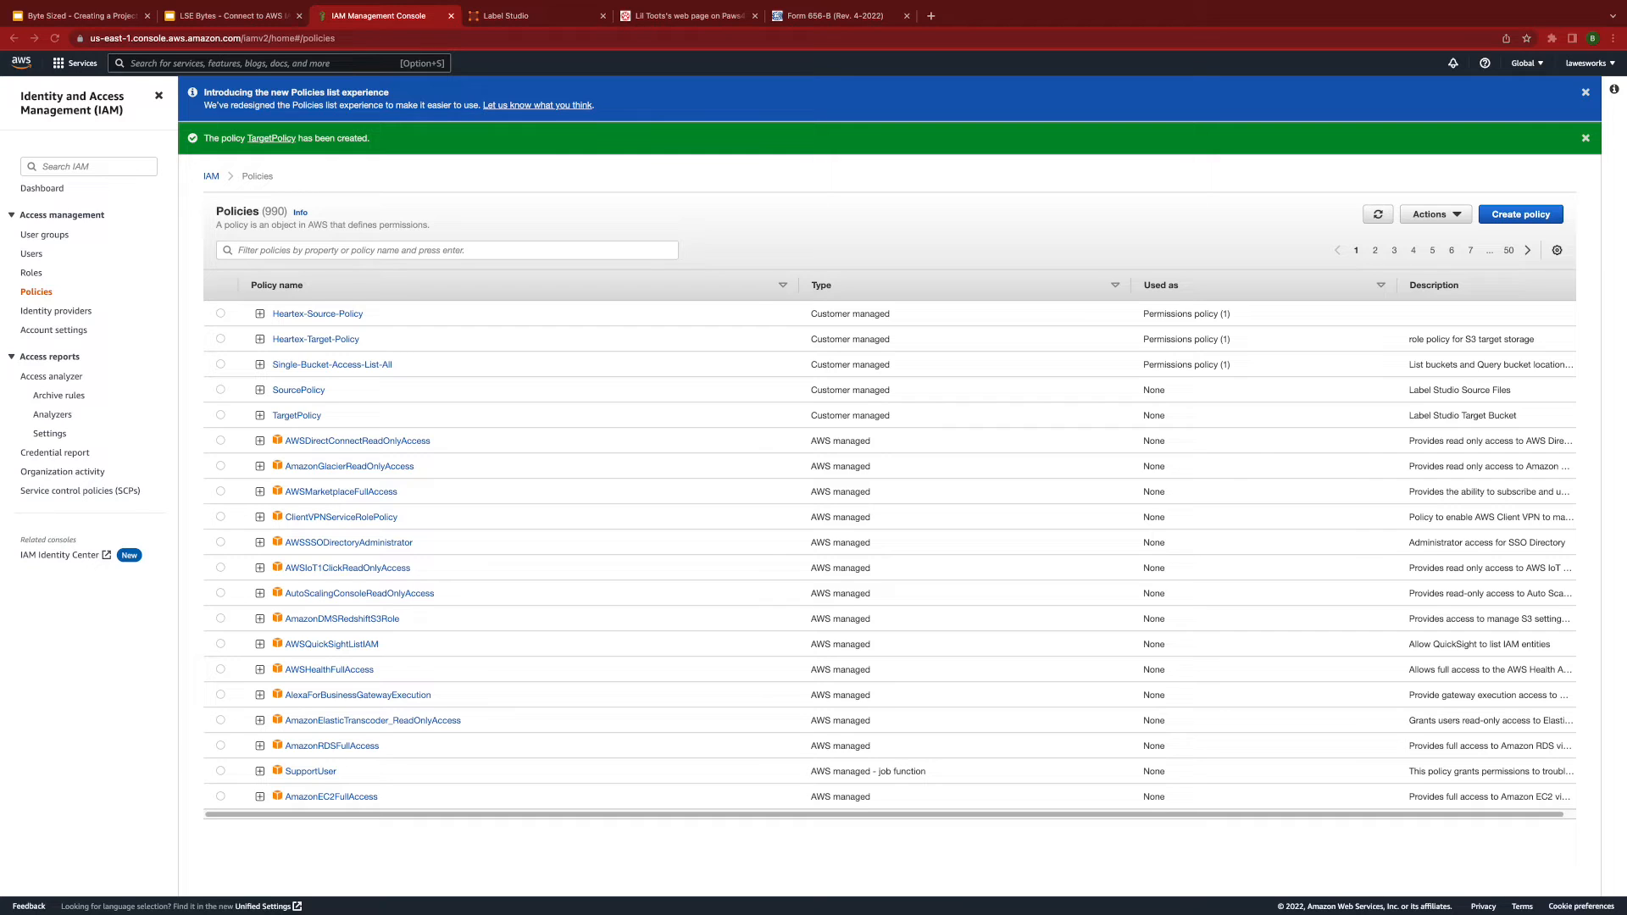
mouse_move(1039, 705)
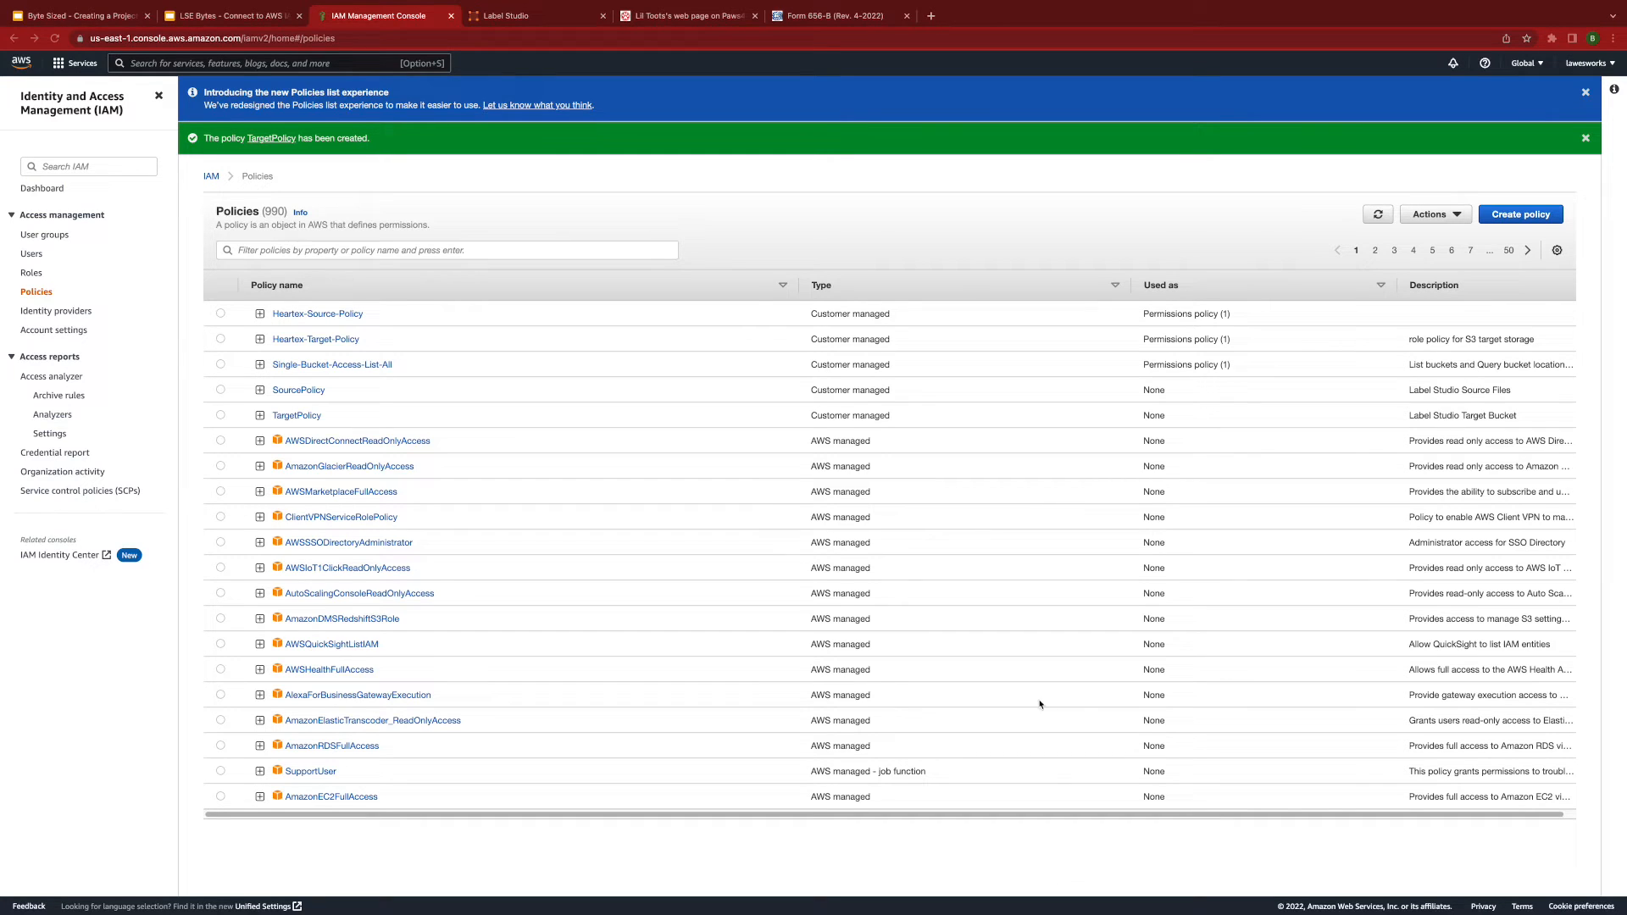
mouse_move(44, 279)
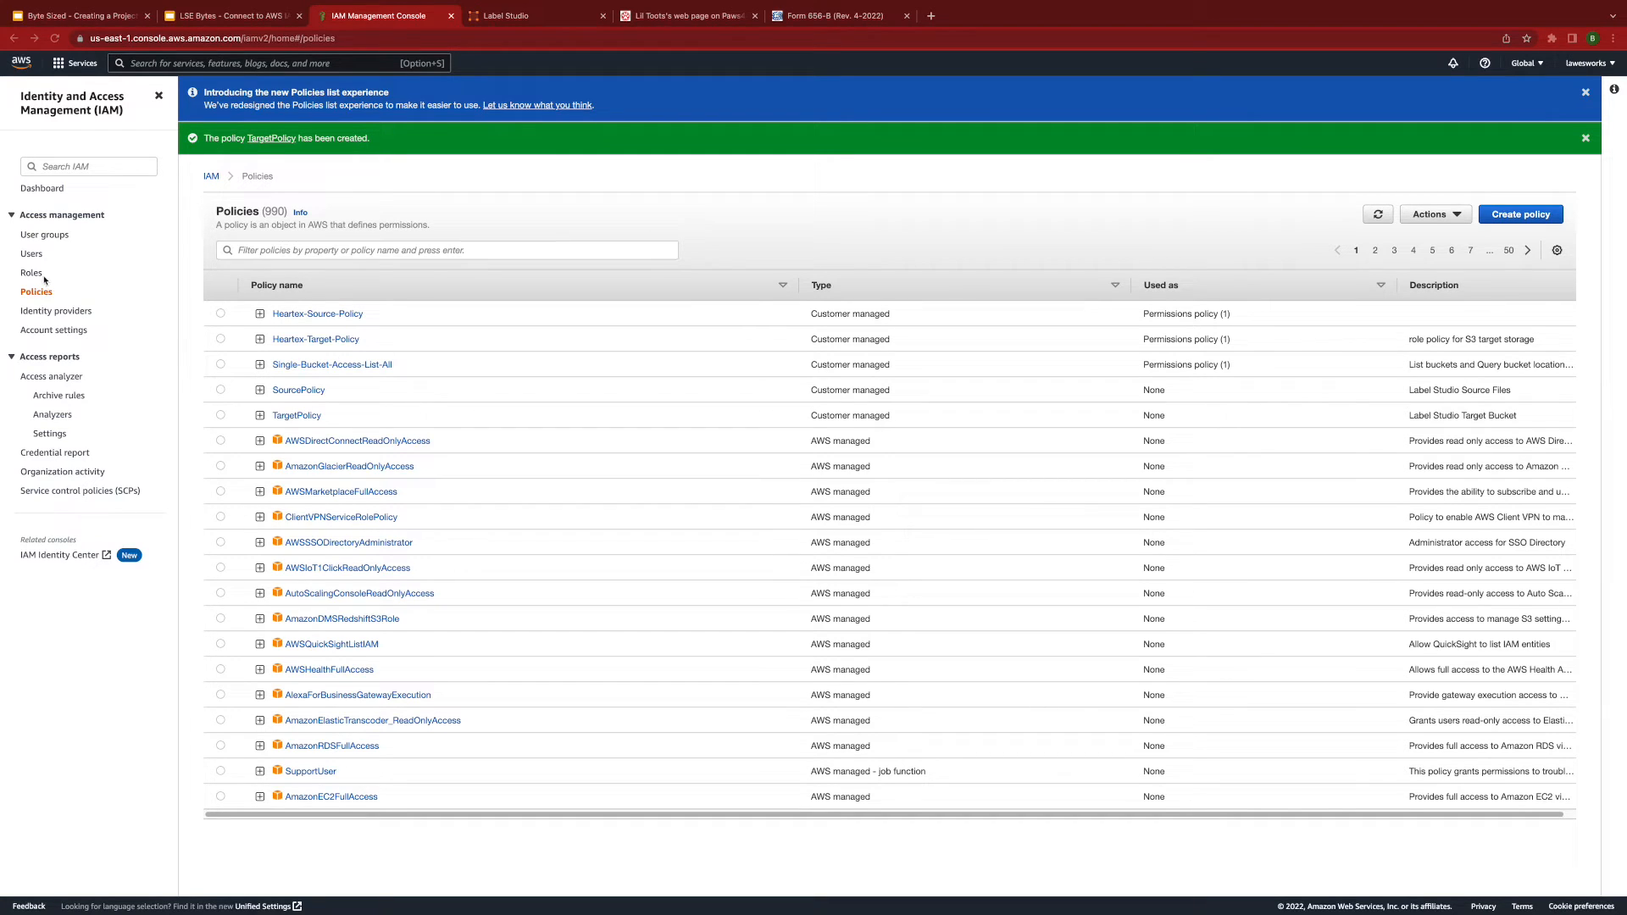
- Start a new role with a custom trust policy carrying the Label Studio external ID and continue to permissions
click(31, 272)
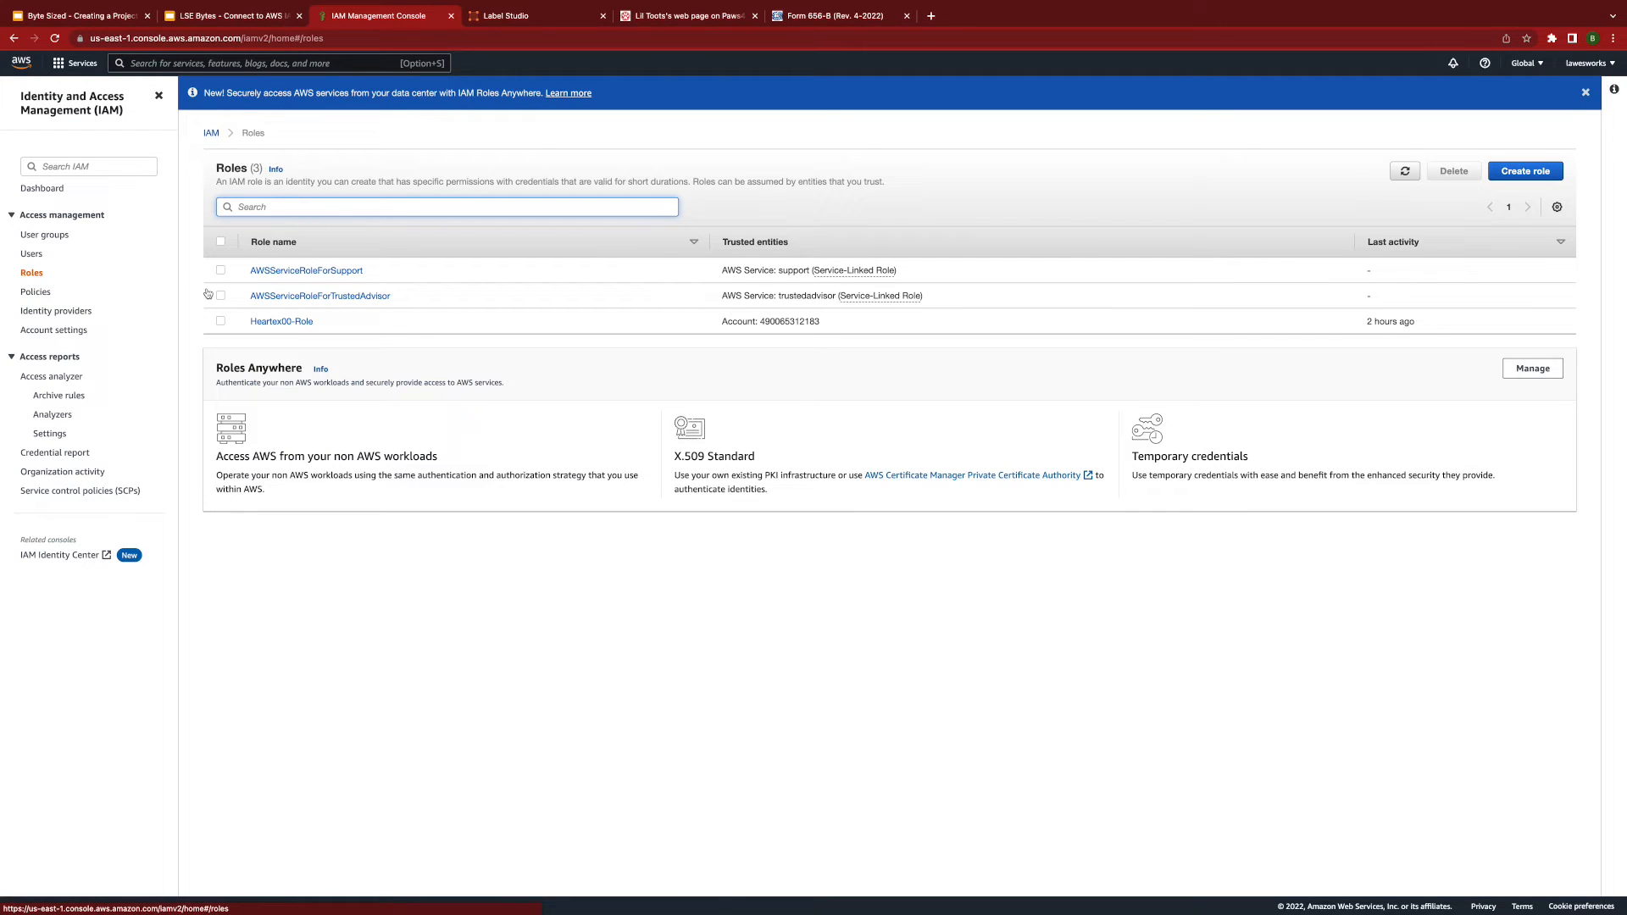
click(1405, 171)
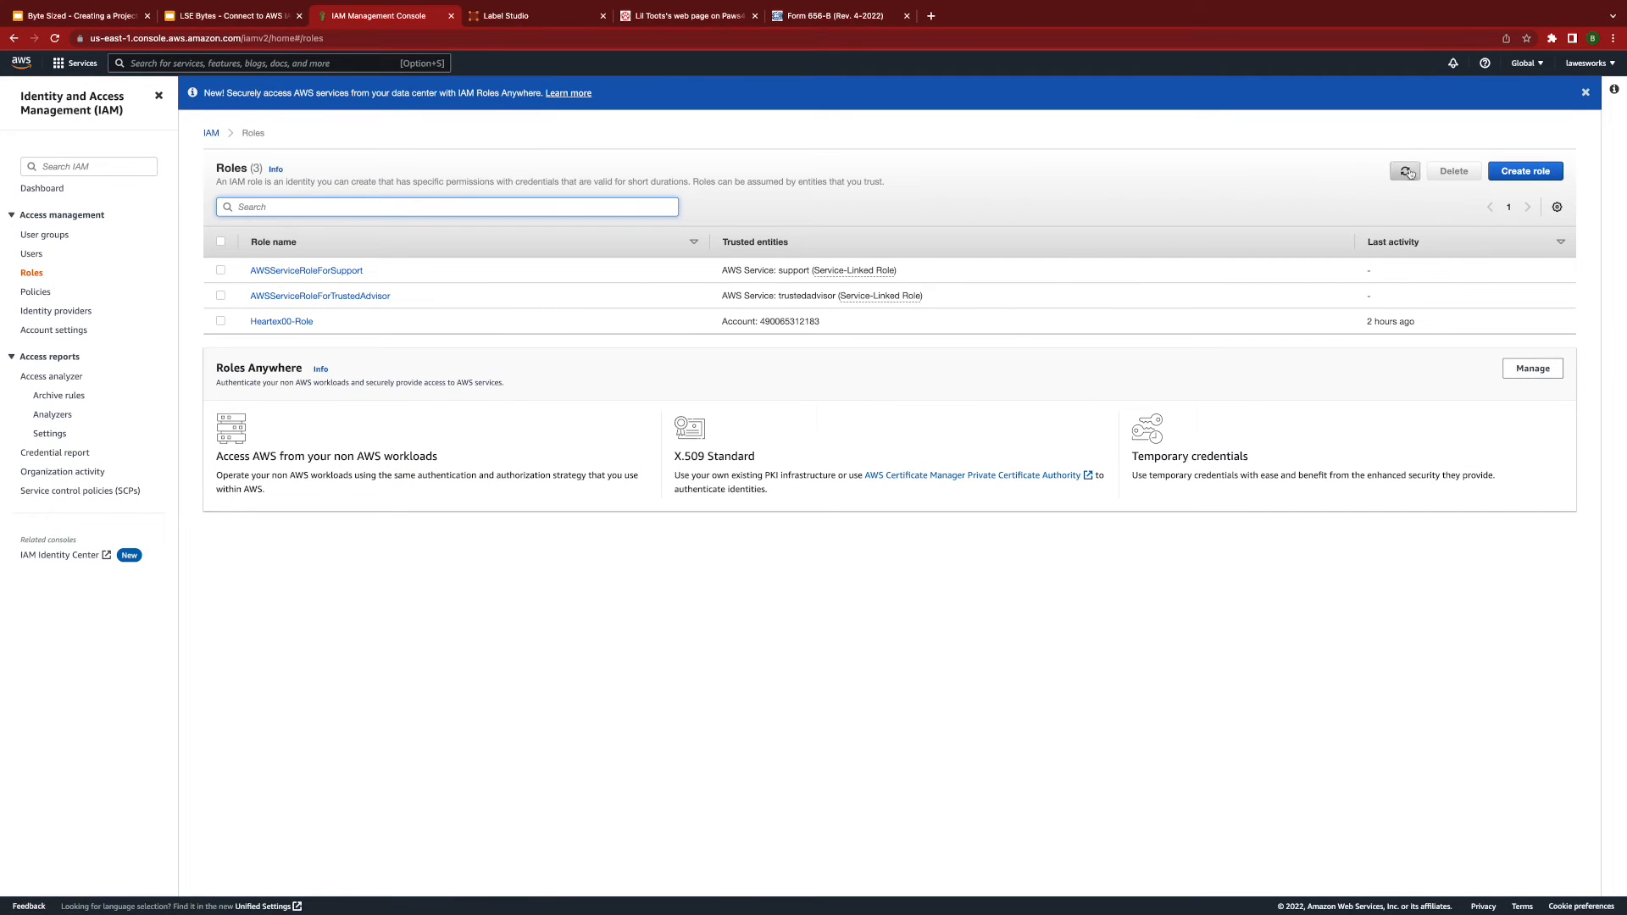
click(1524, 169)
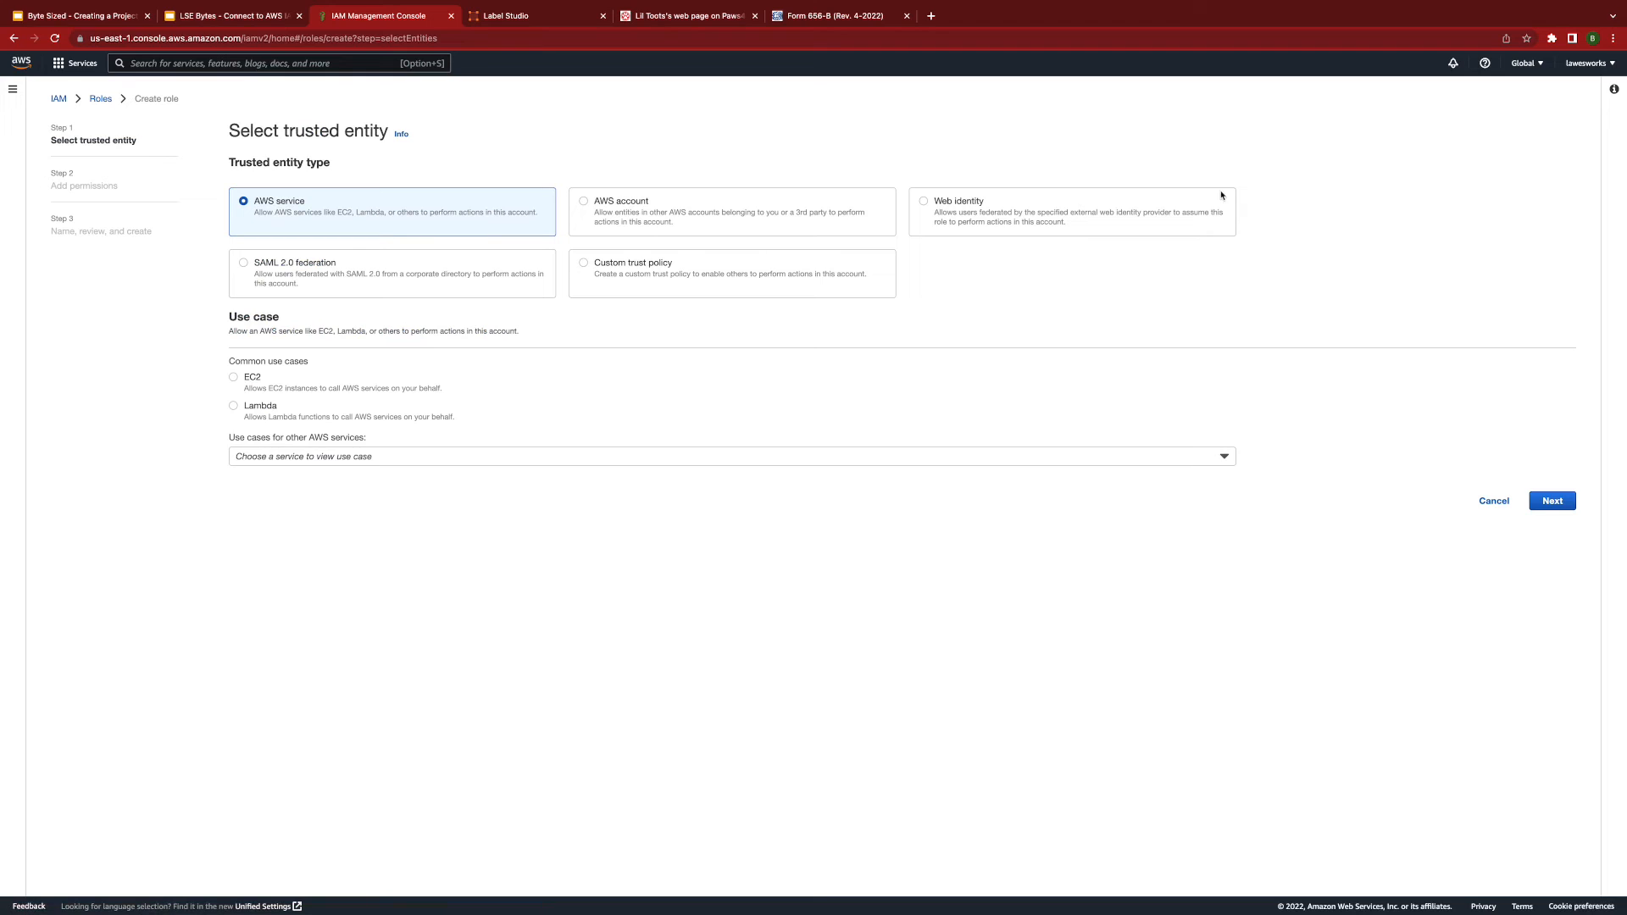
click(583, 263)
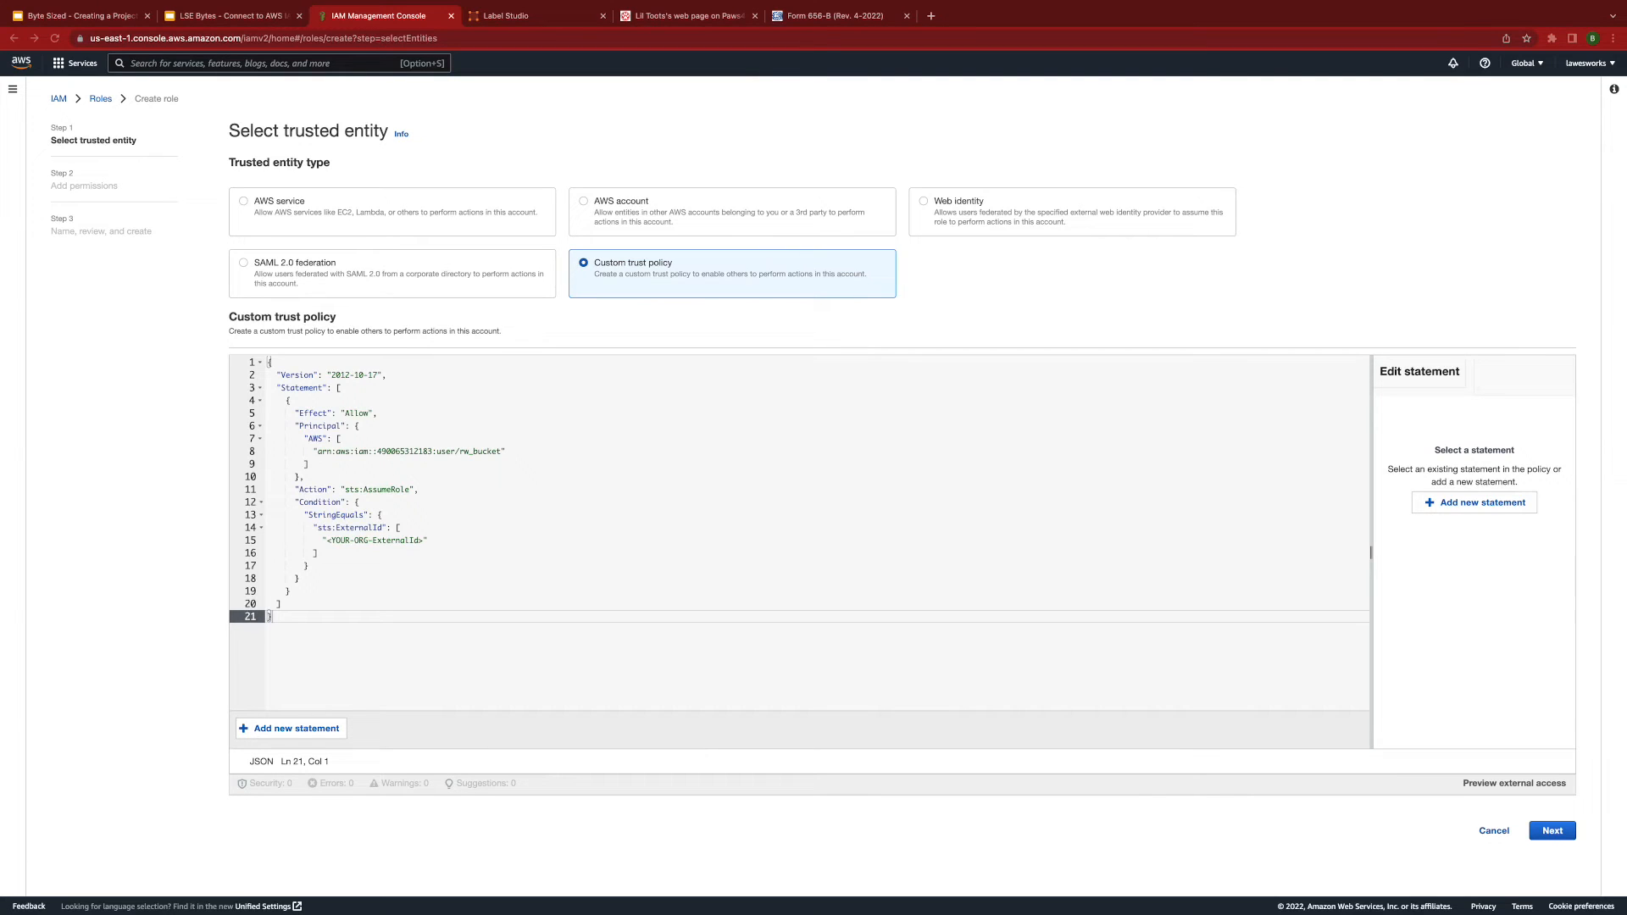
mouse_move(943, 714)
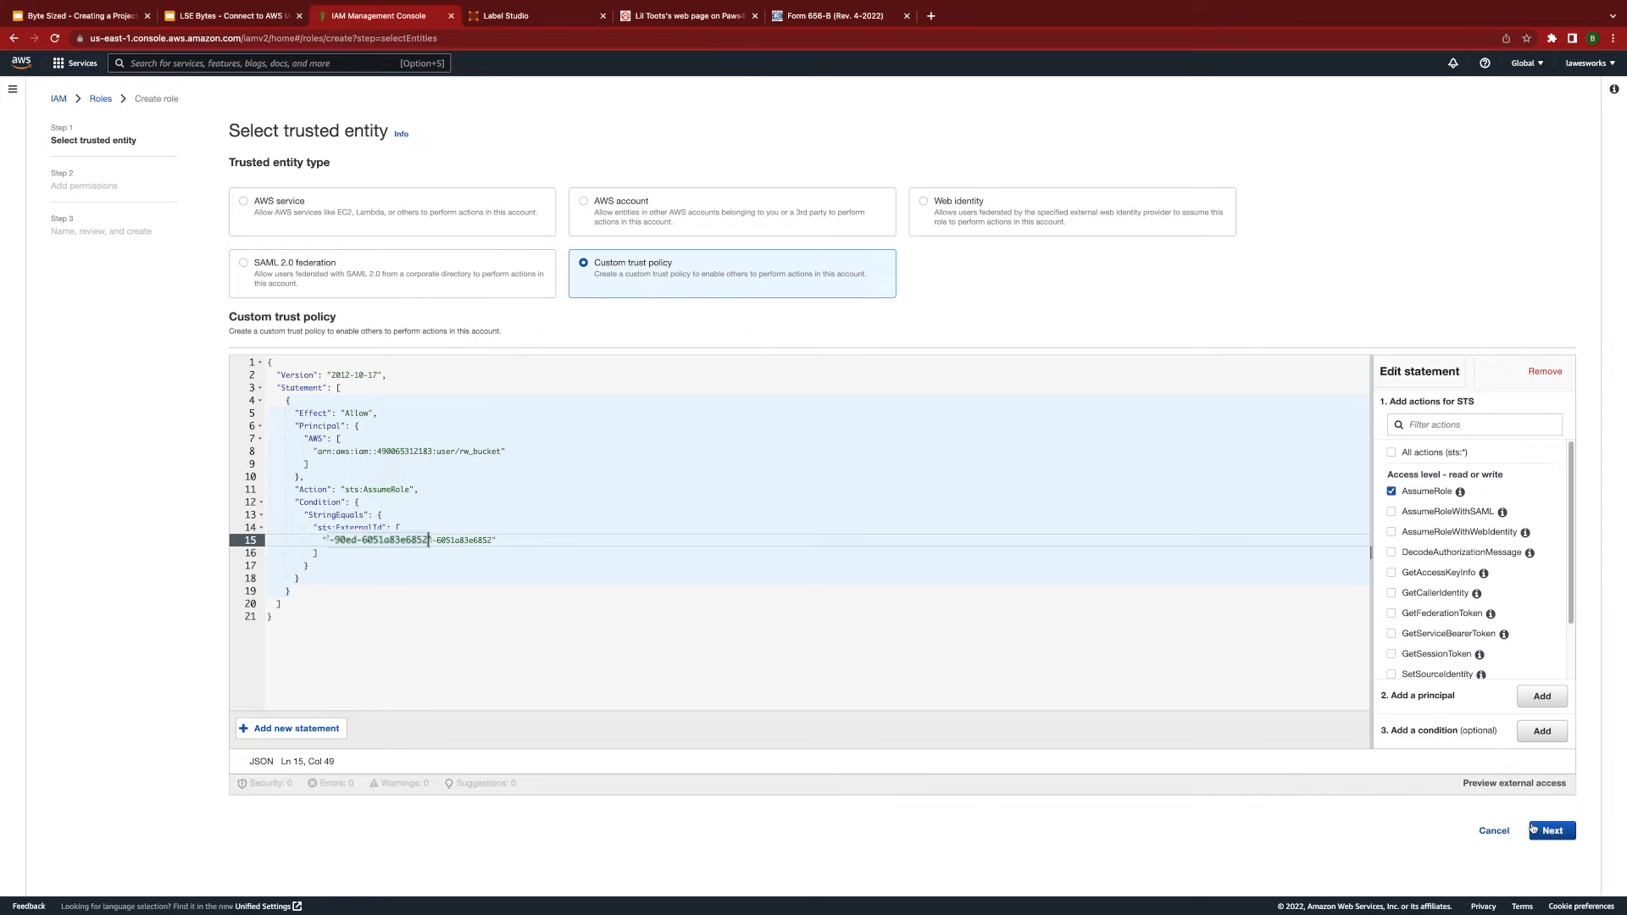
click(1551, 831)
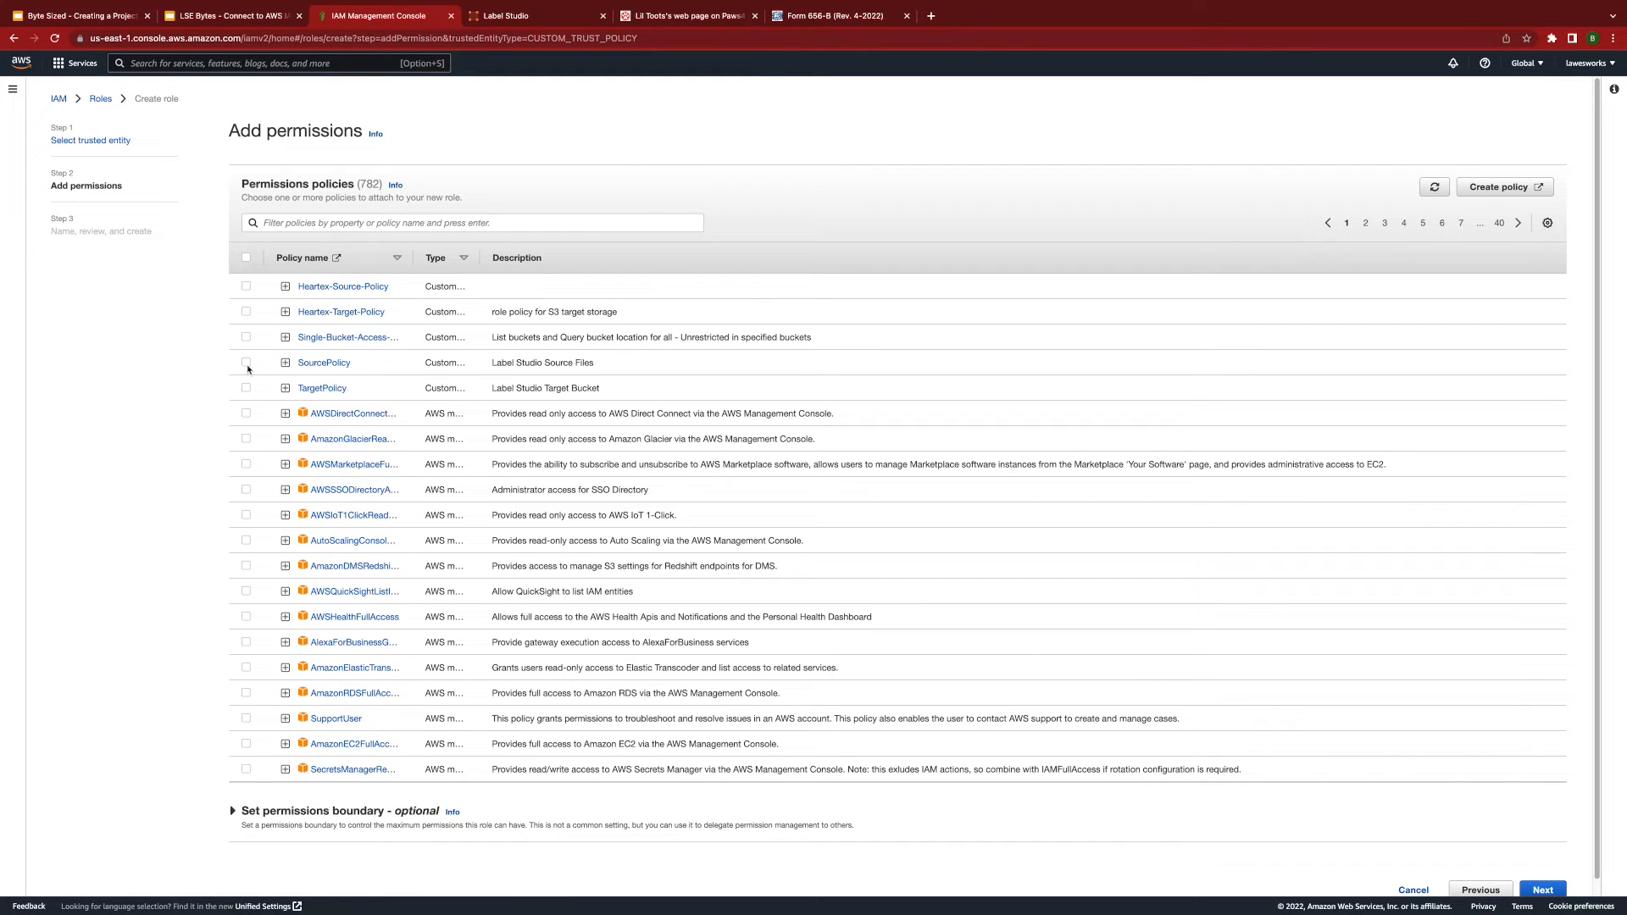
- Attach SourcePolicy and TargetPolicy and create the role named LSEByteRole
click(246, 386)
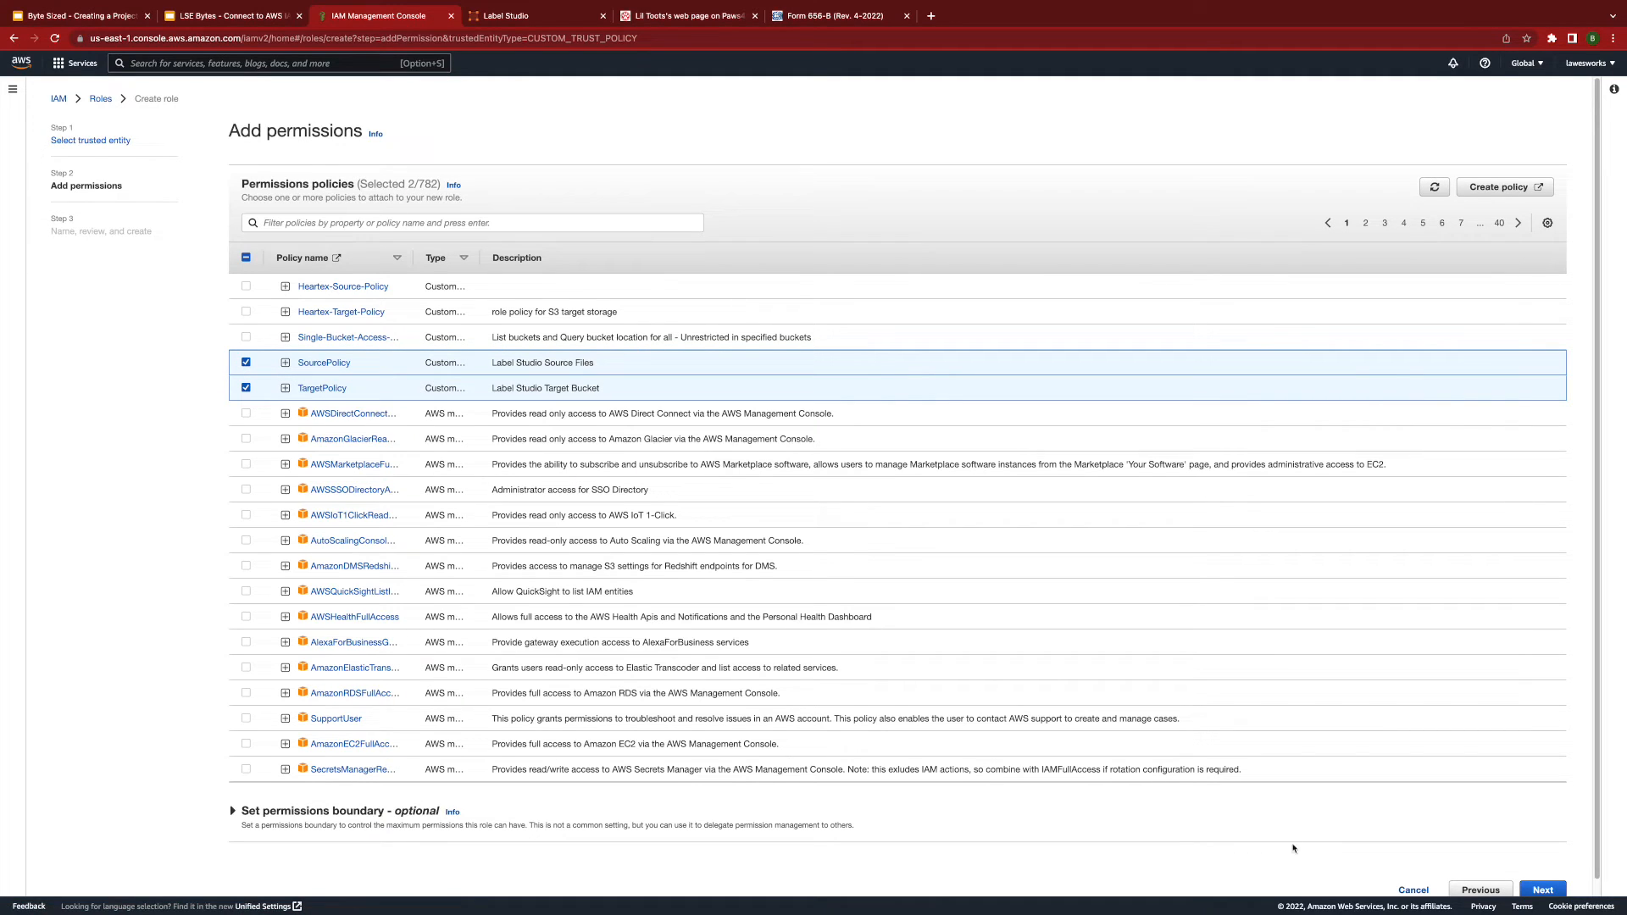
click(1542, 890)
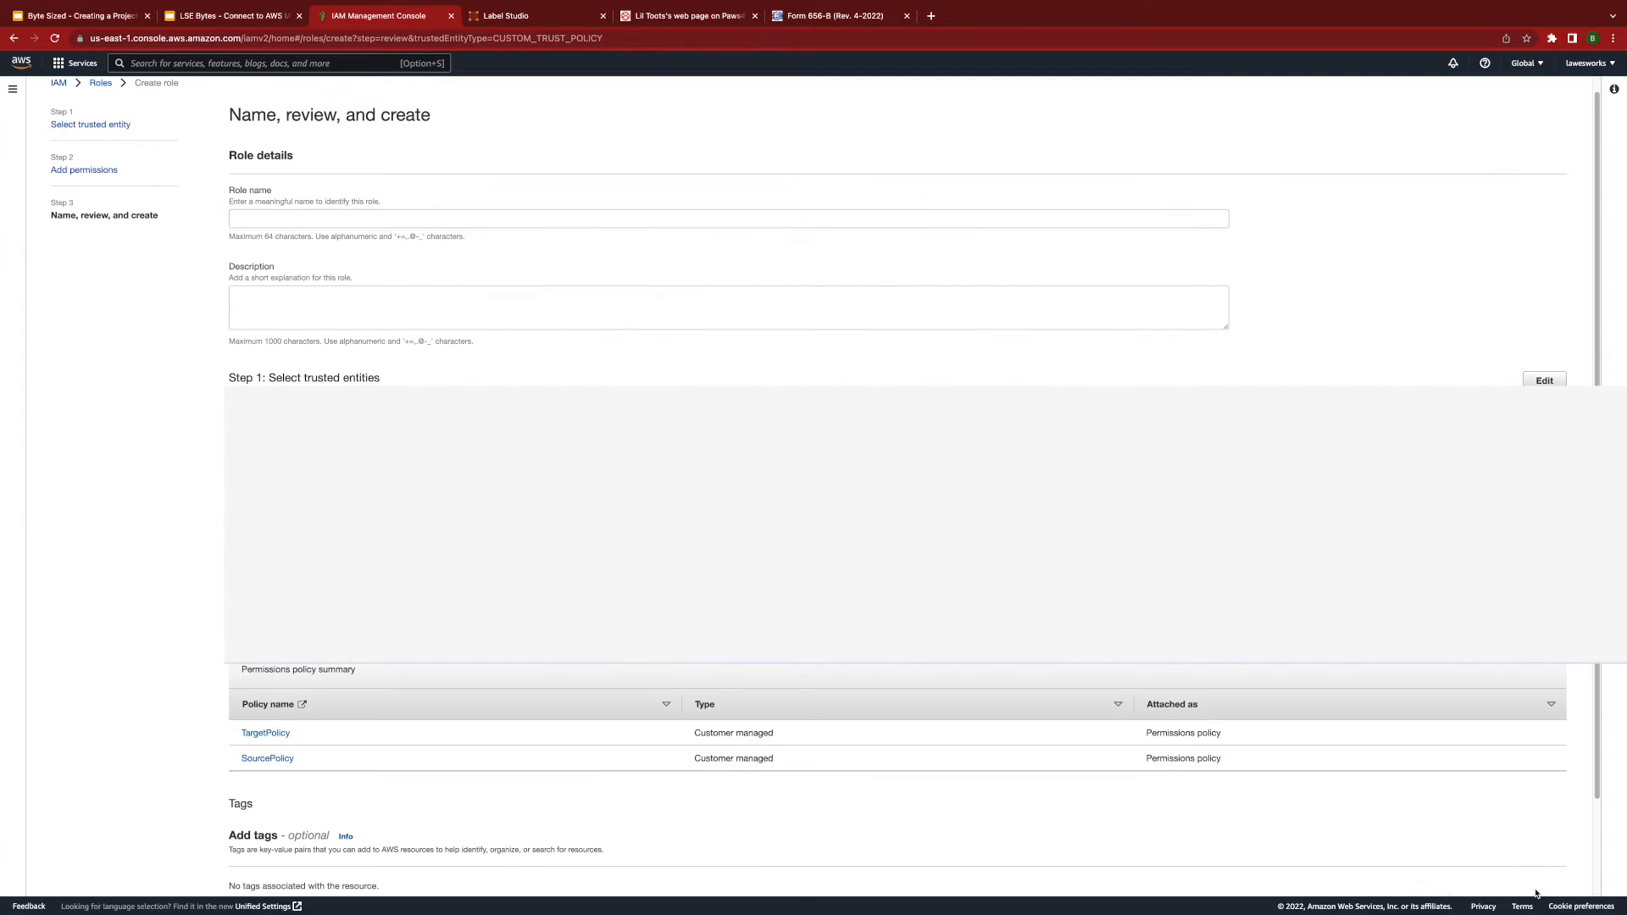
text(LSEByteRole)
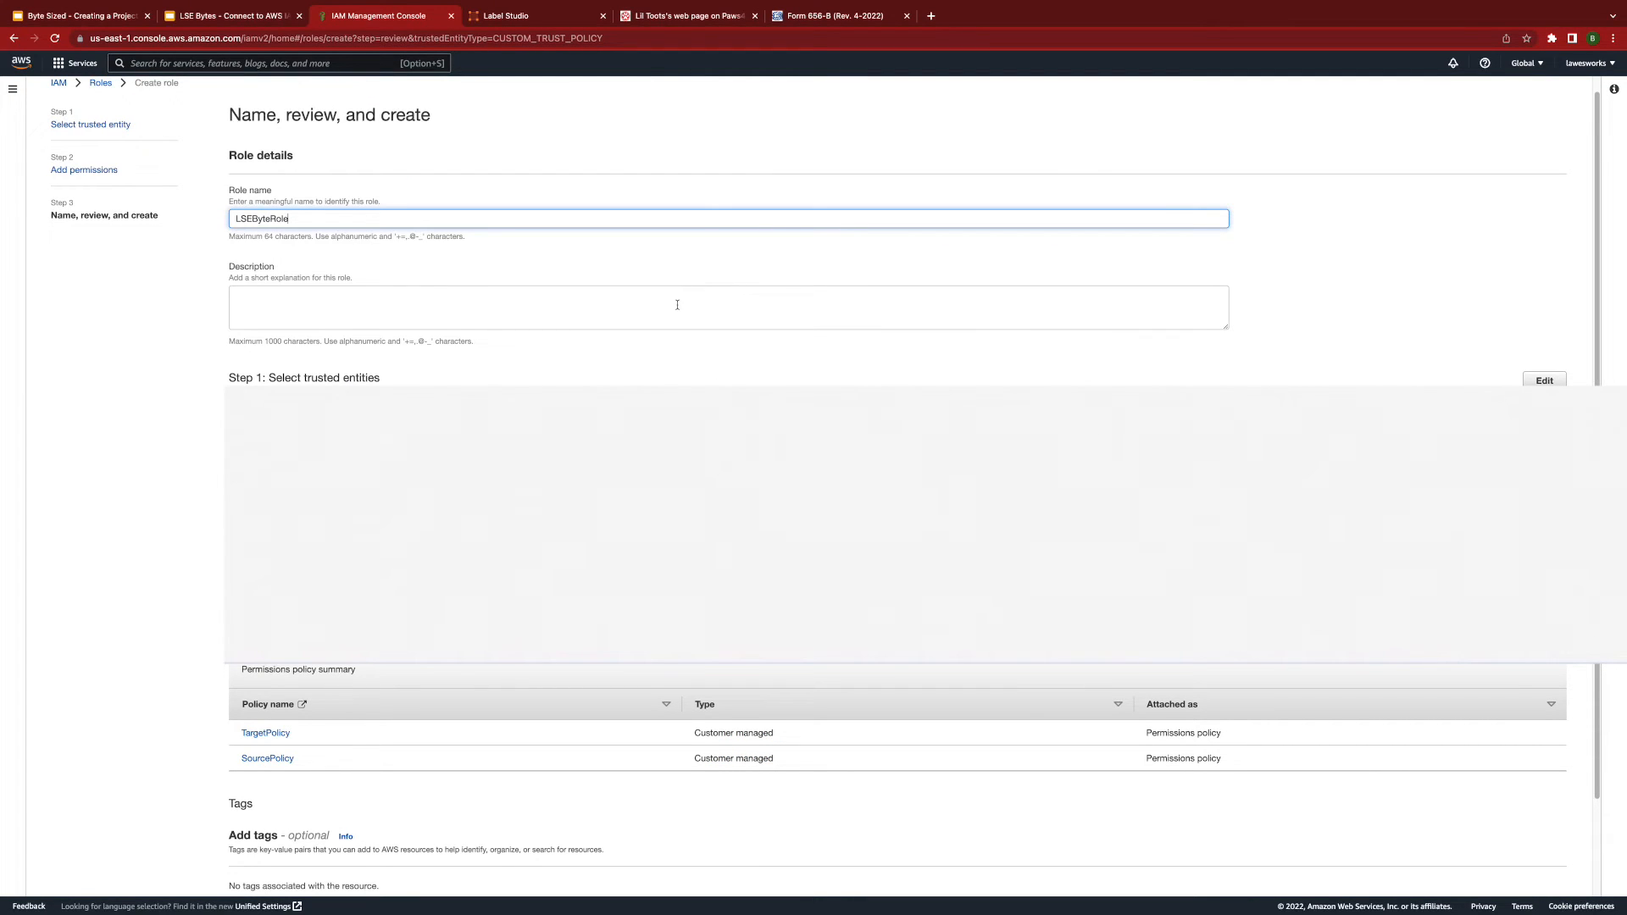
scroll(down, 3)
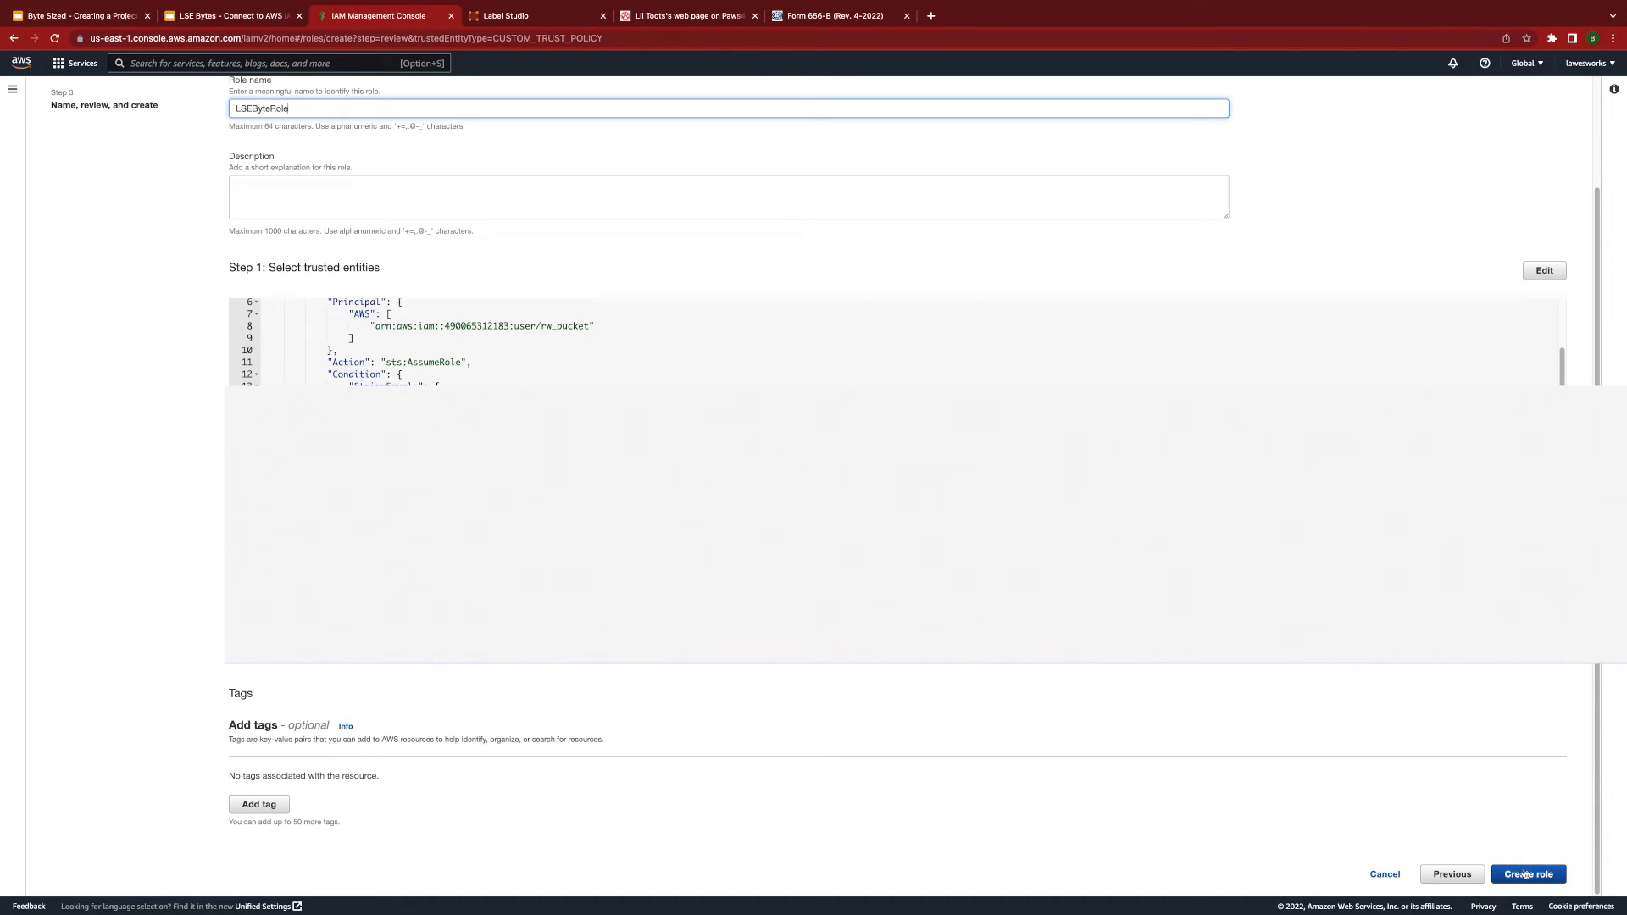
click(1527, 874)
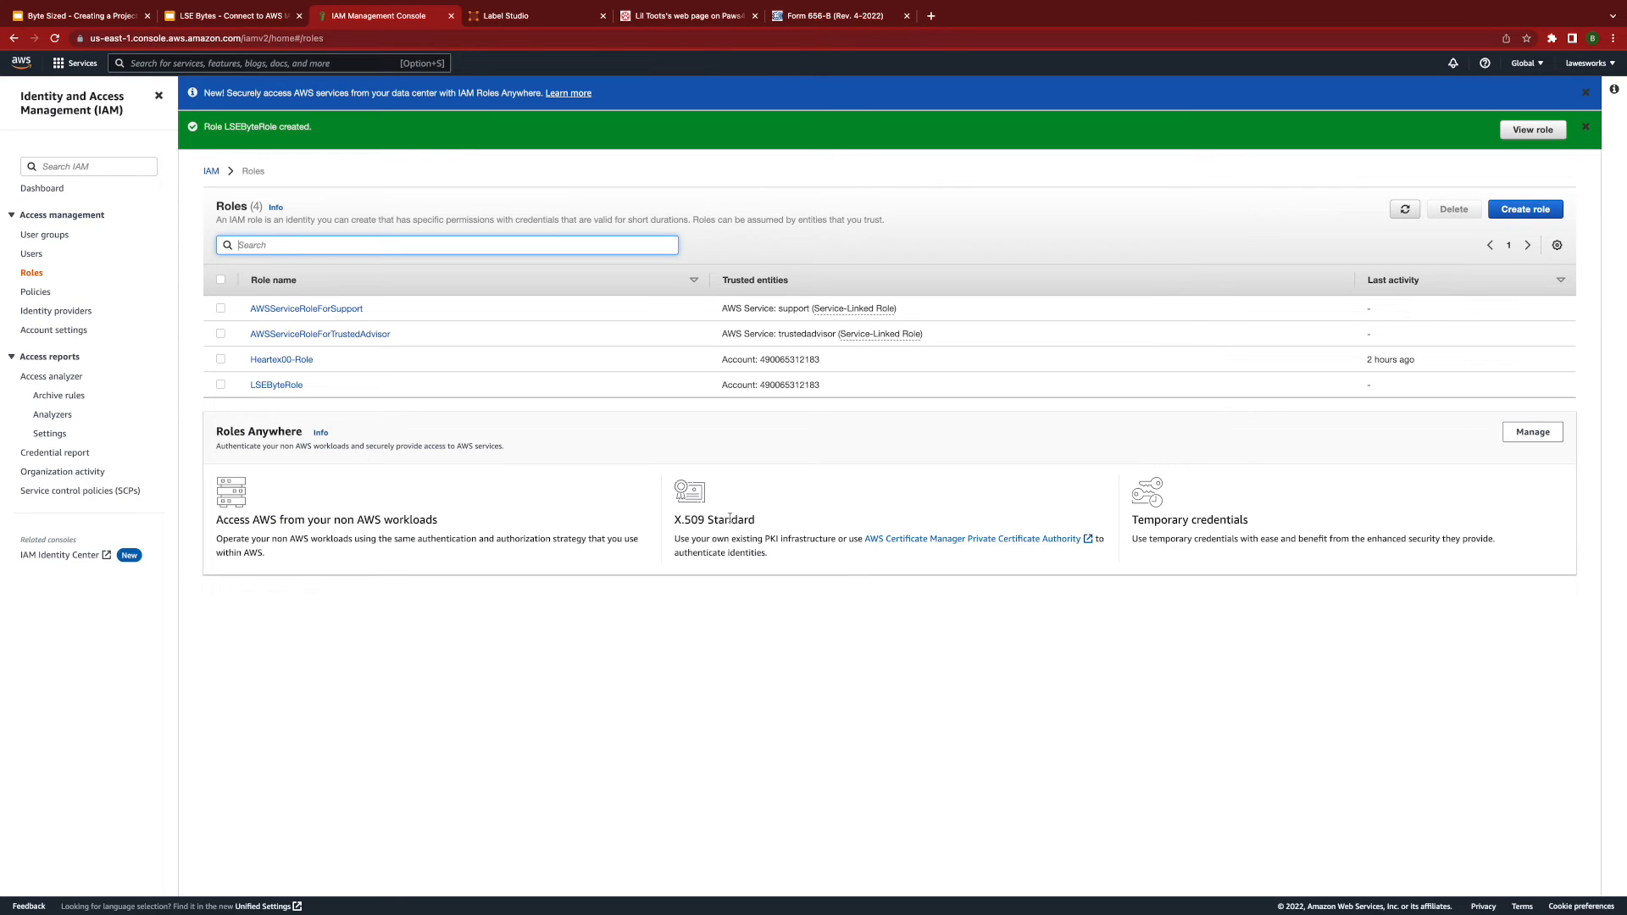
- Copy LSEByteRole's ARN from its details page and switch to the Label Studio project
click(277, 384)
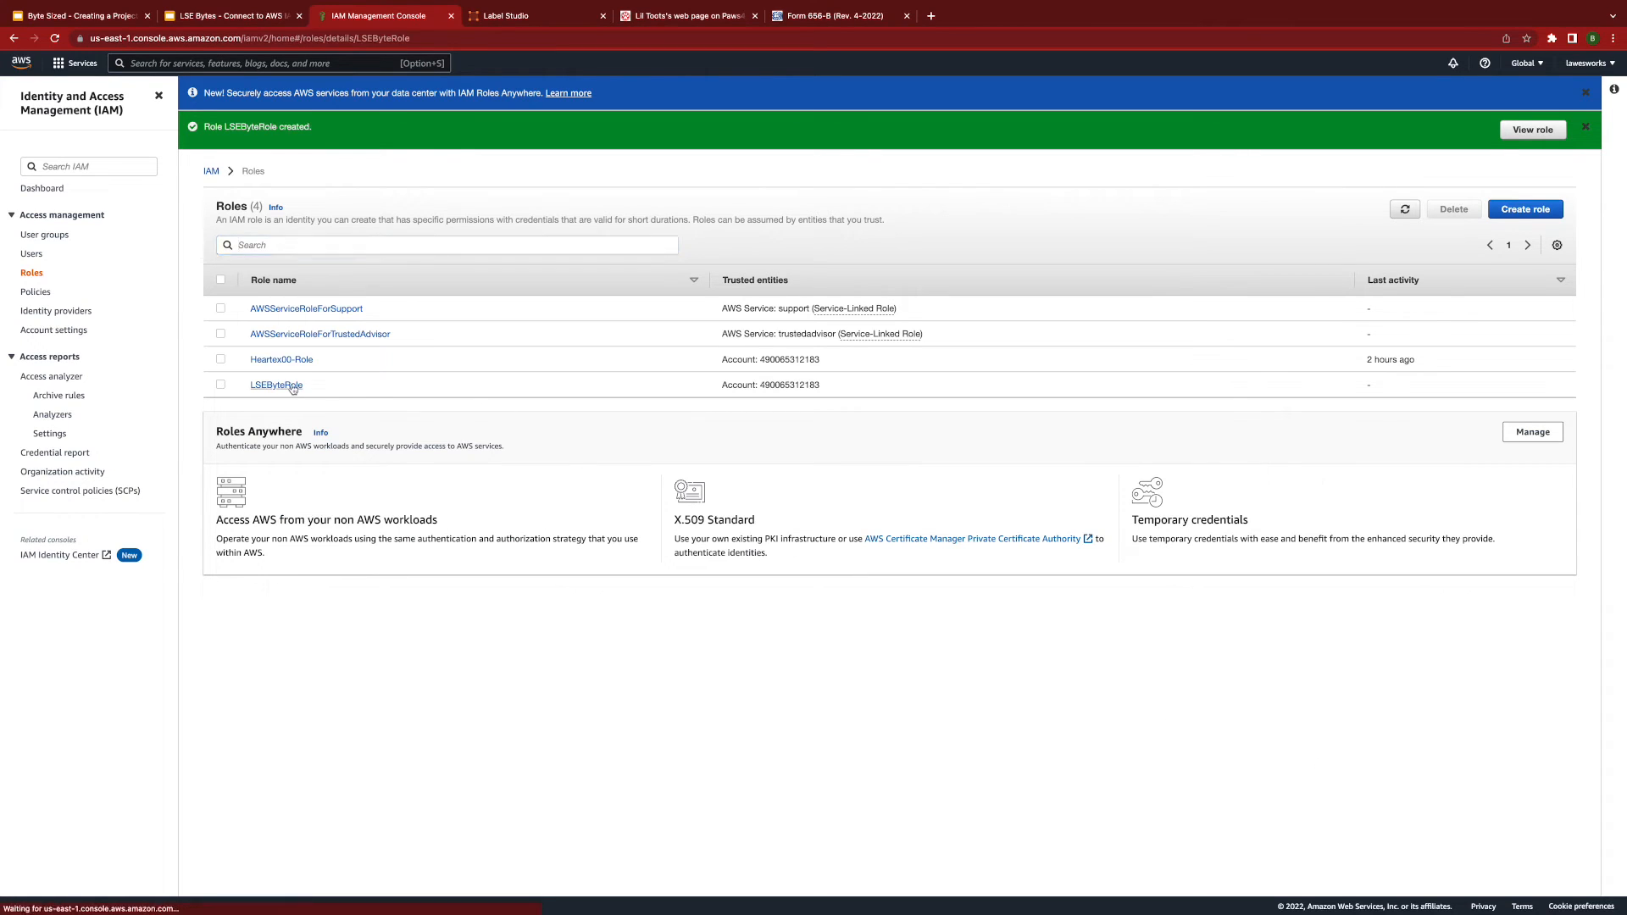
click(276, 385)
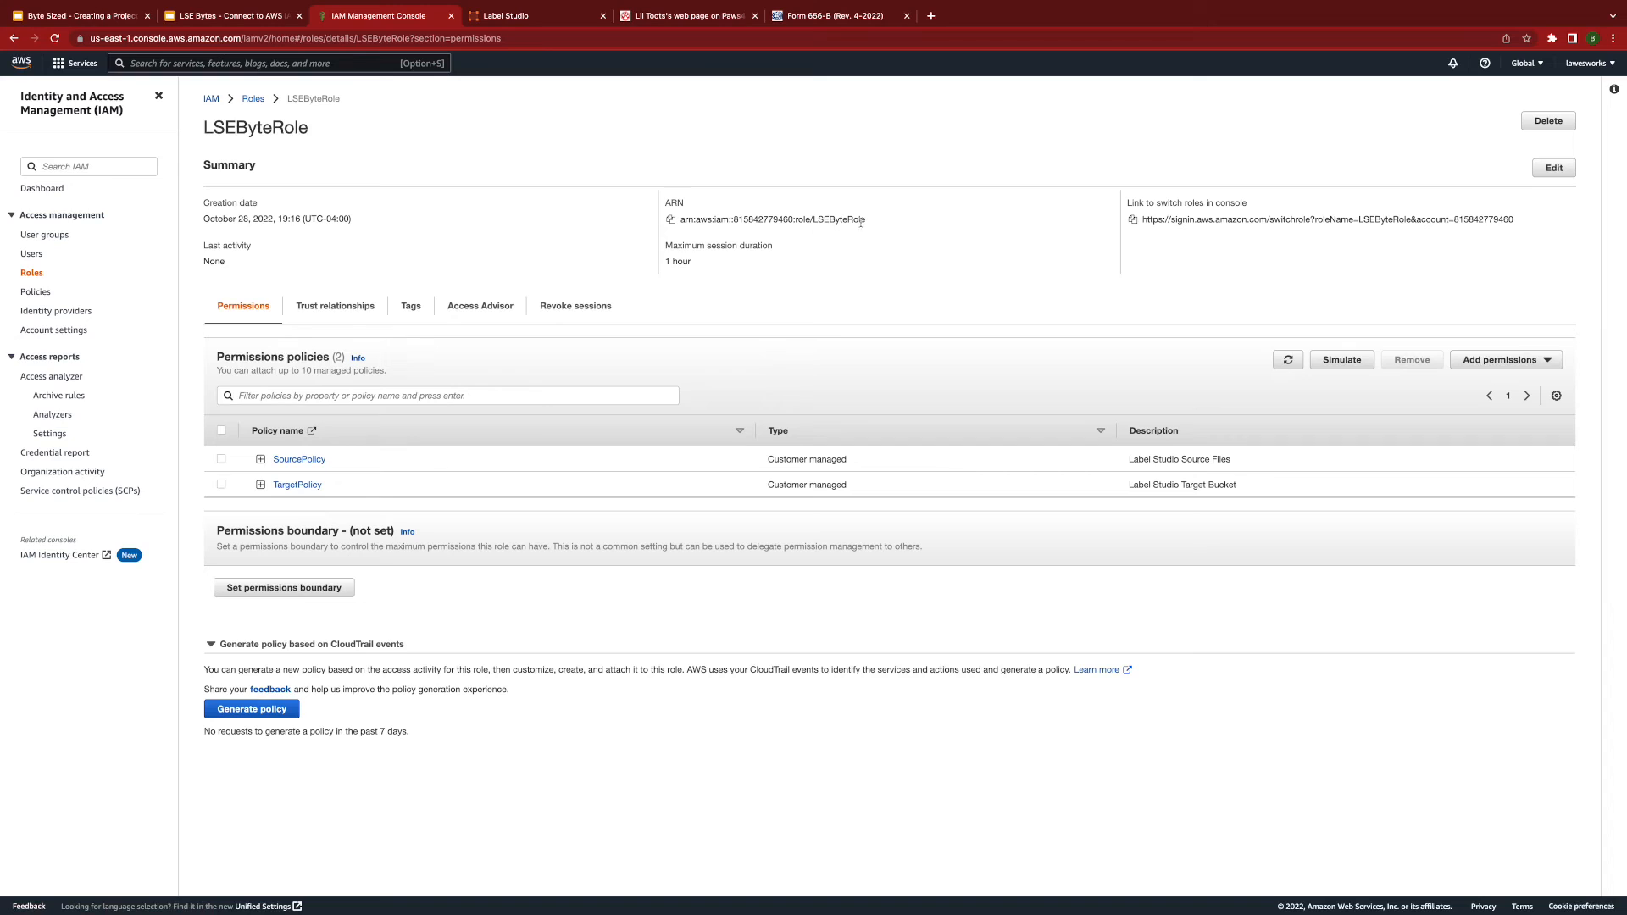
double_click(769, 219)
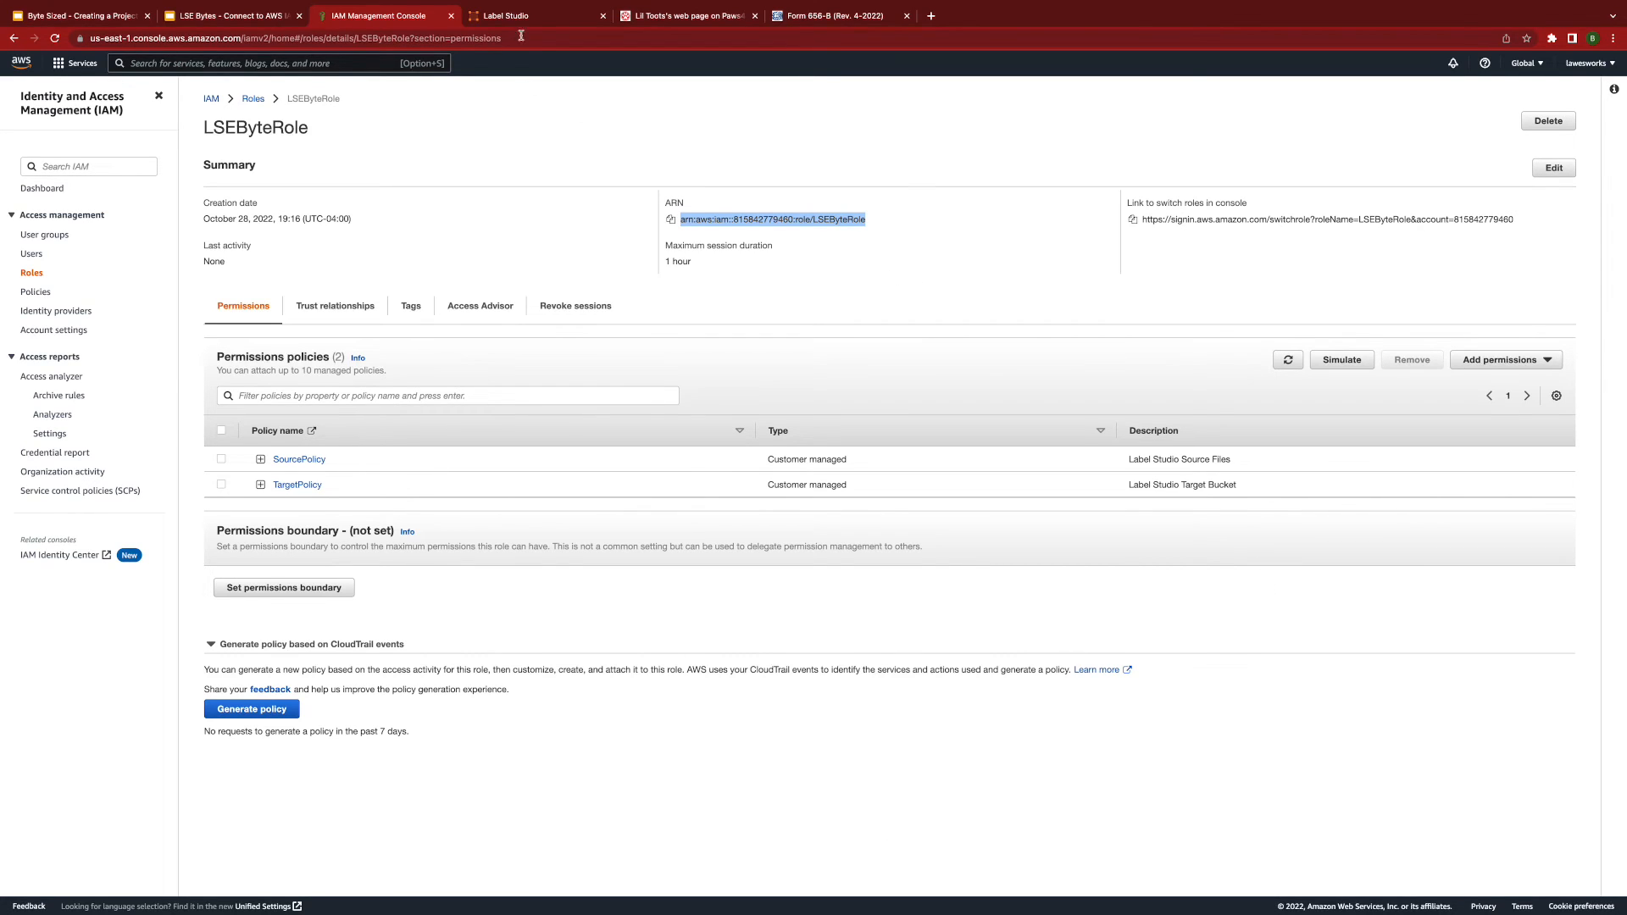
click(534, 16)
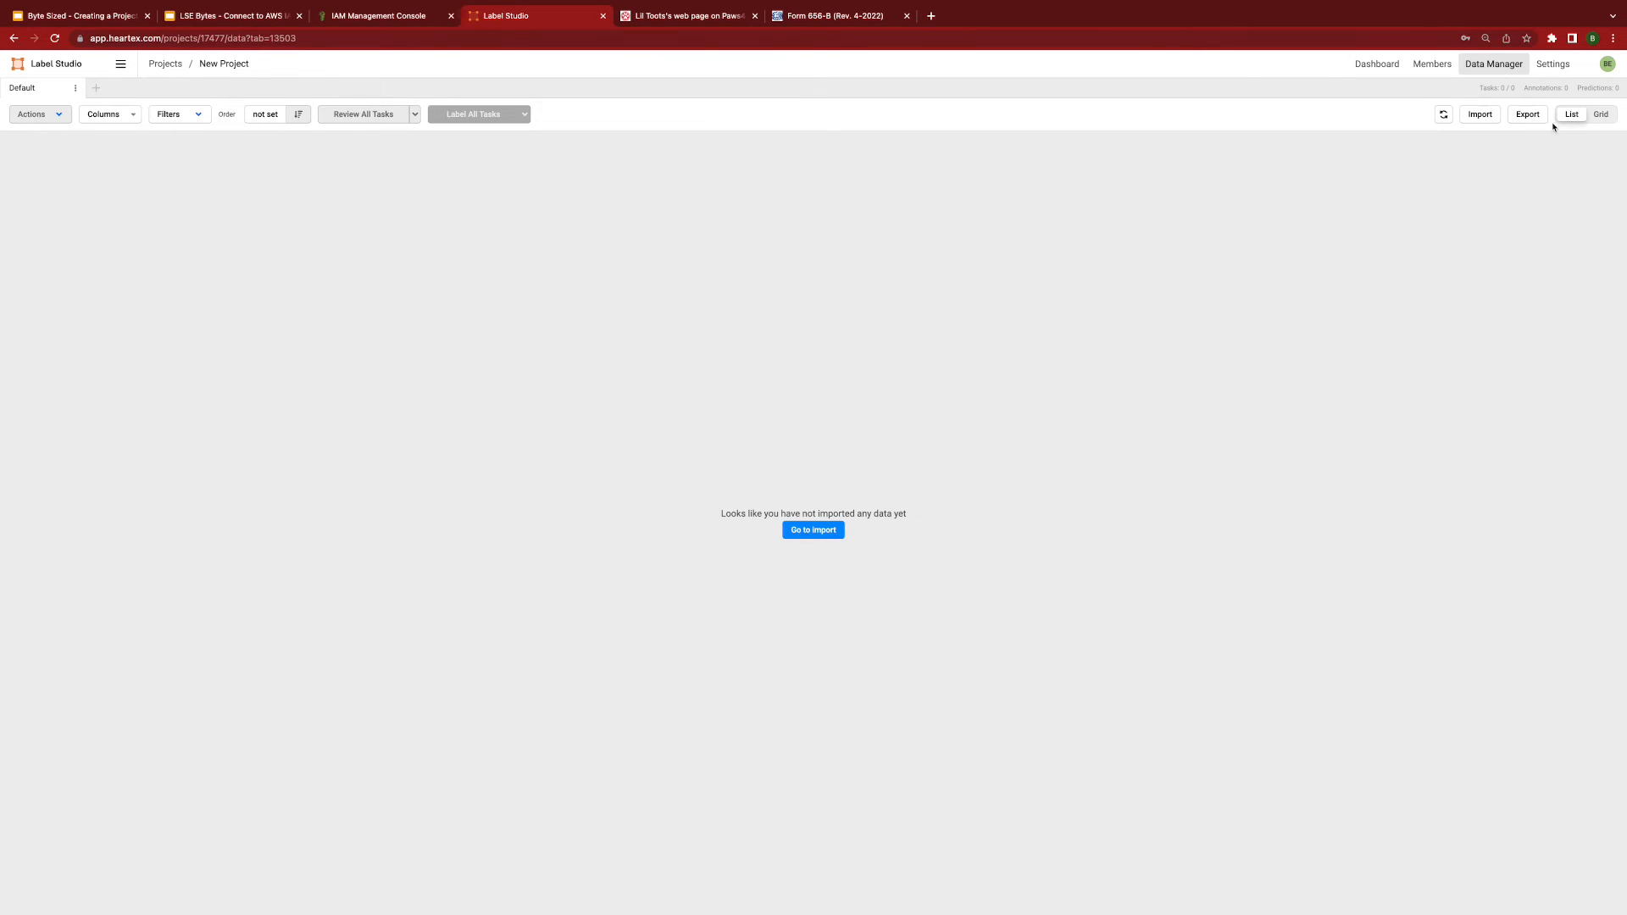
- Add a source storage of type AWS S3 (IAM role access) titled LSEByteSource in Cloud Storage settings
click(1553, 64)
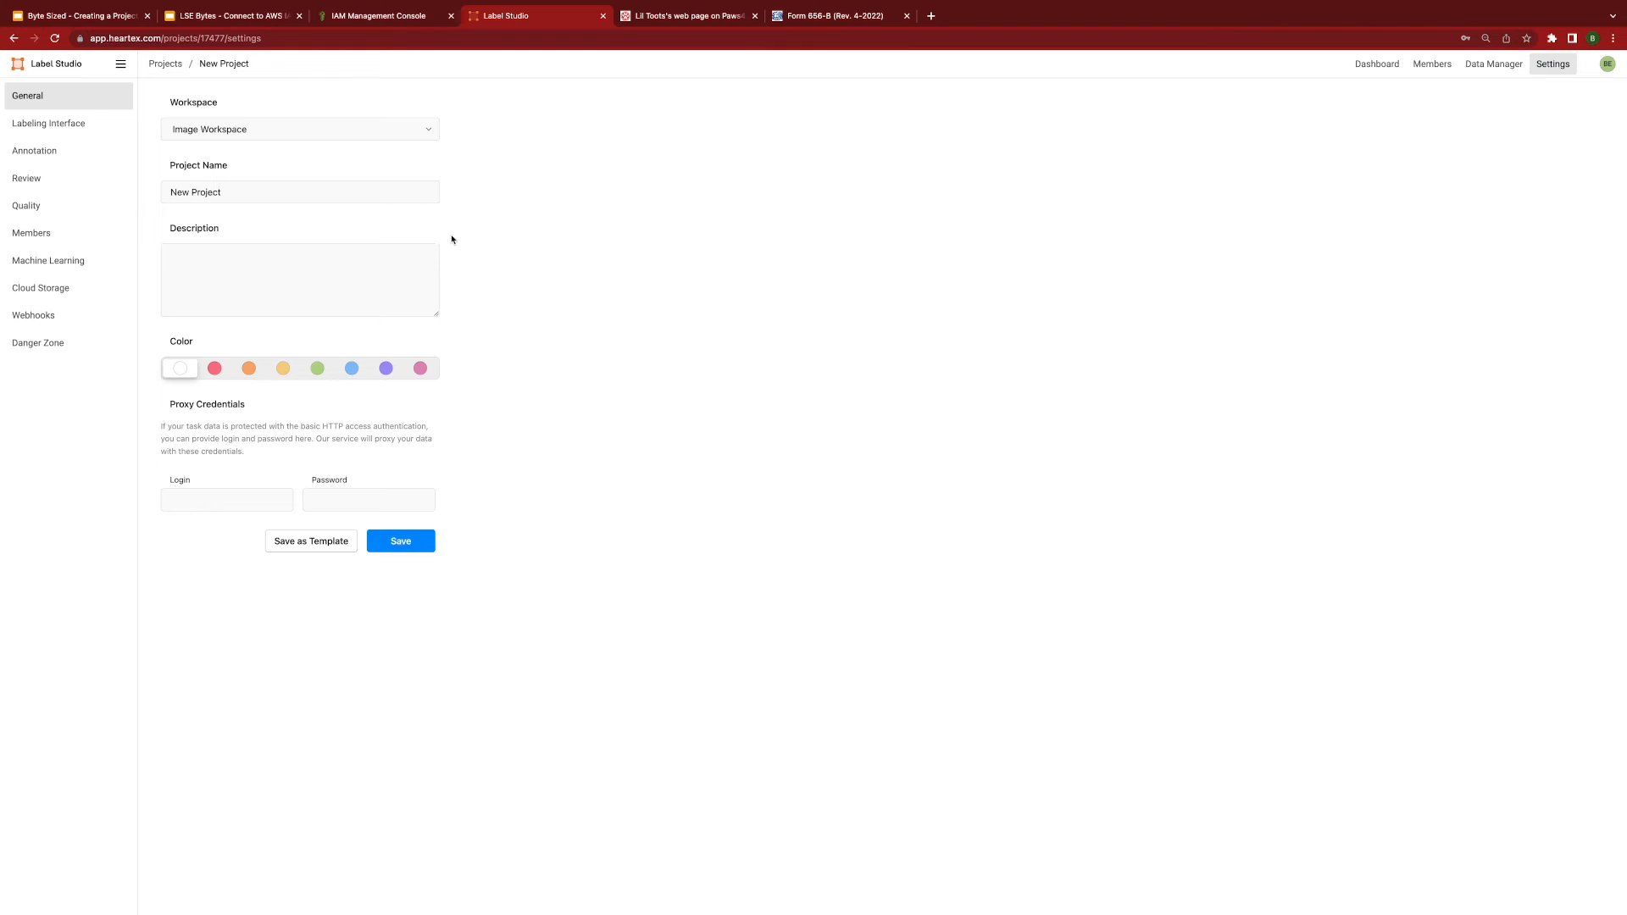
click(40, 289)
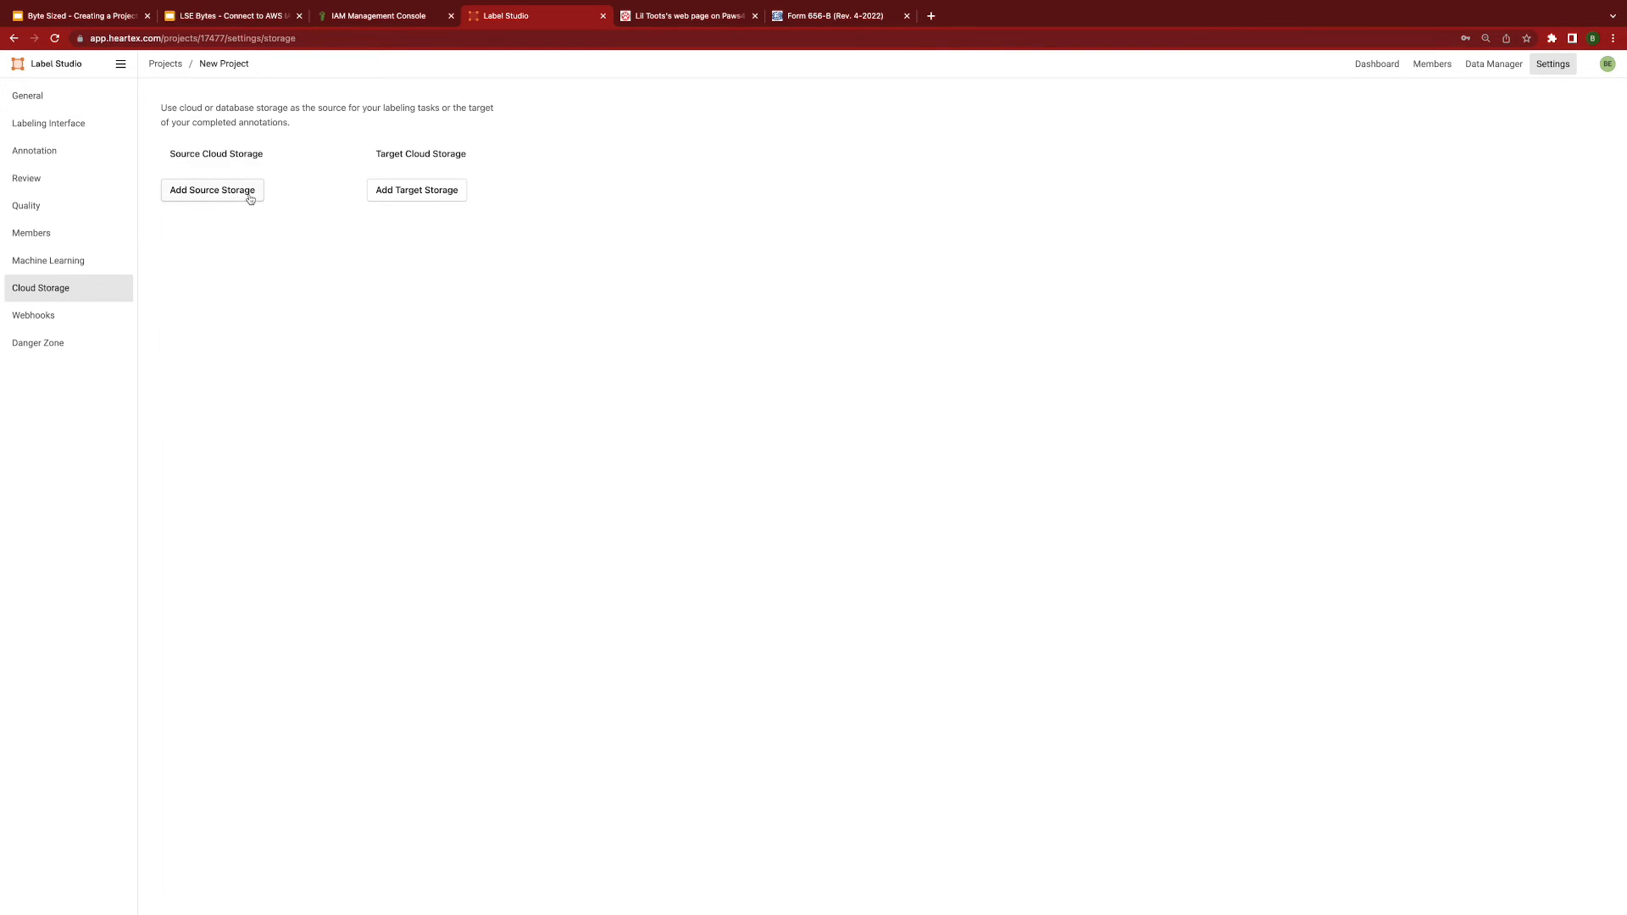
click(212, 190)
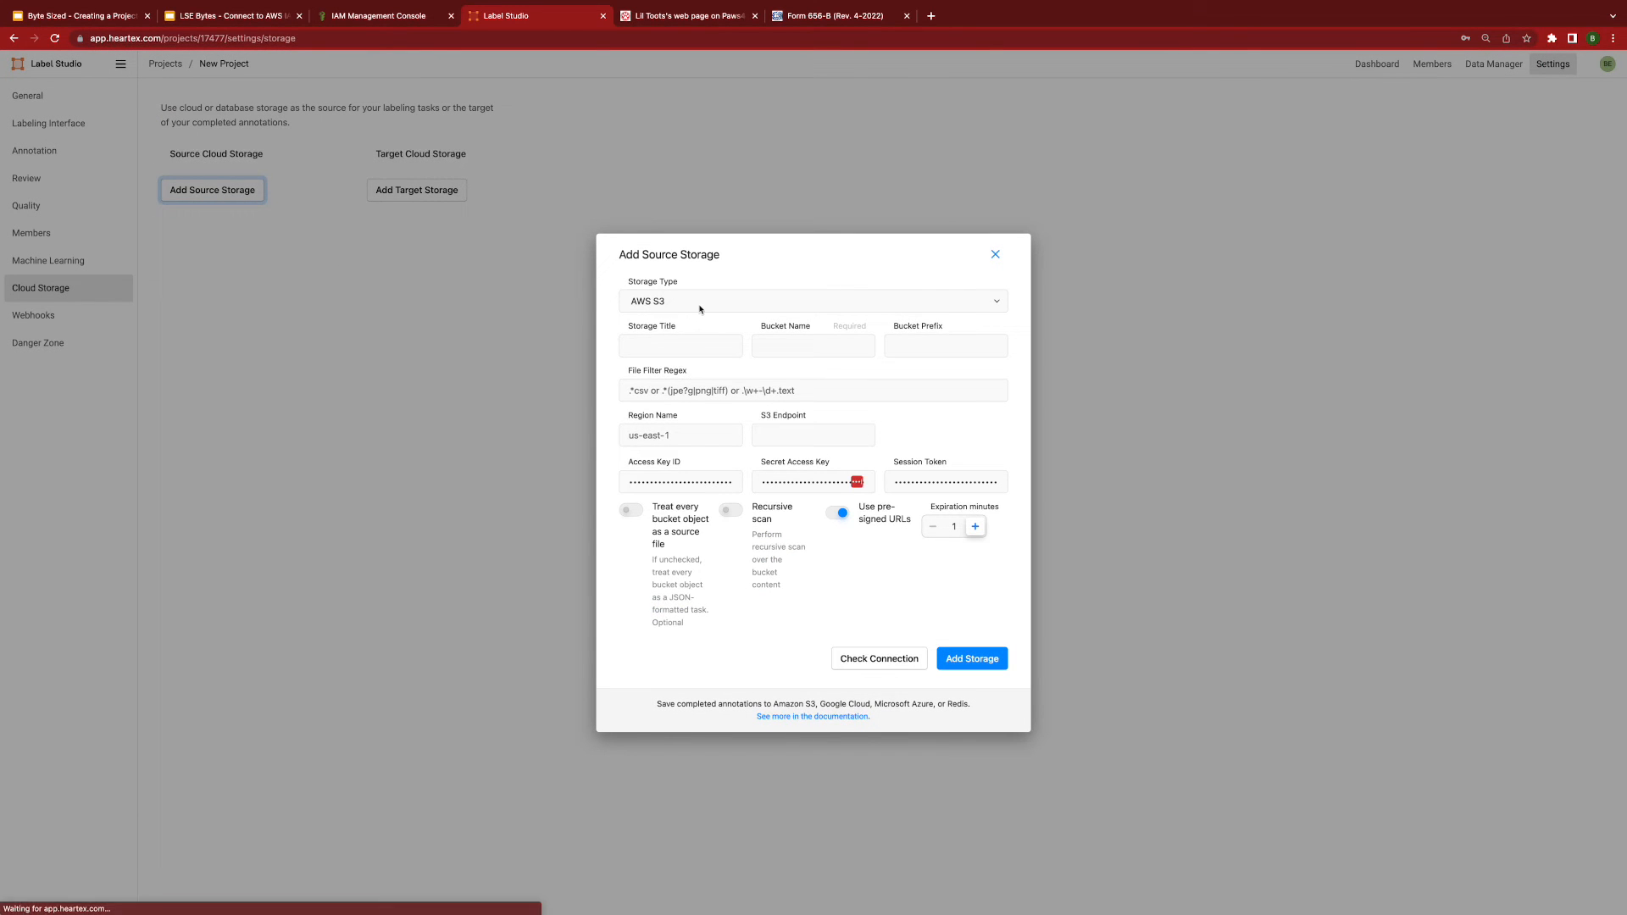
click(812, 302)
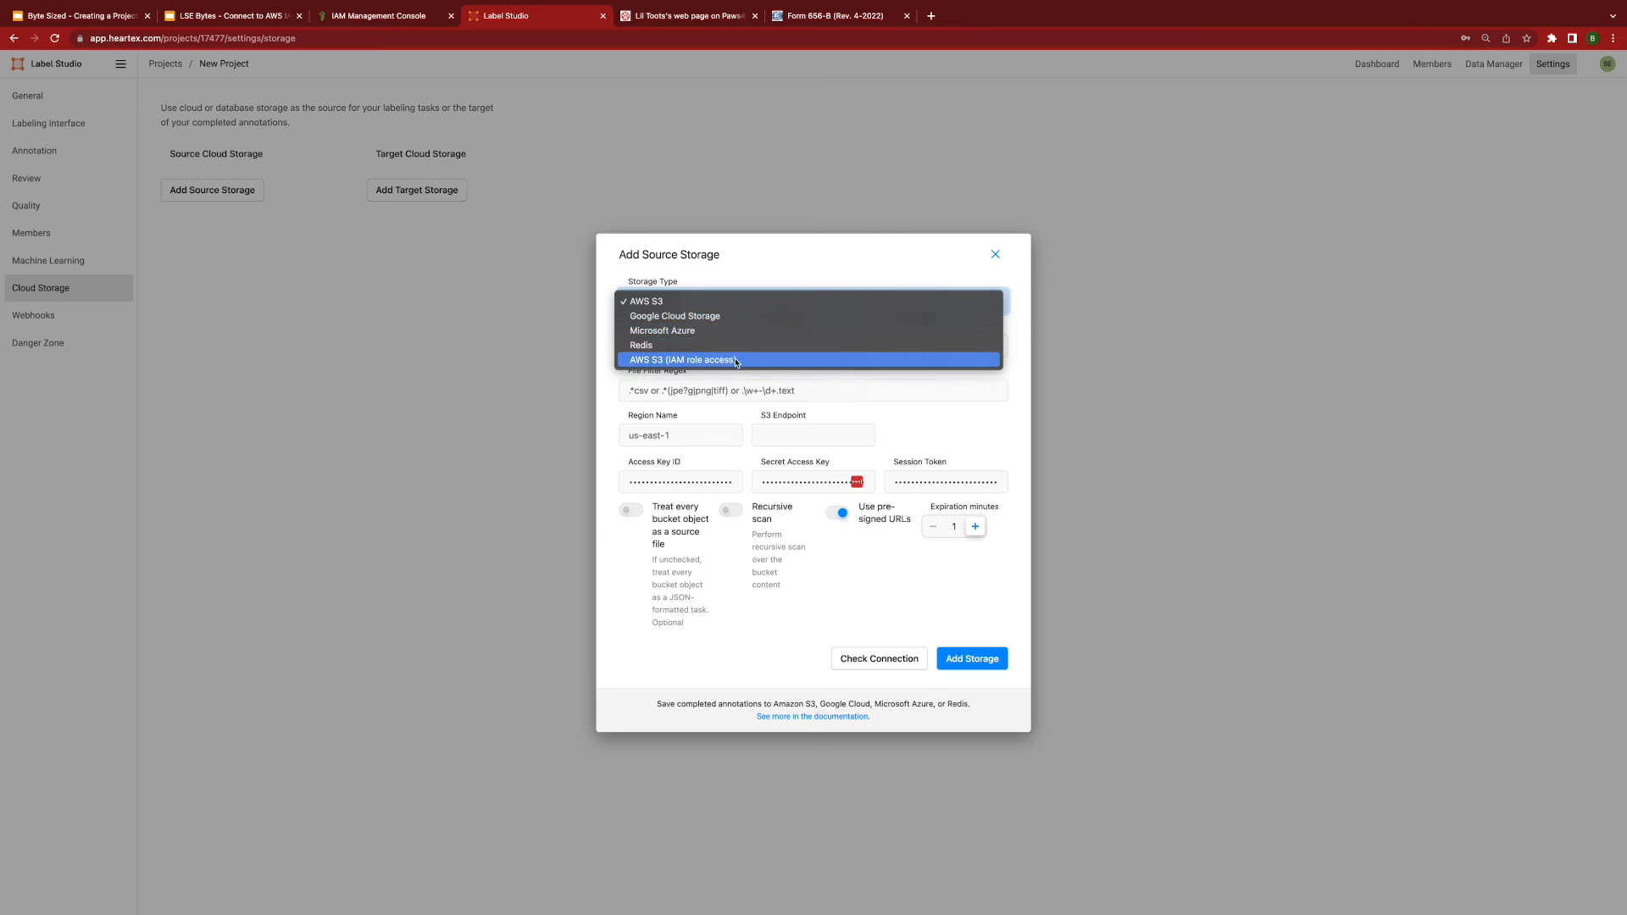
click(681, 360)
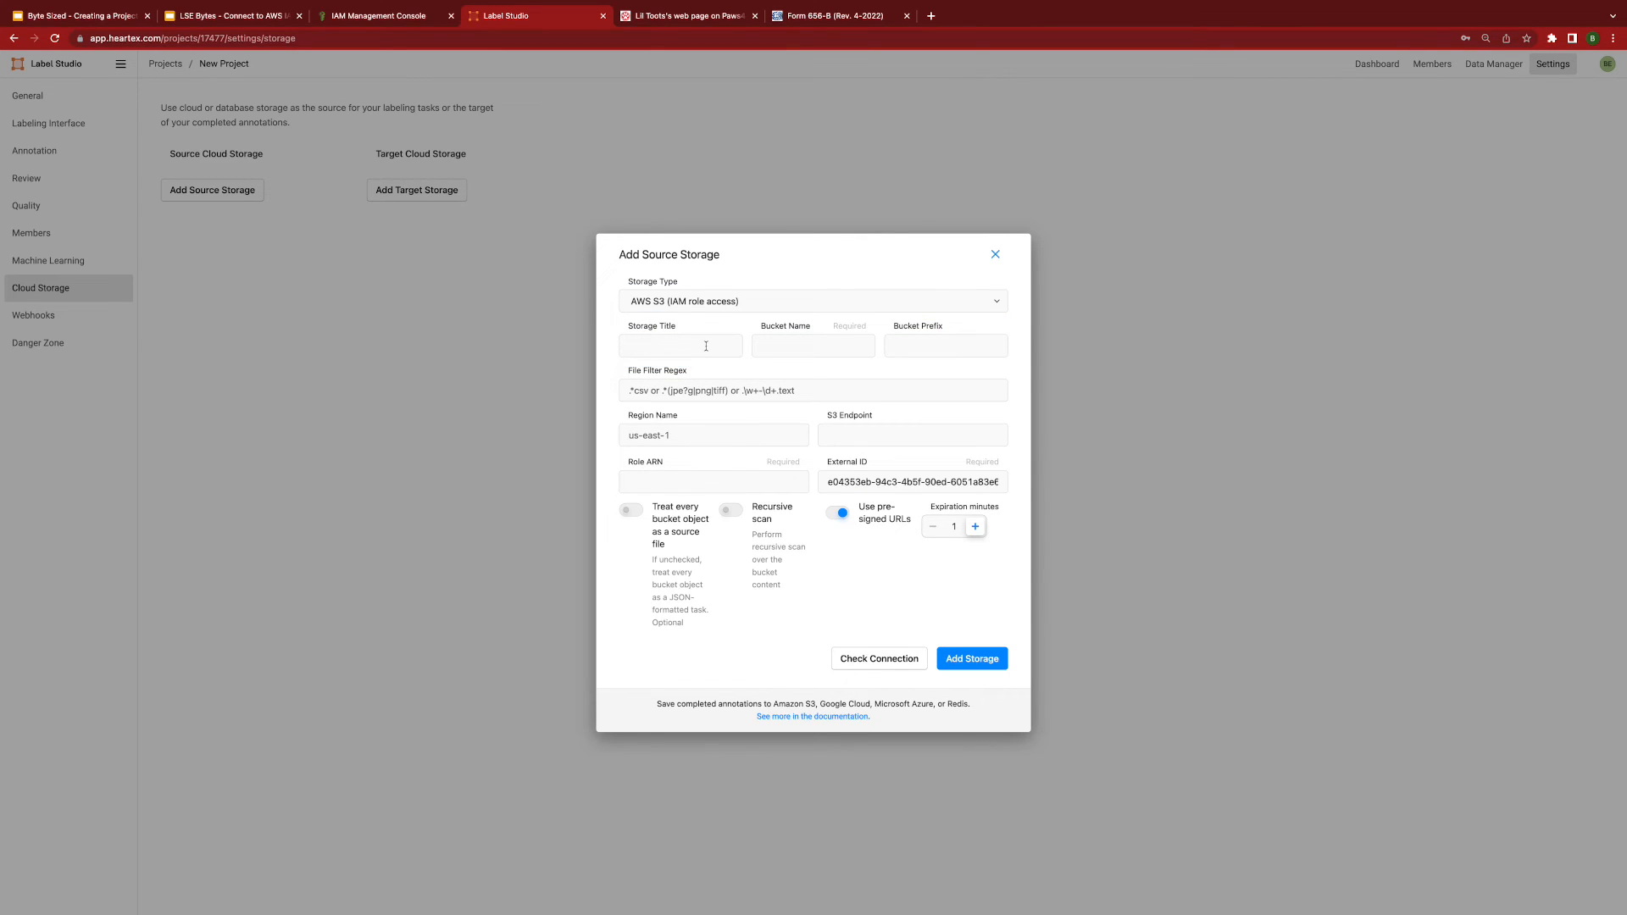
text(L)
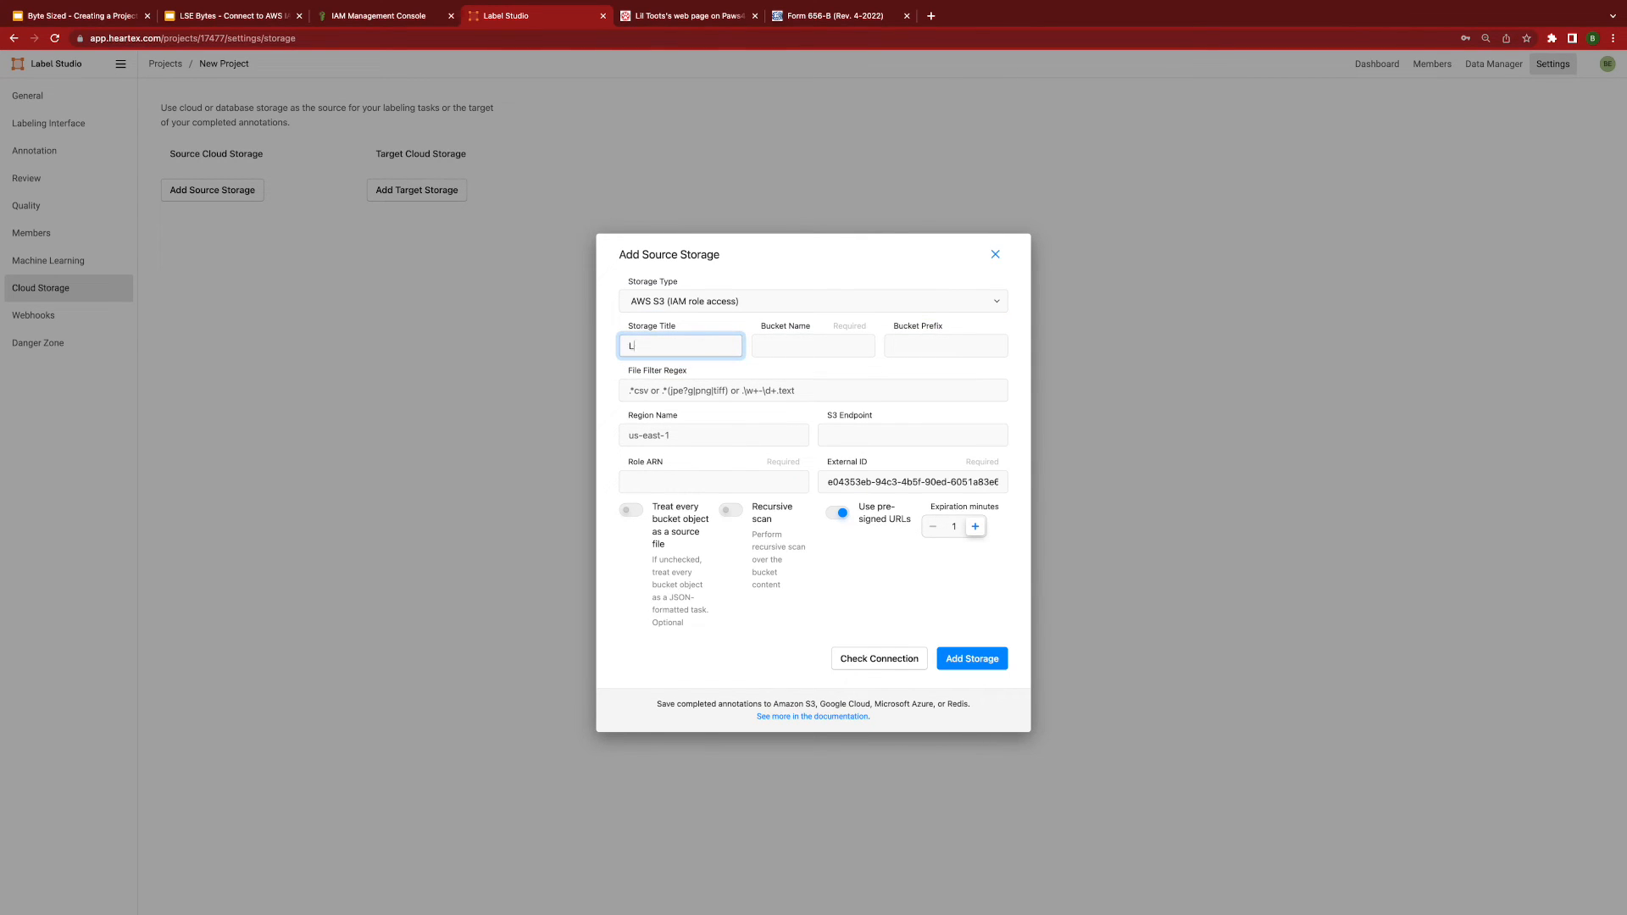
text(SEBy)
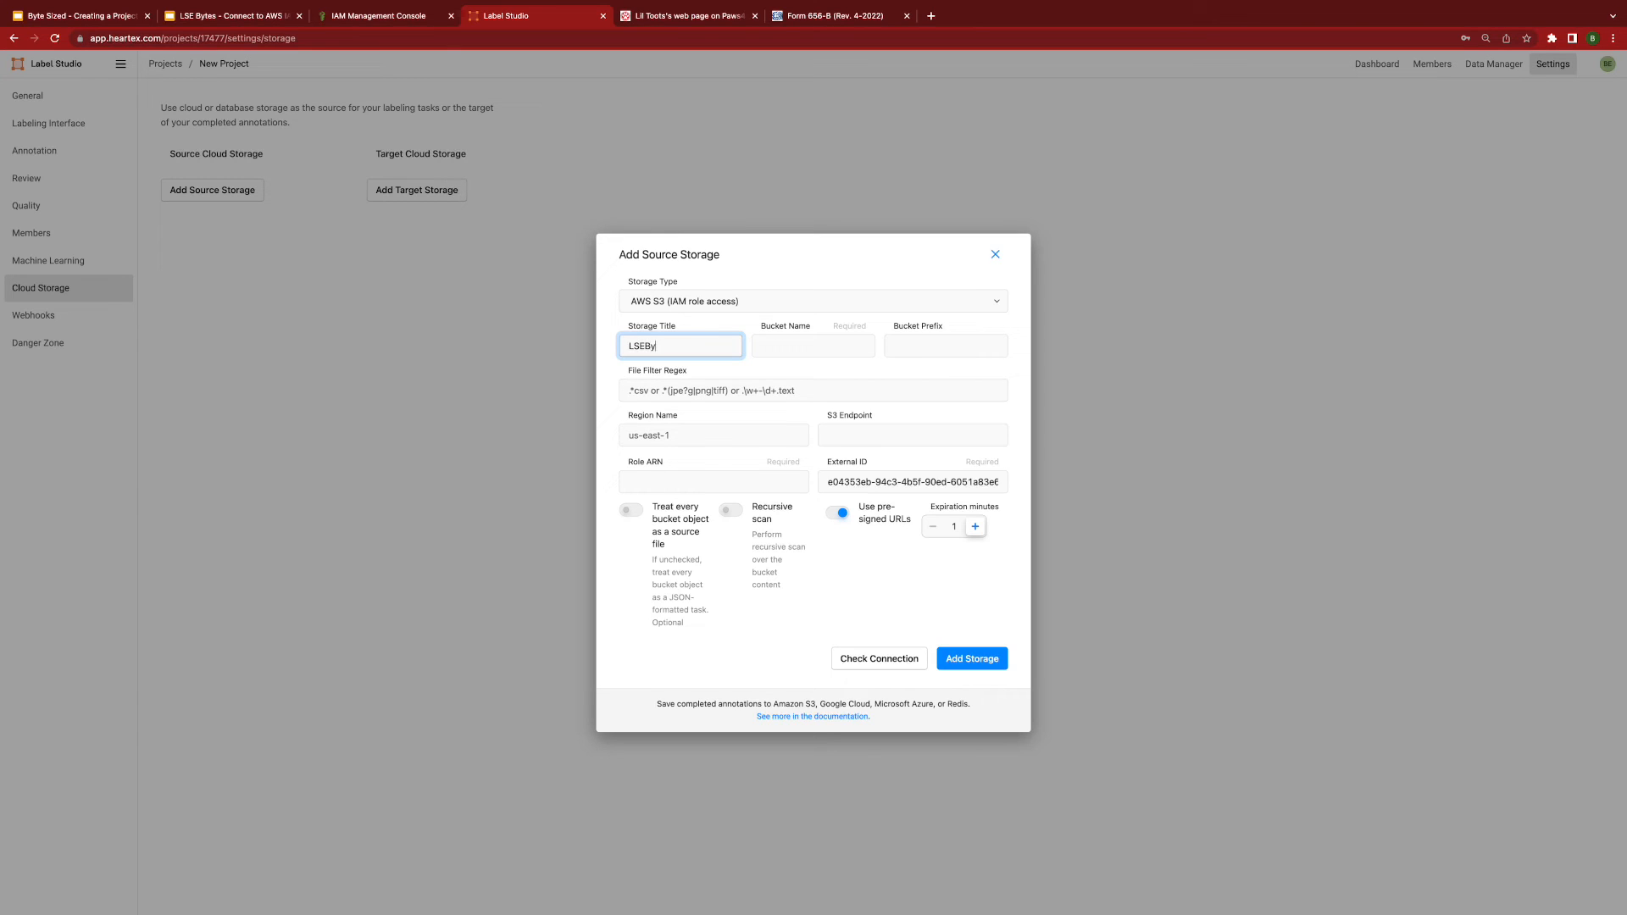
click(812, 346)
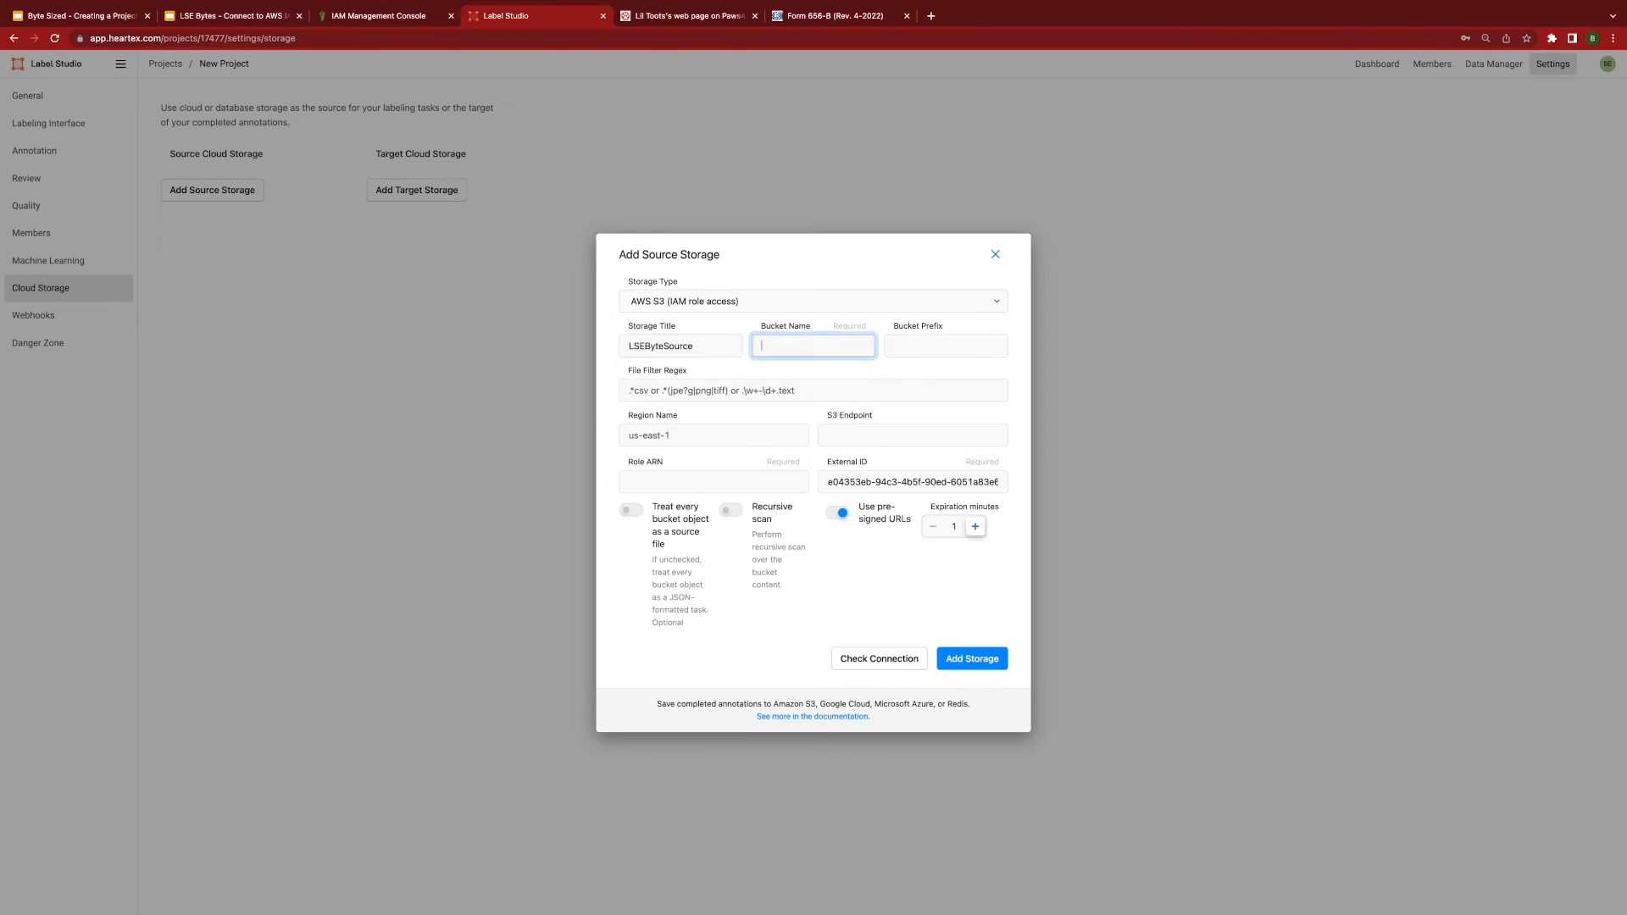
text(wesworks.images.vehicle)
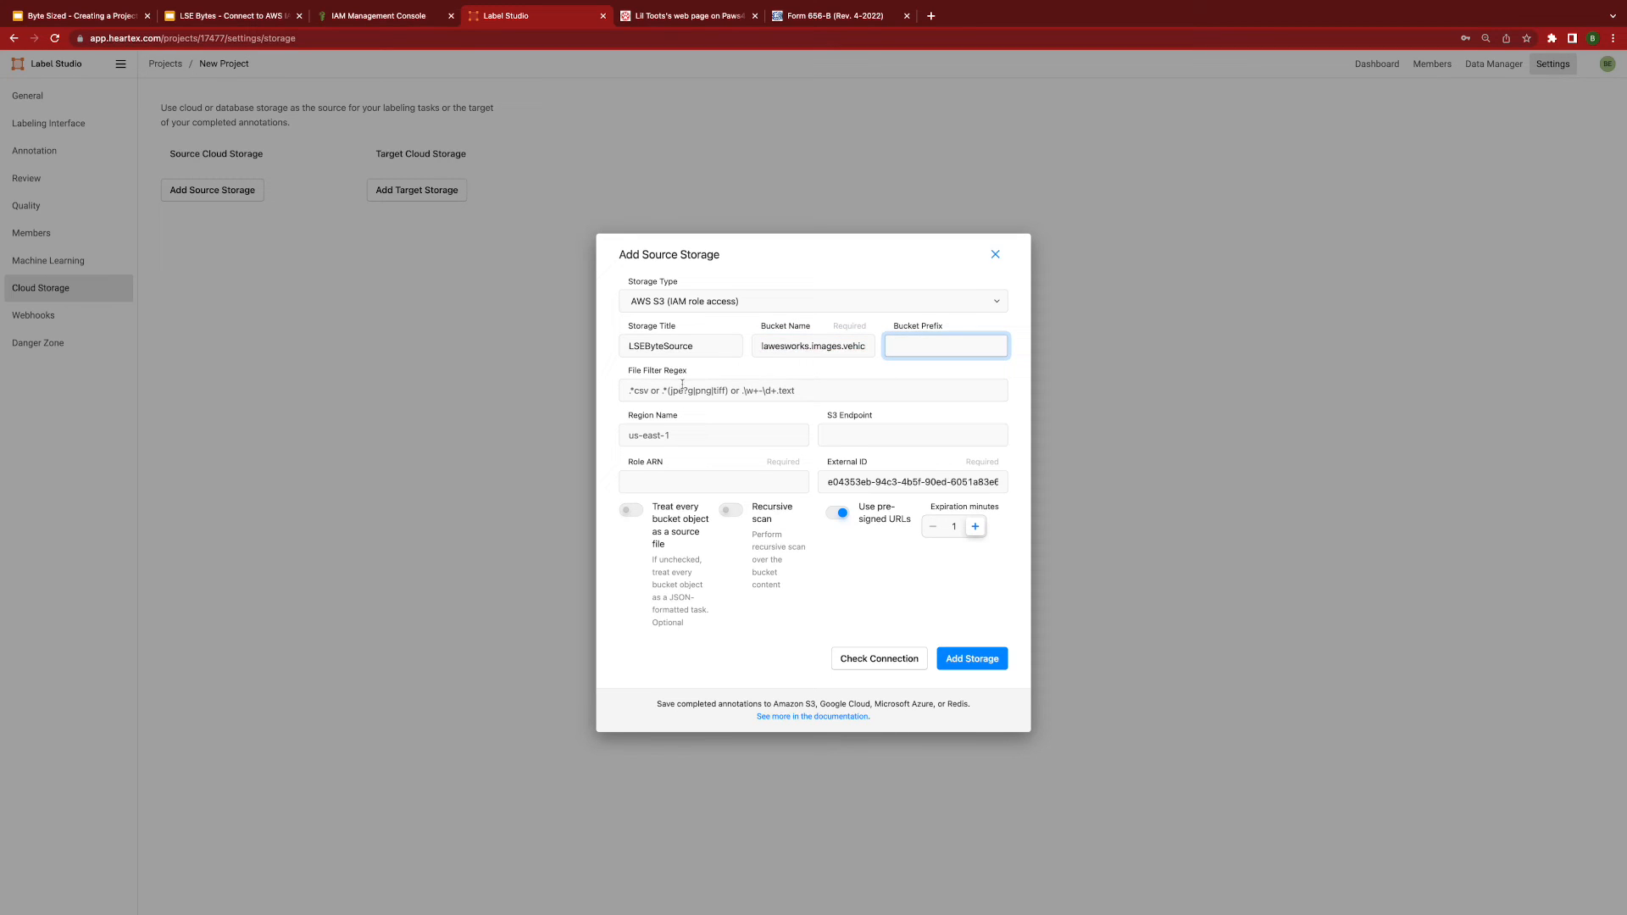
click(812, 390)
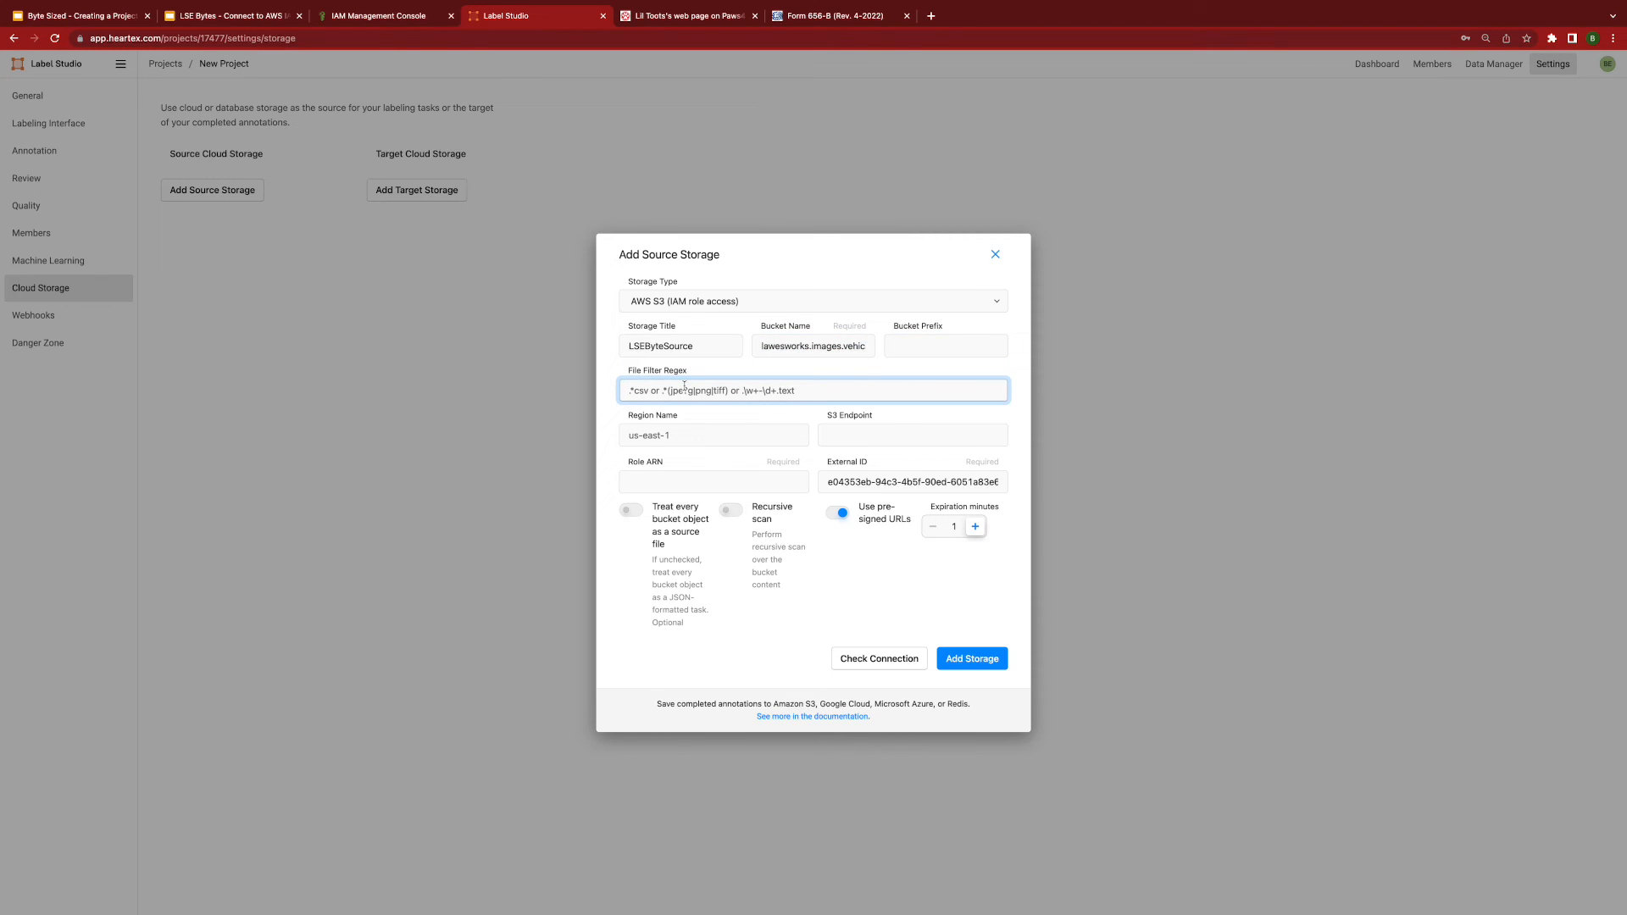
text(.*c)
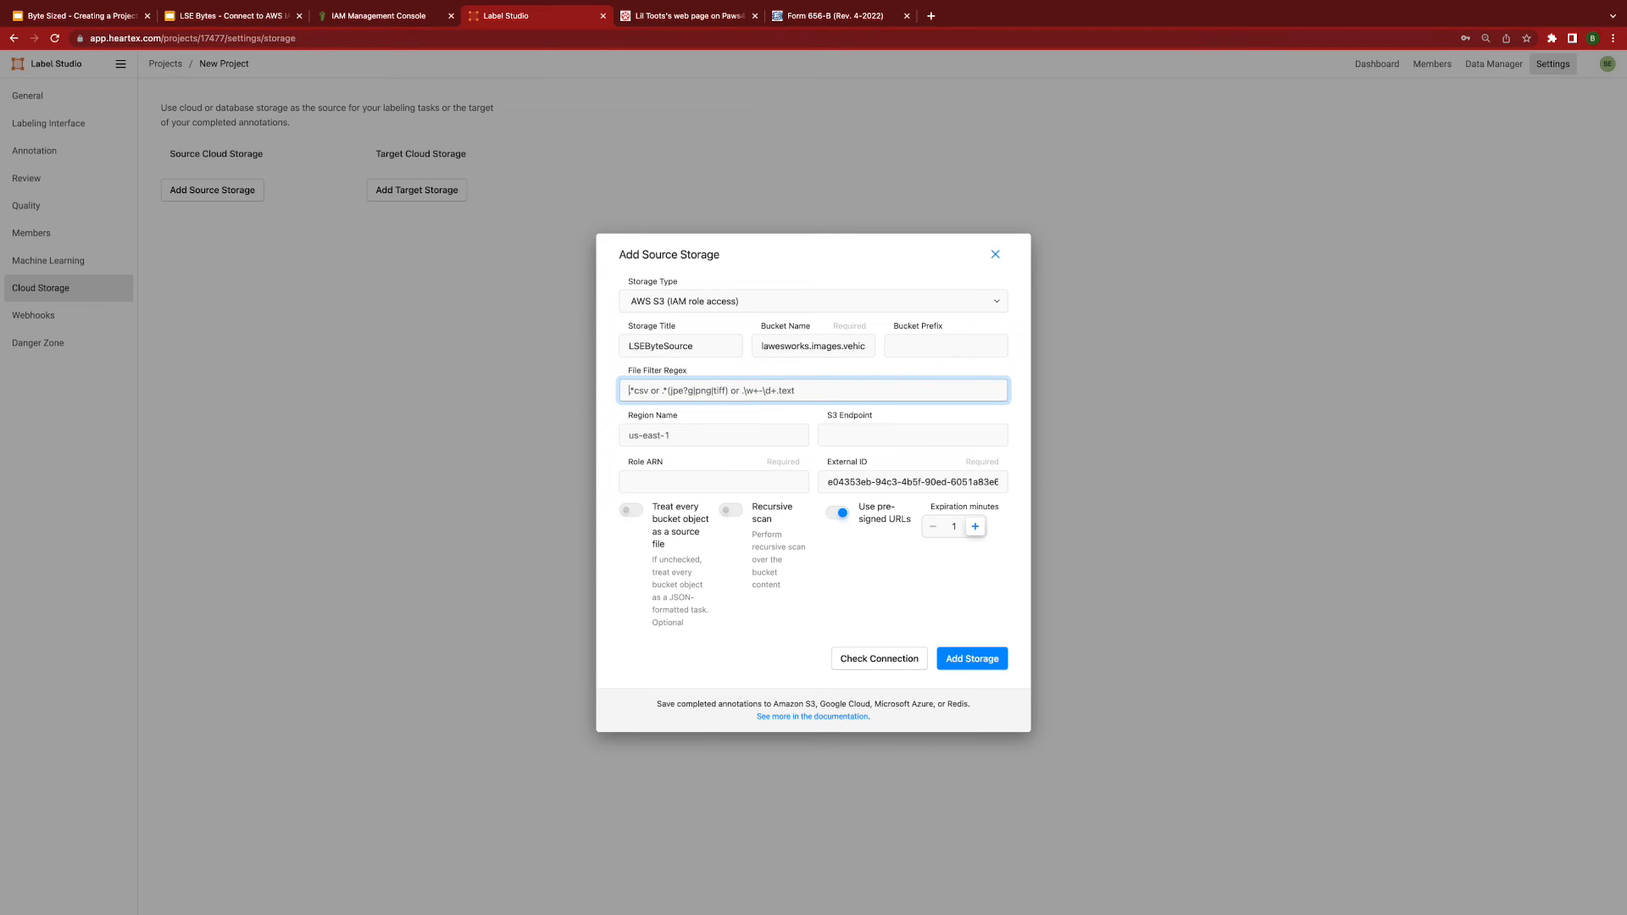
text(.*jp)
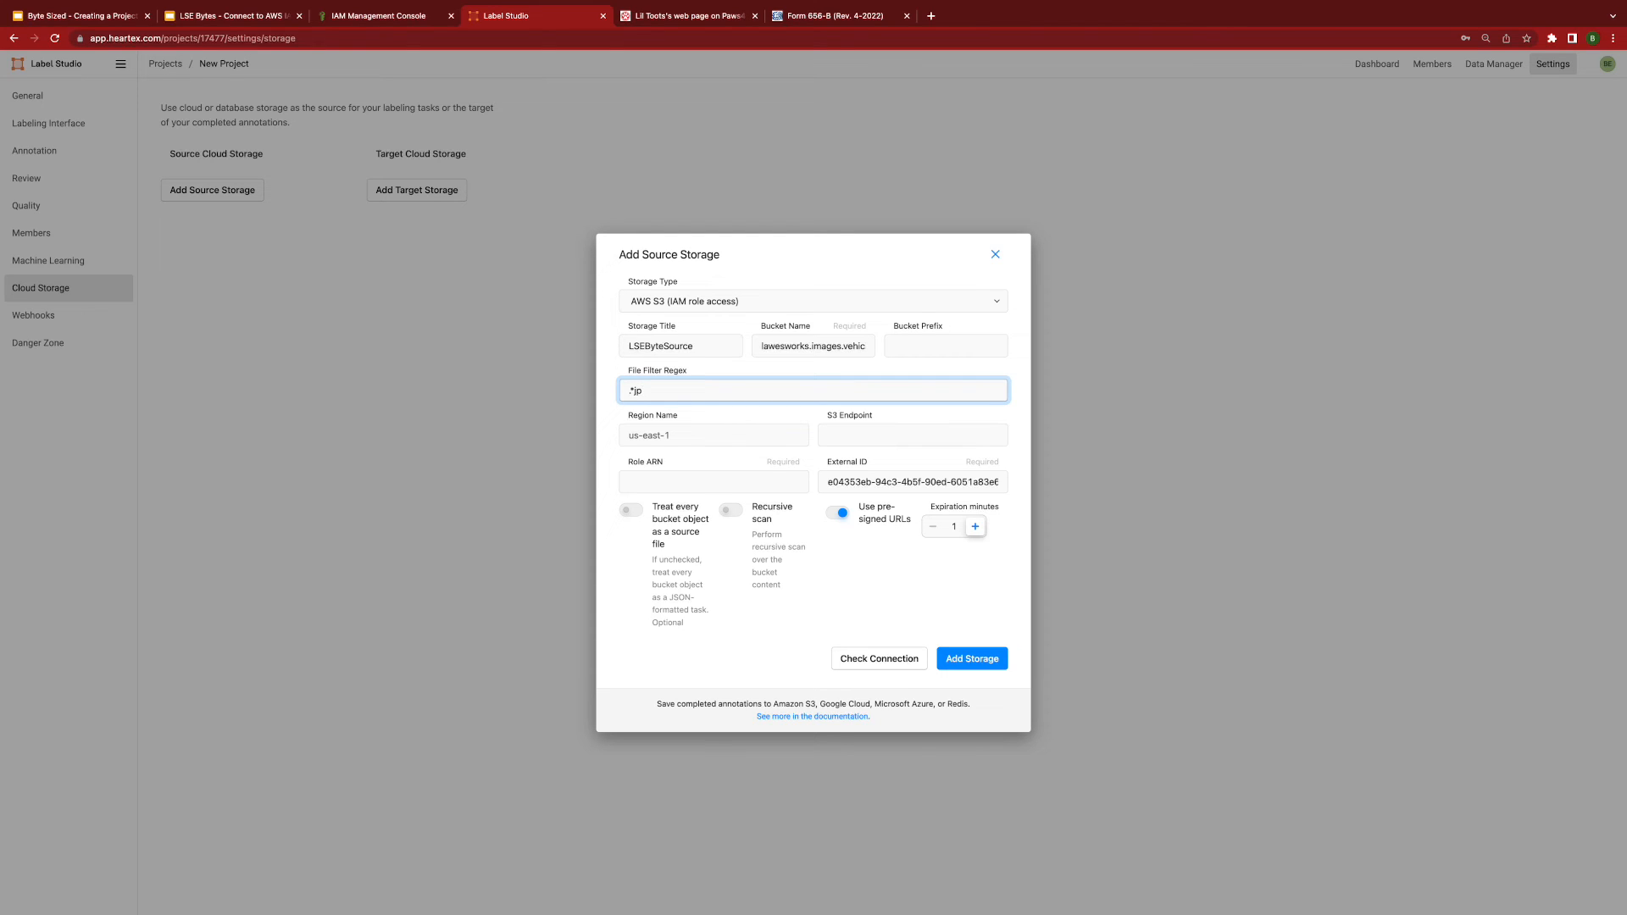
text(.*csv or .*(jpe?g|png|tiff) or .\w+-\d+.text)
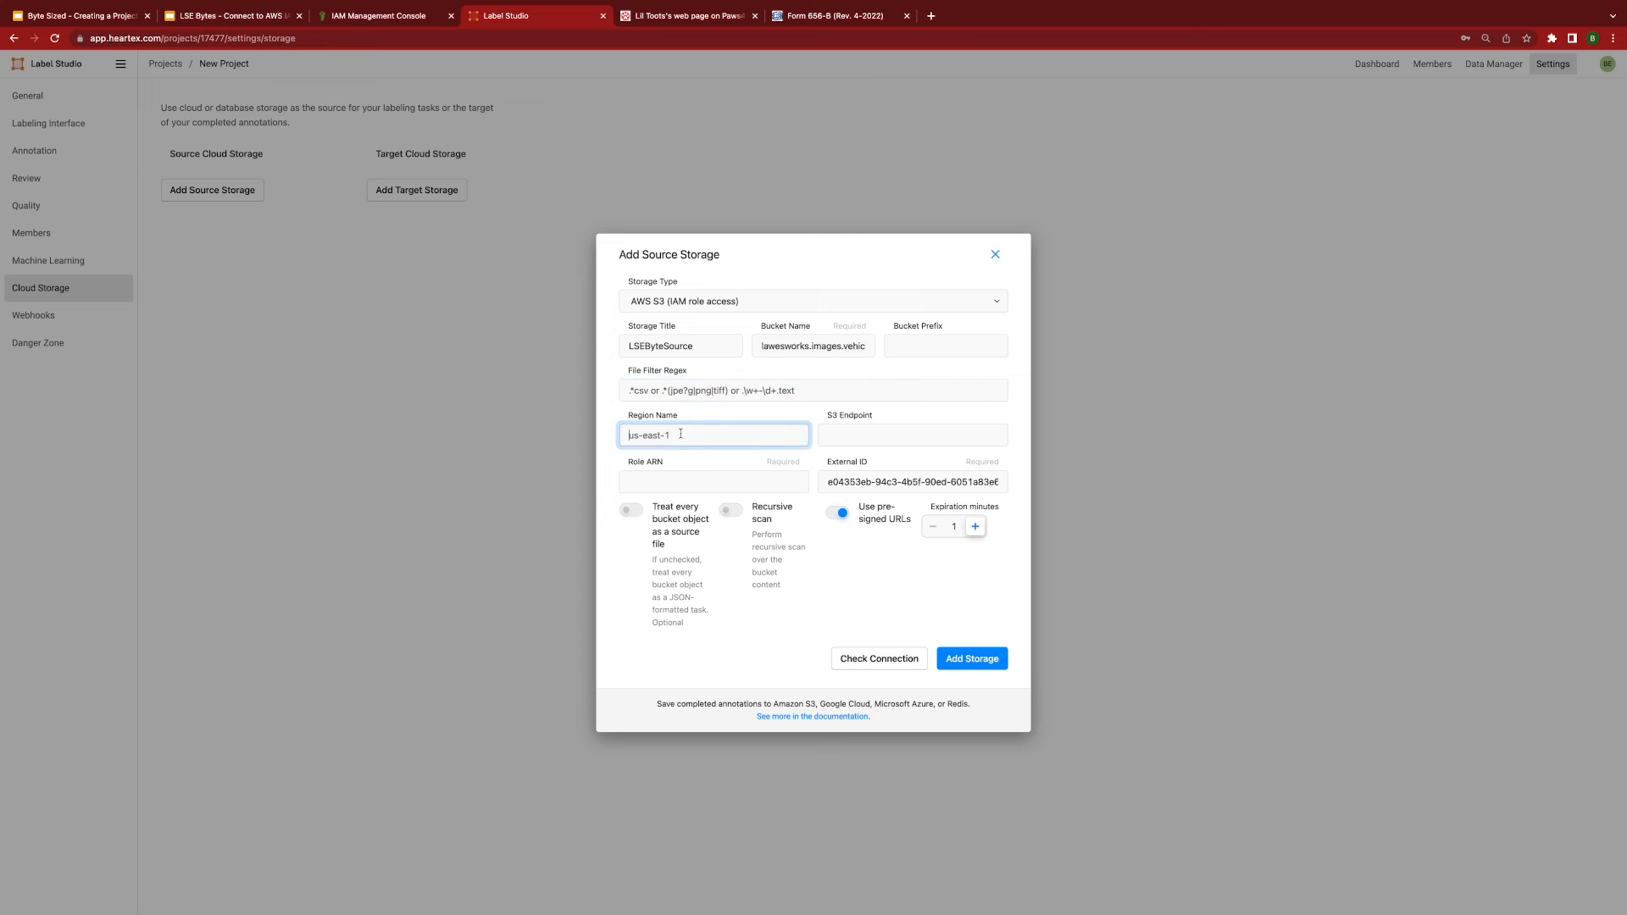
key(Backspace)
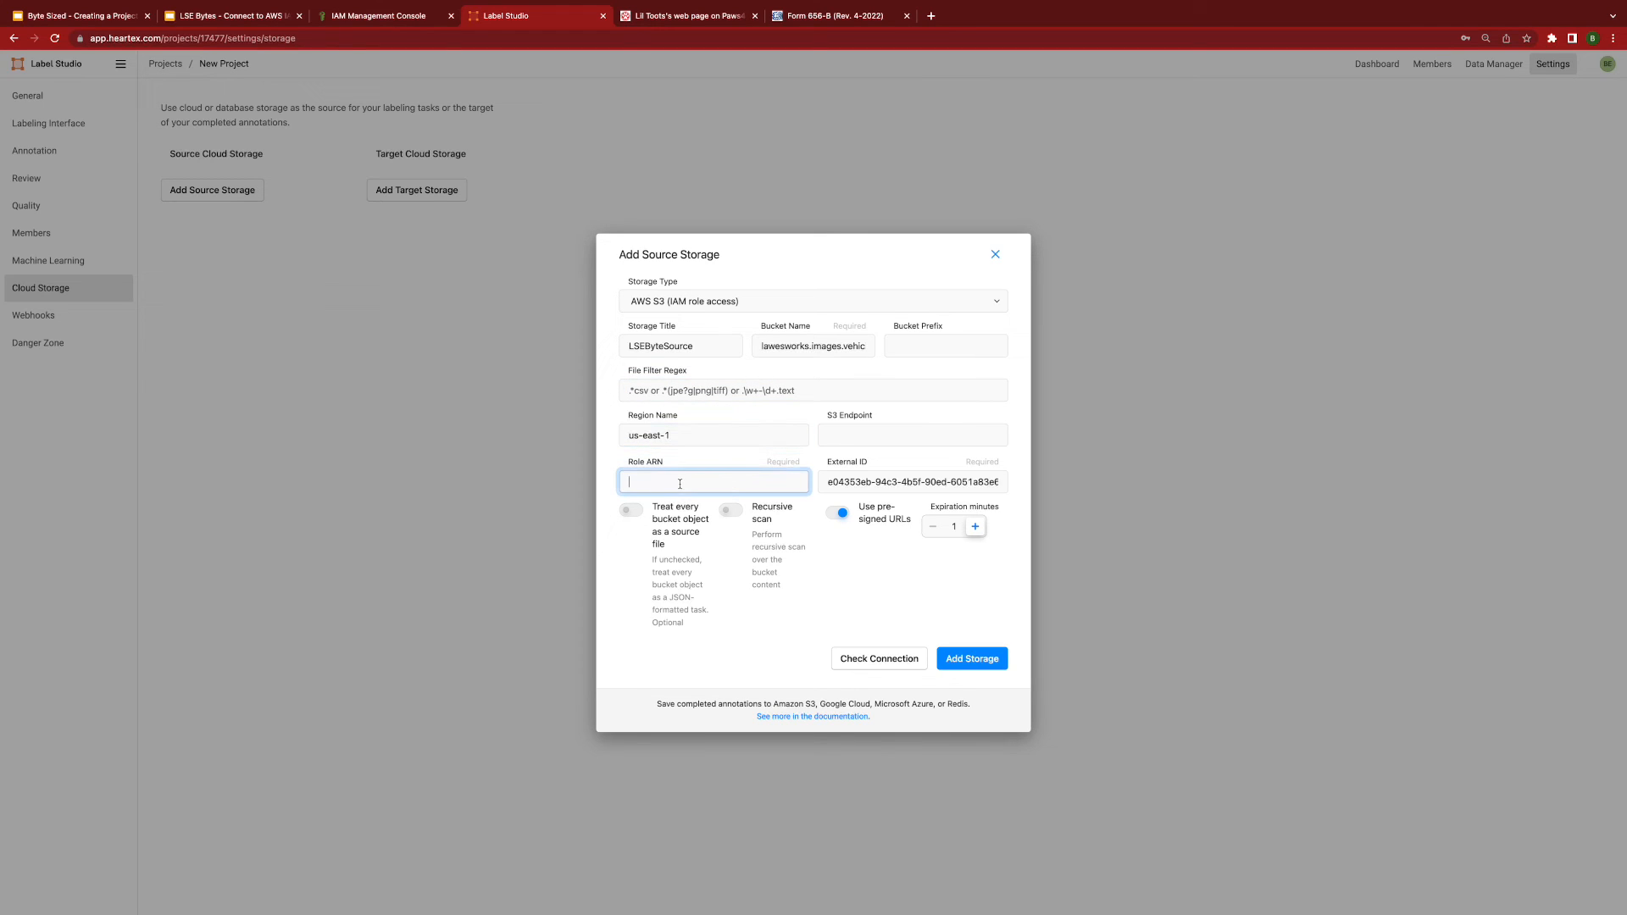
text(arn:aws:iam::815142779460:role/LSEByteRole)
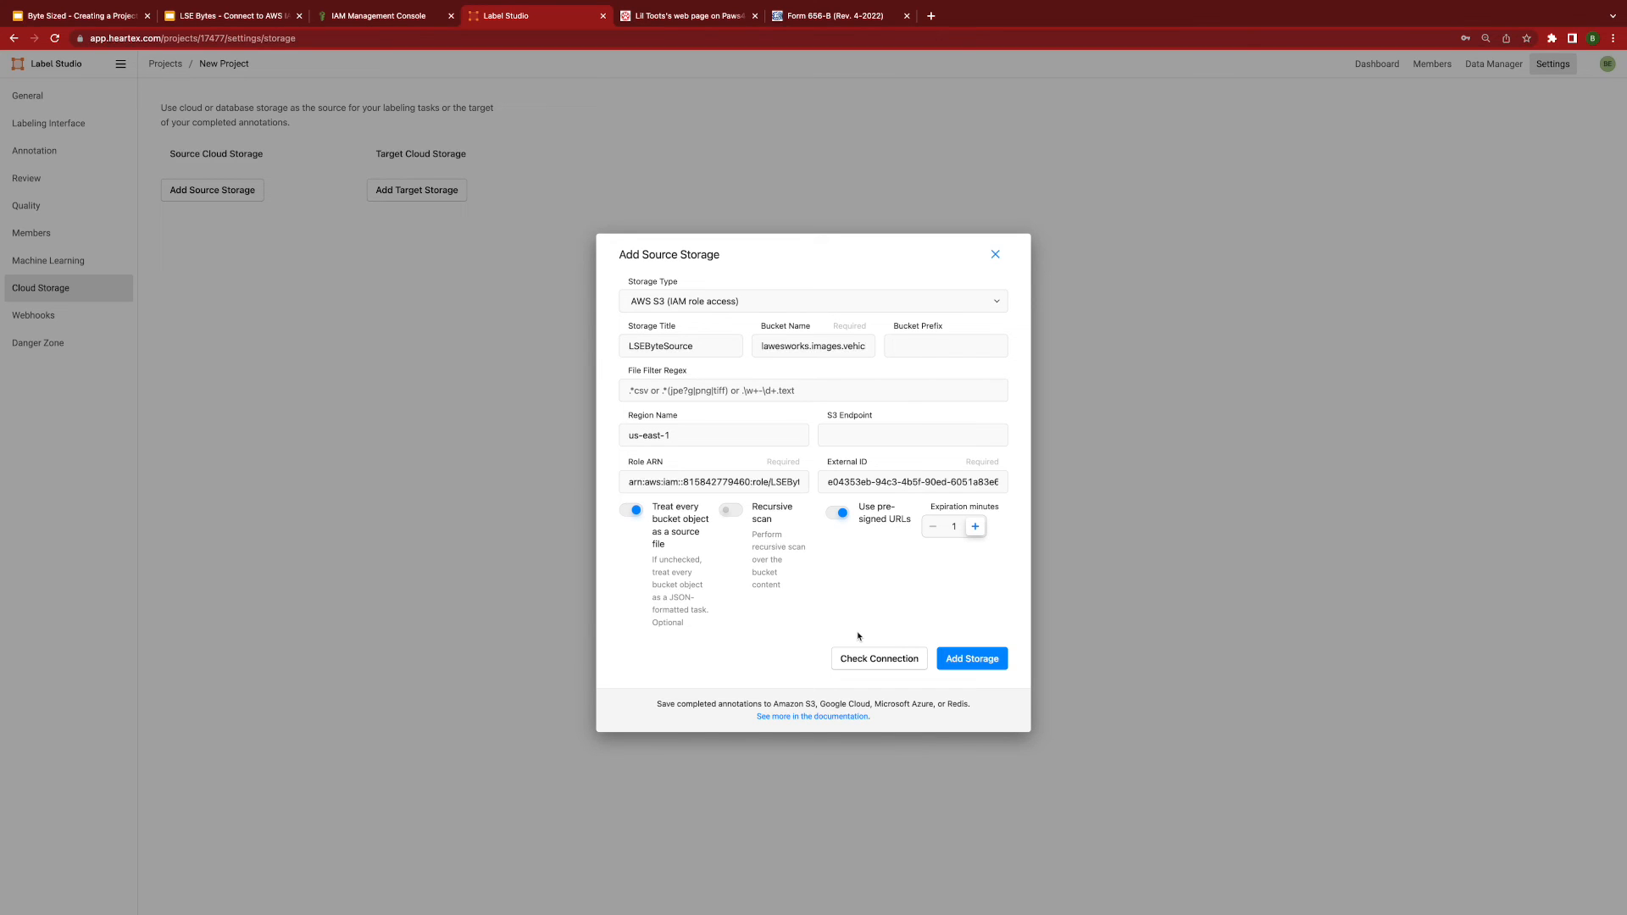
- Add the LSEByteSource storage and sync it so the vehicle images import as tasks
click(970, 657)
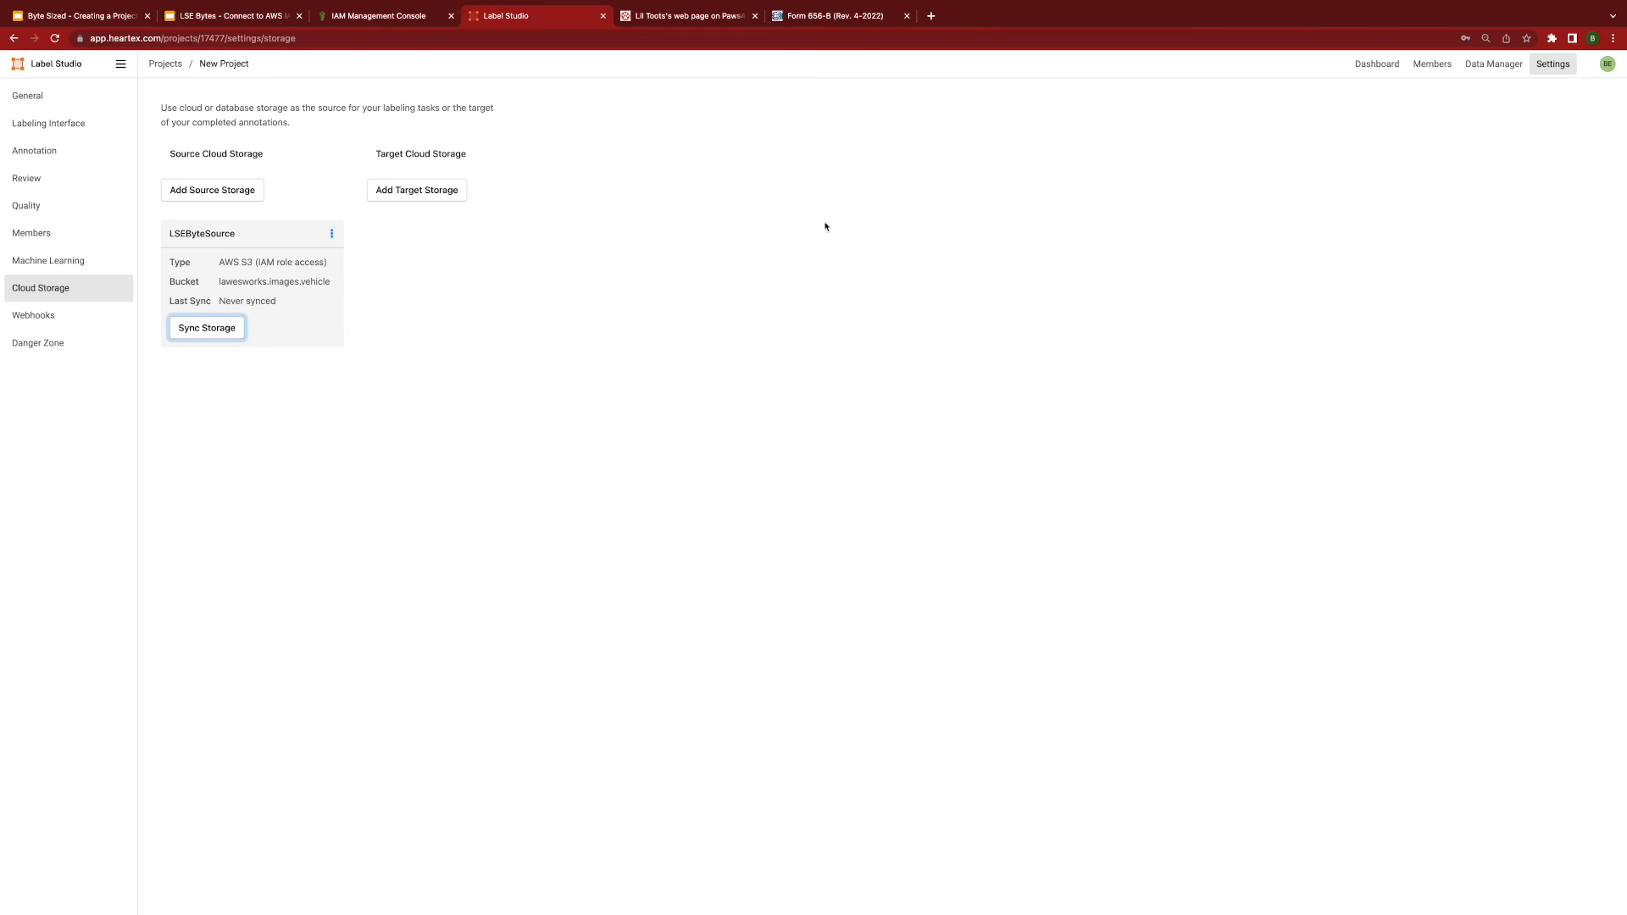
click(1492, 62)
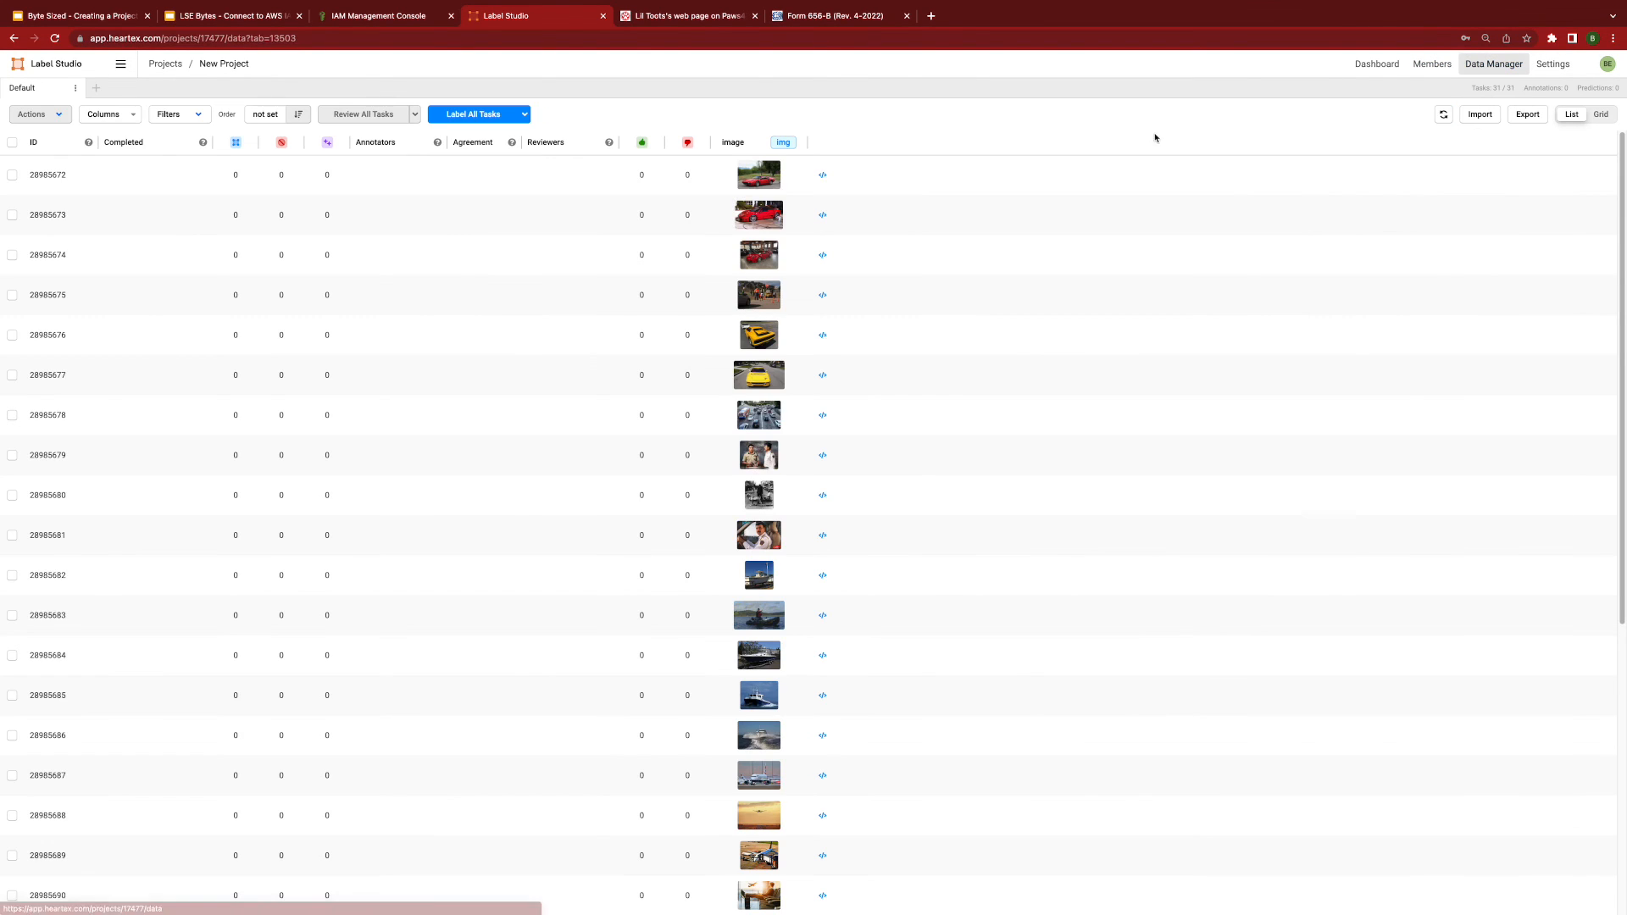
mouse_move(815, 295)
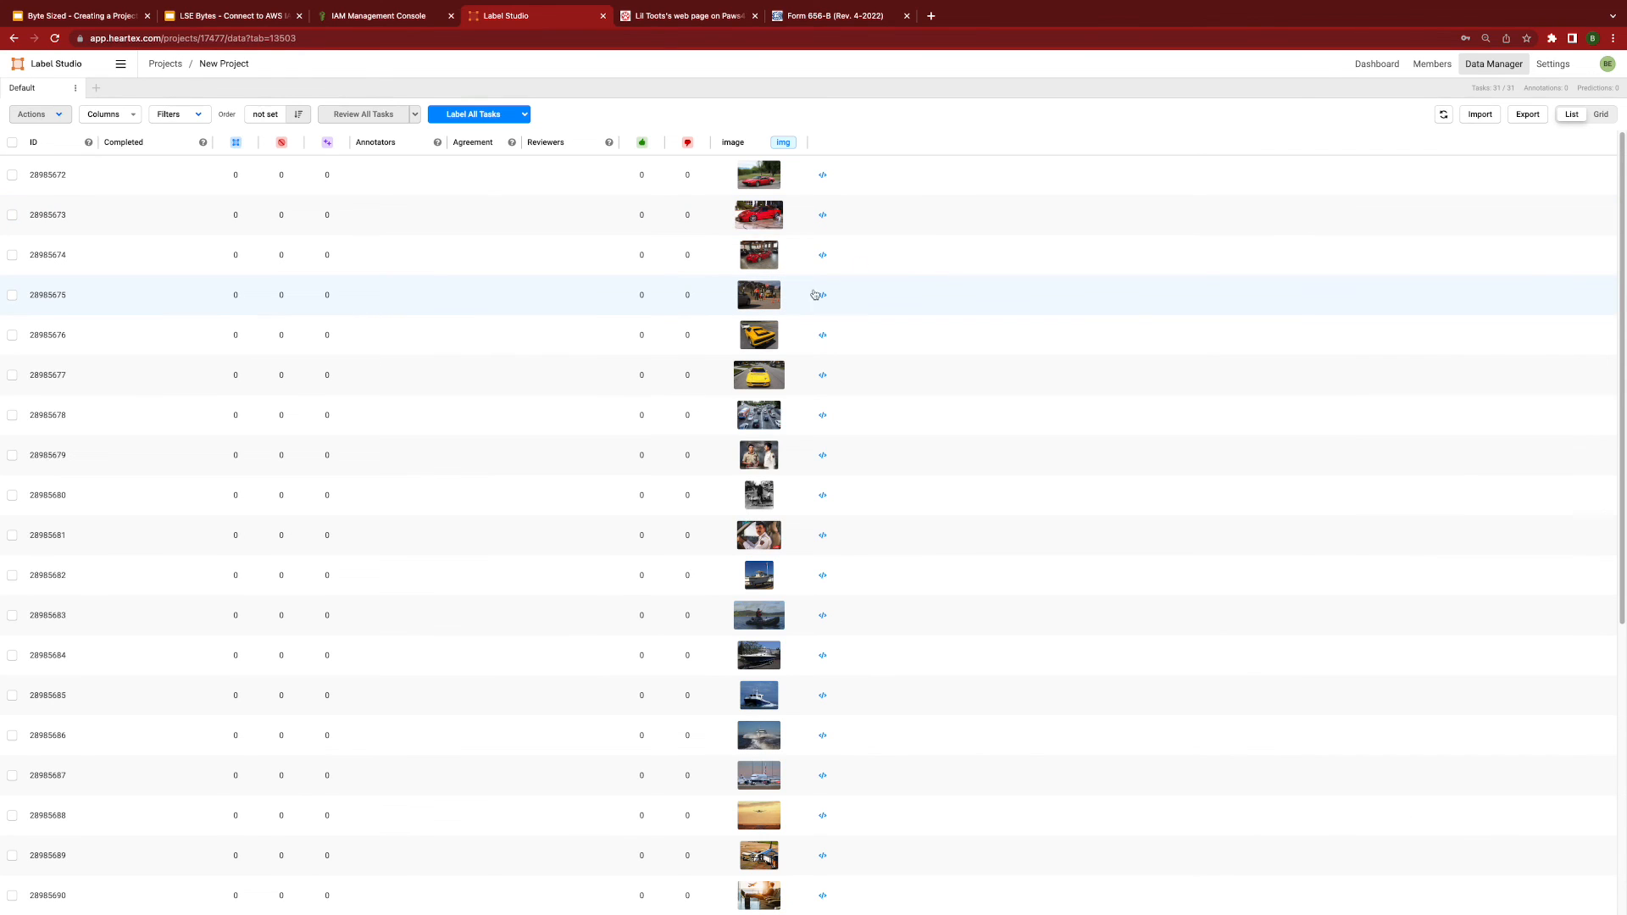